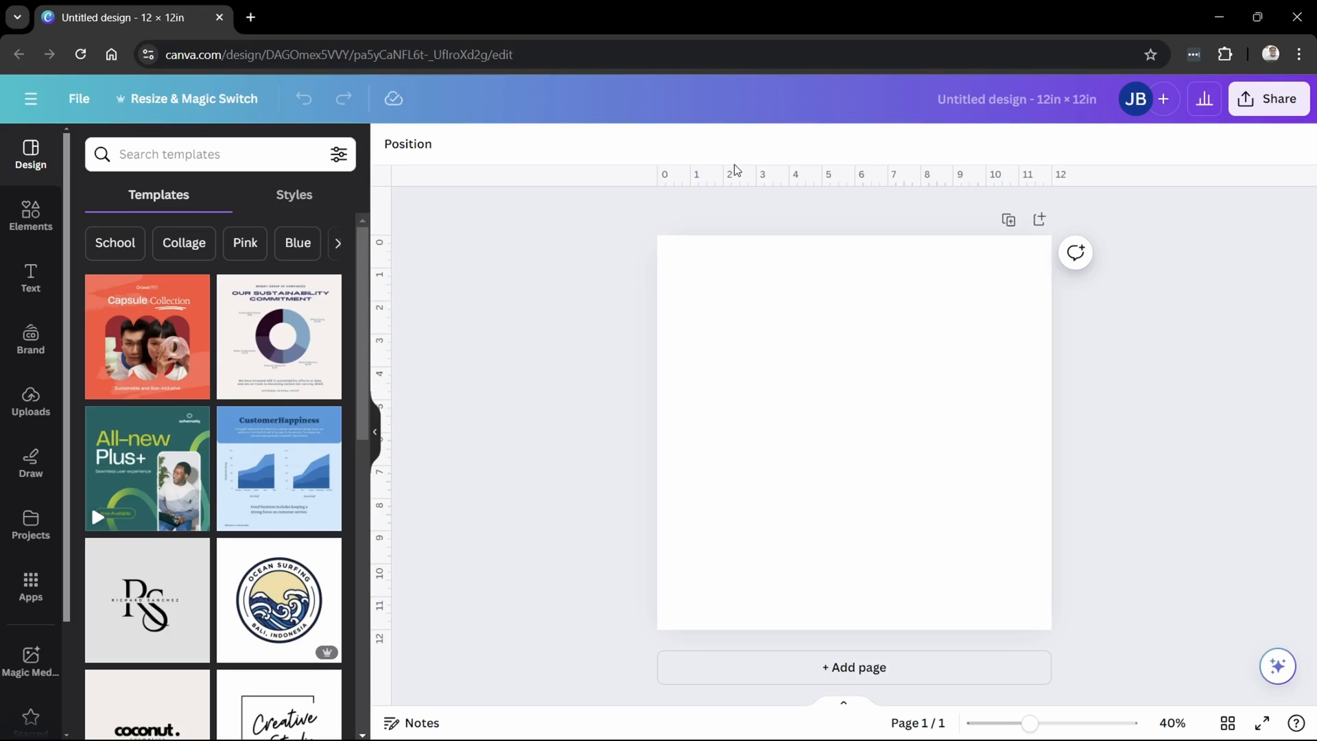
- Open Canva's AI image generator from Elements and browse all styles to pick Playful
{"action": "left_click", "coordinate": [30, 212]}
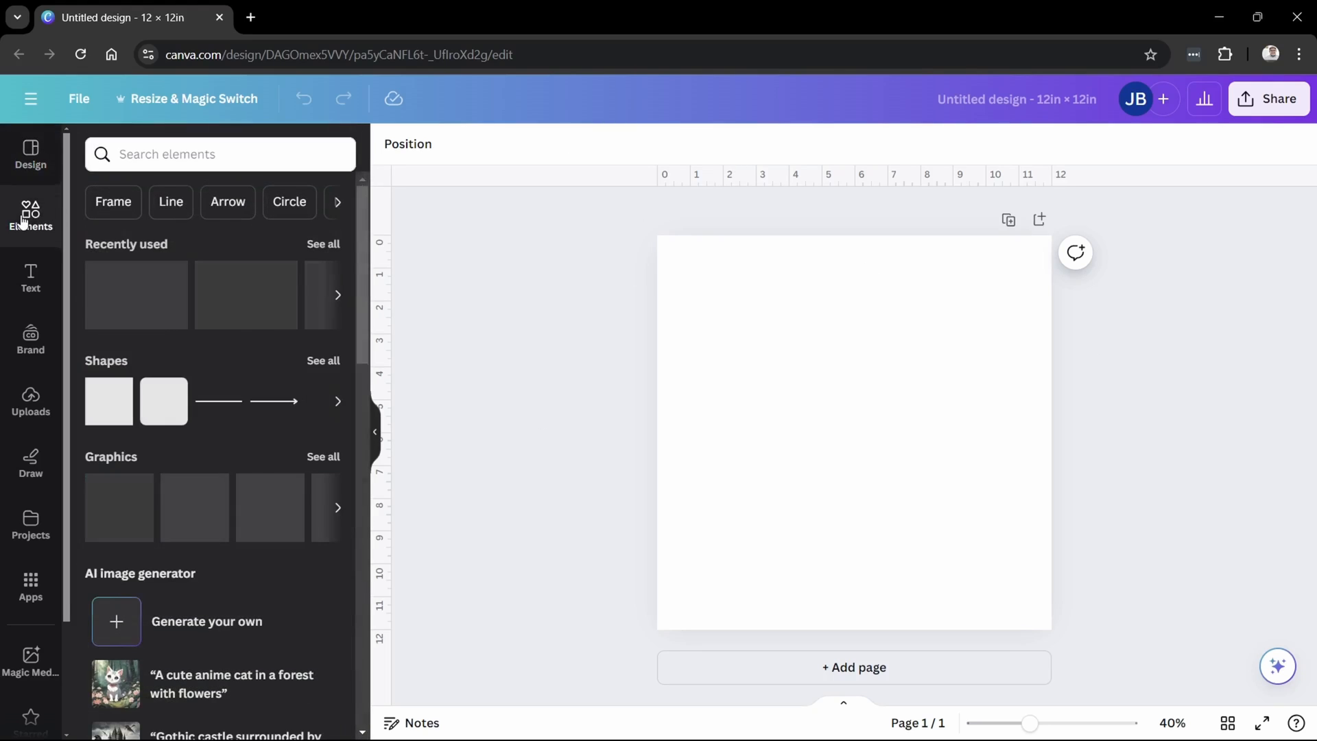
{"action": "scroll", "scroll_direction": "down", "scroll_amount": 3}
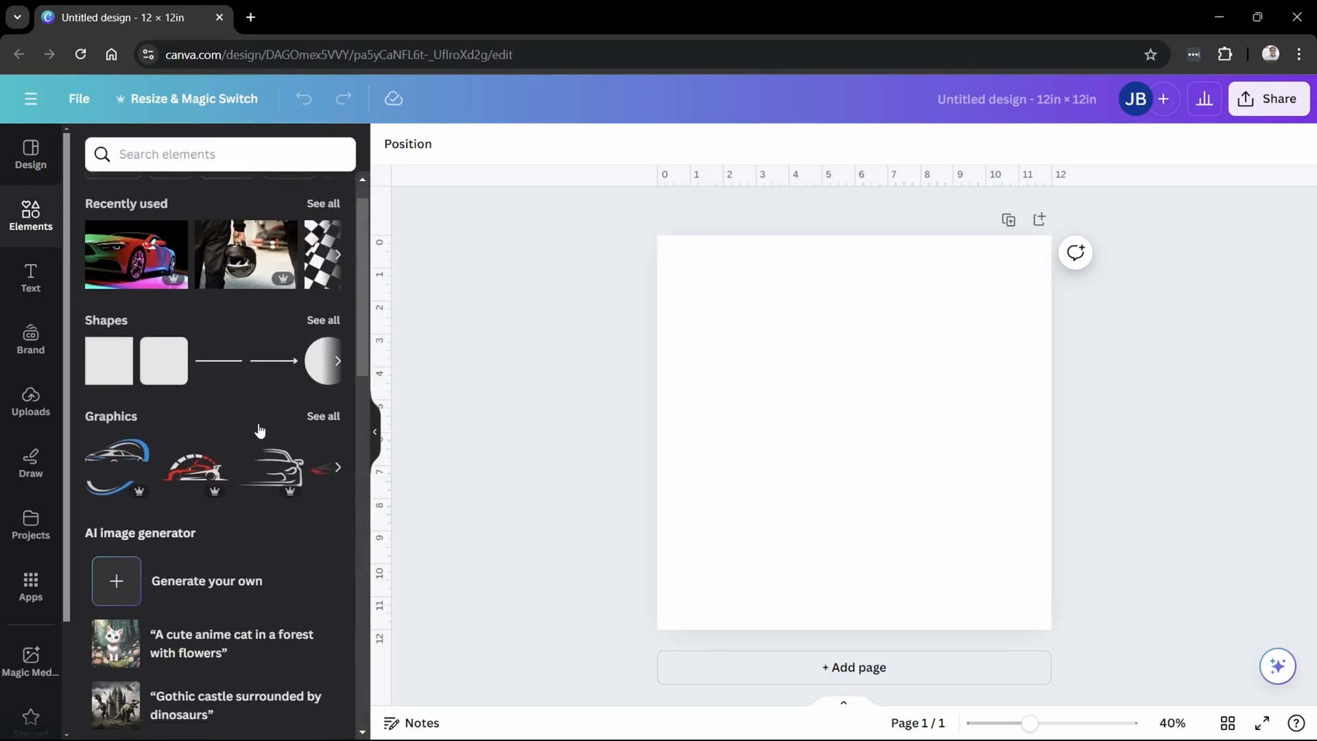
{"action": "scroll", "scroll_direction": "down", "scroll_amount": 3}
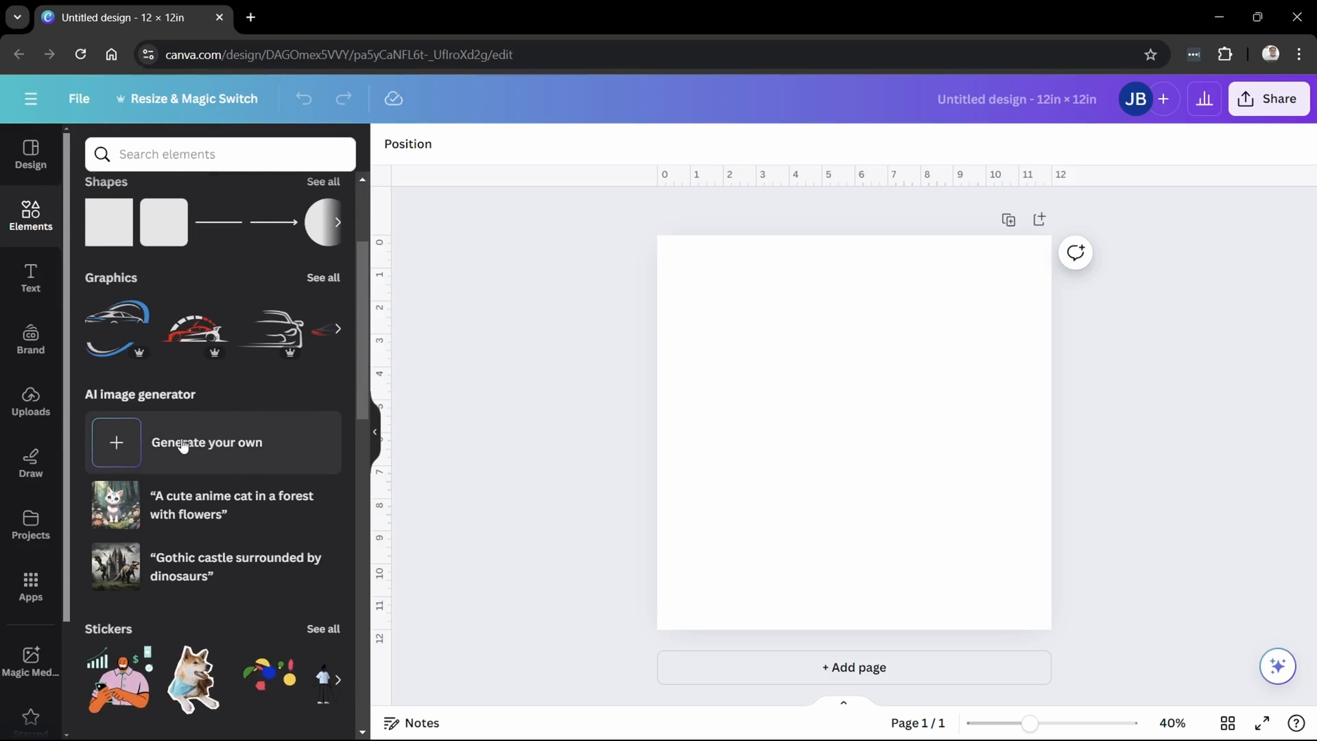
{"action": "left_click", "coordinate": [116, 442]}
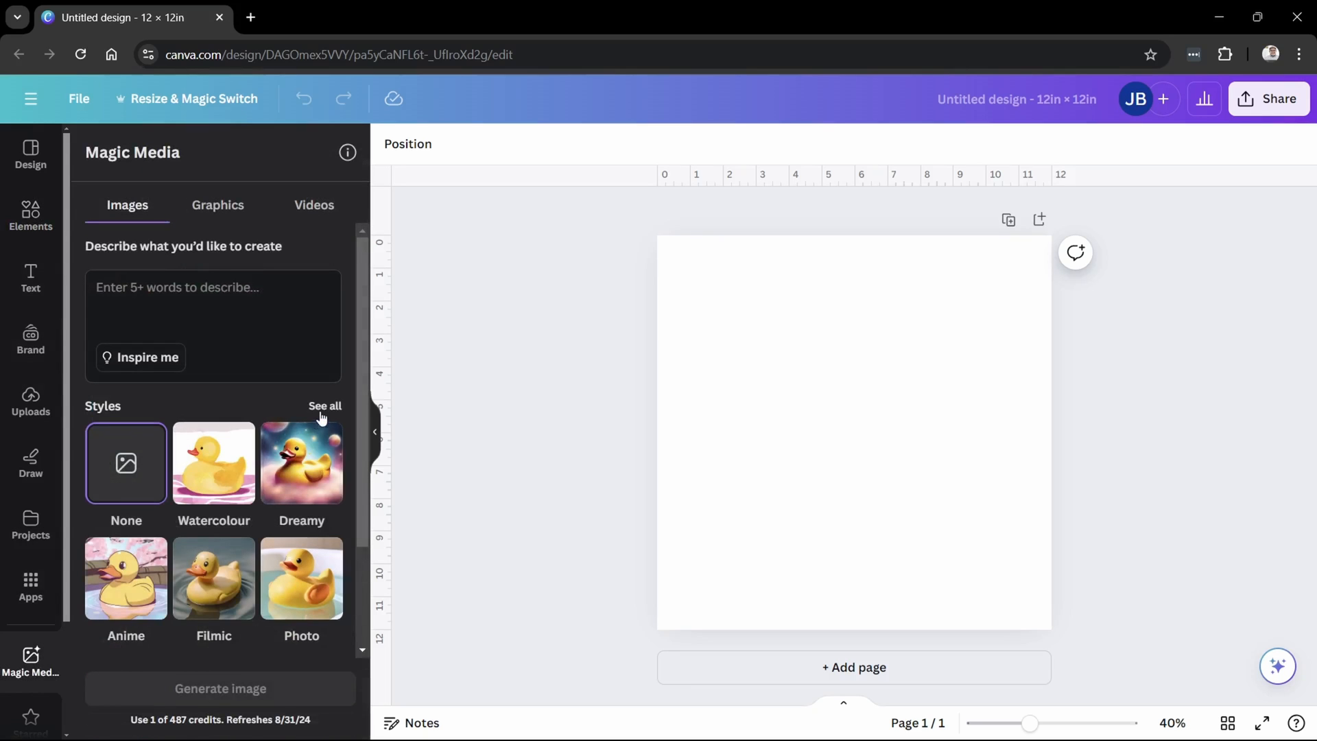
{"action": "left_click", "coordinate": [324, 405]}
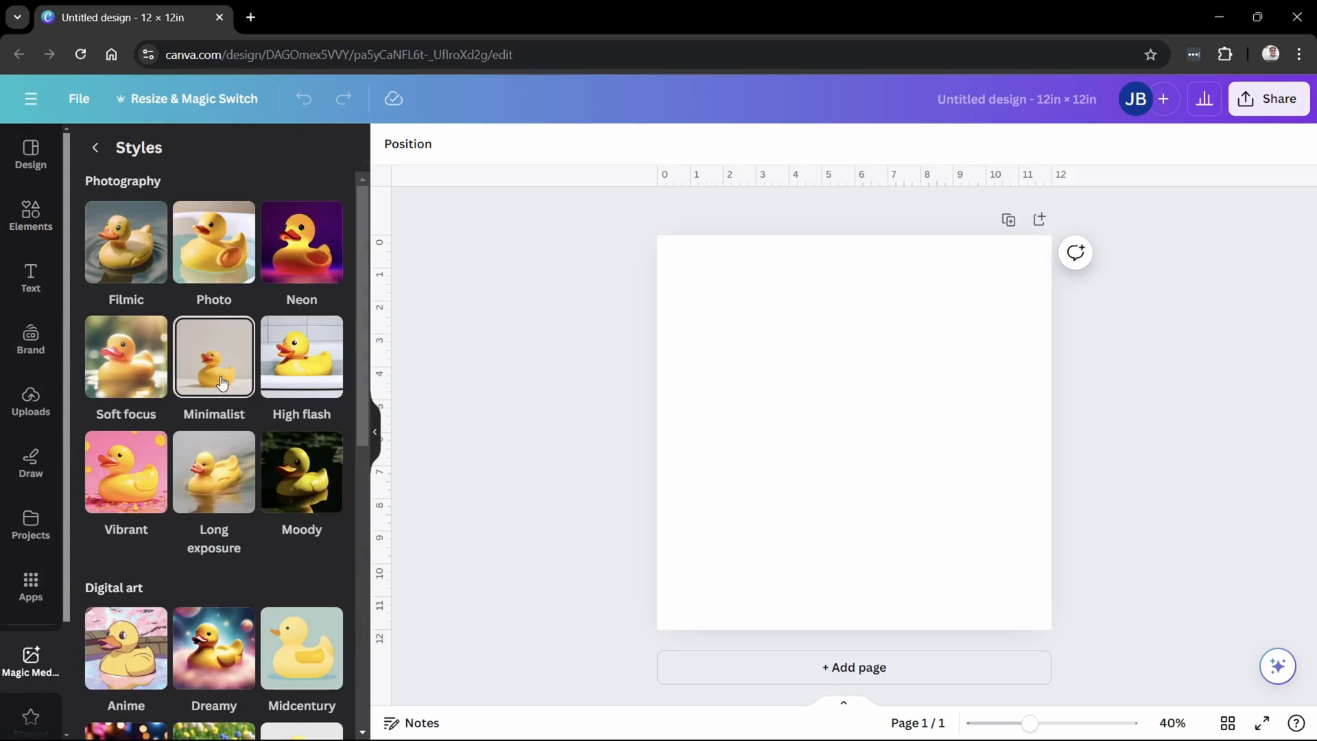
{"action": "scroll", "scroll_direction": "down", "scroll_amount": 3}
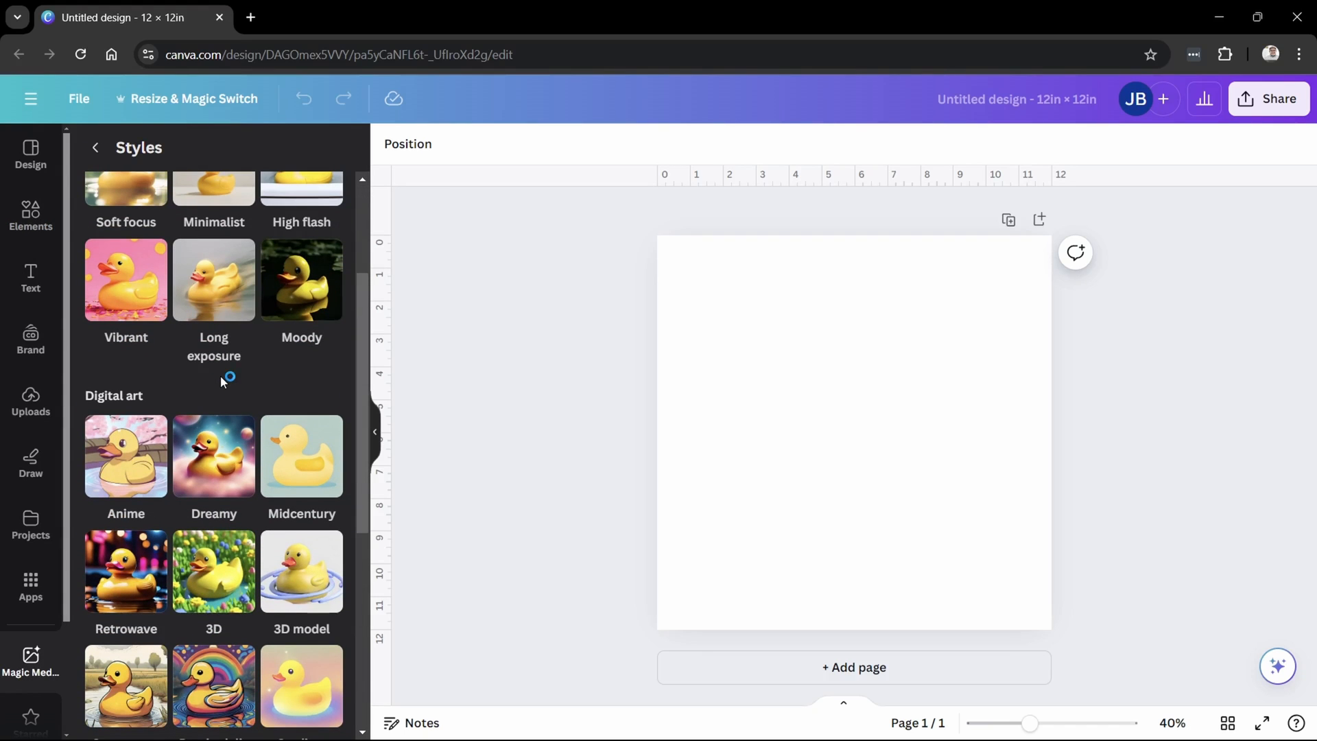
{"action": "scroll", "scroll_direction": "down", "scroll_amount": 3}
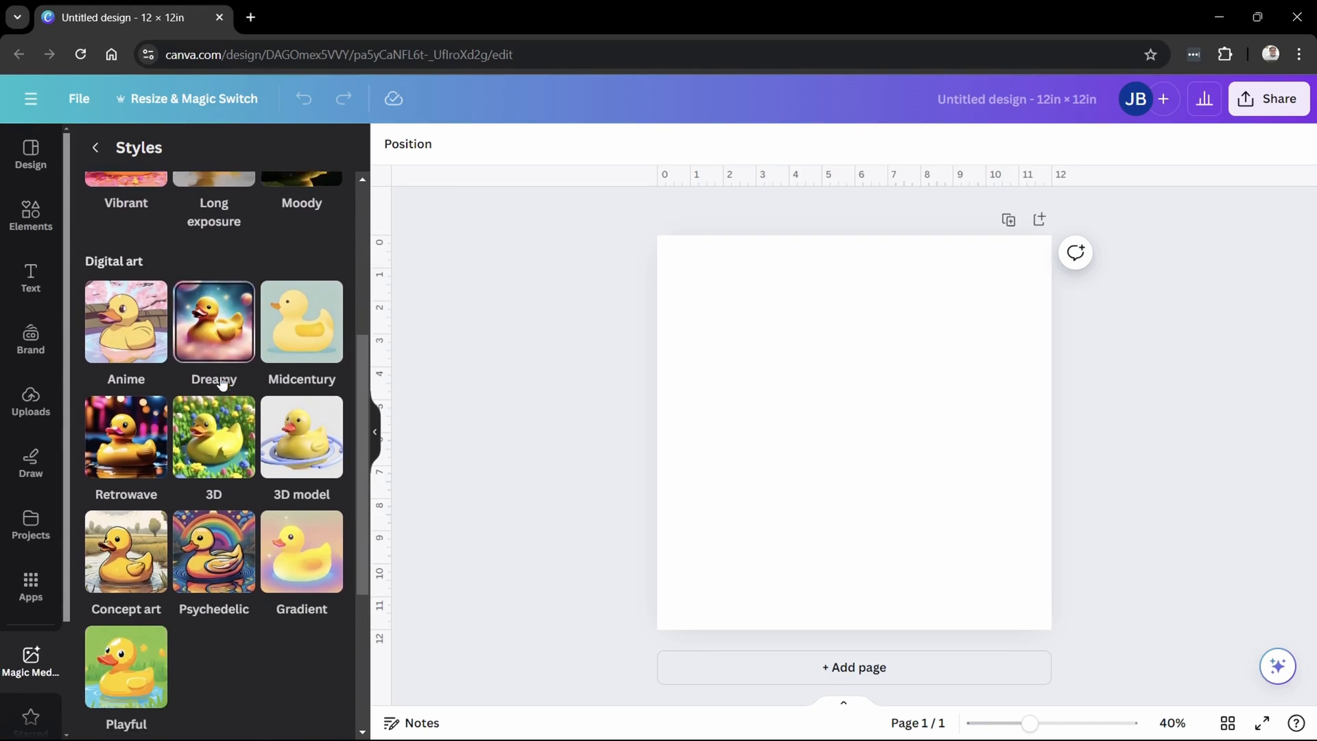
{"action": "scroll", "scroll_direction": "down", "scroll_amount": 3}
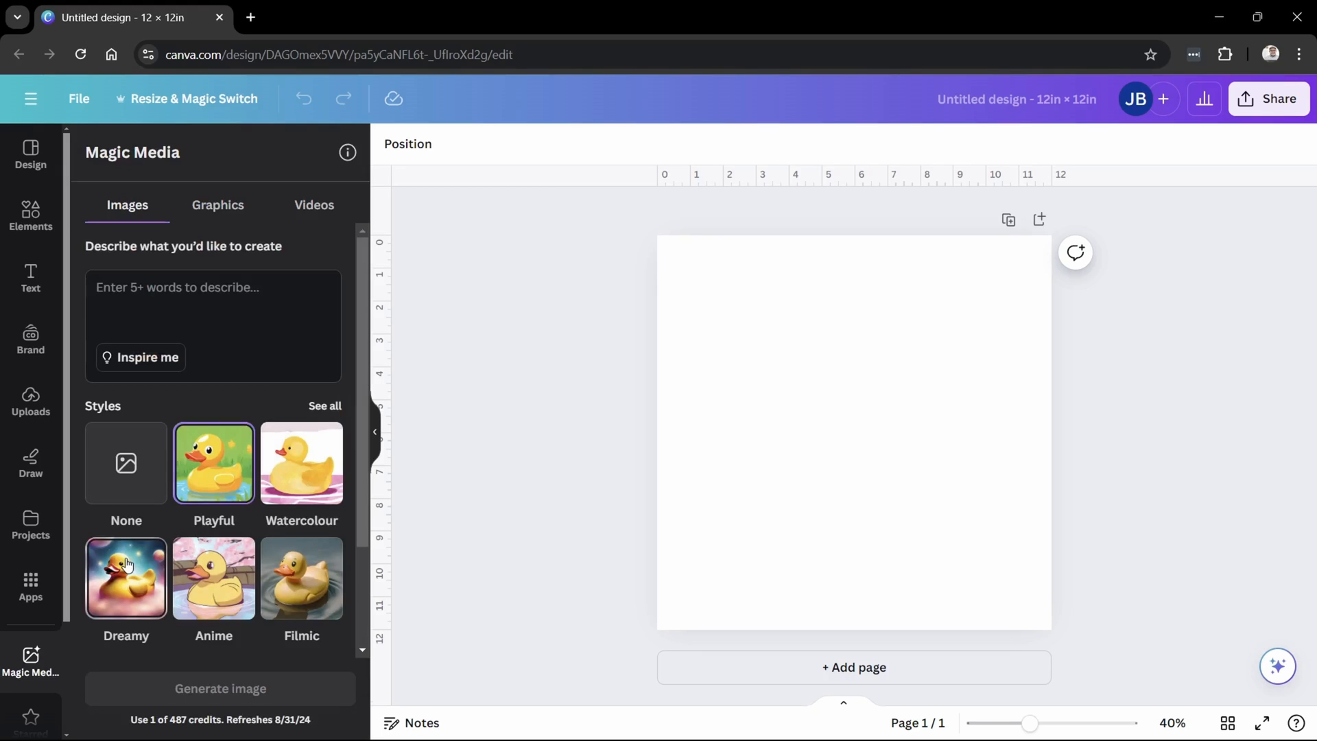
- Generate images from the prompt 'Cute bear eating a doughnut on a white background'
{"action": "left_click", "coordinate": [205, 297]}
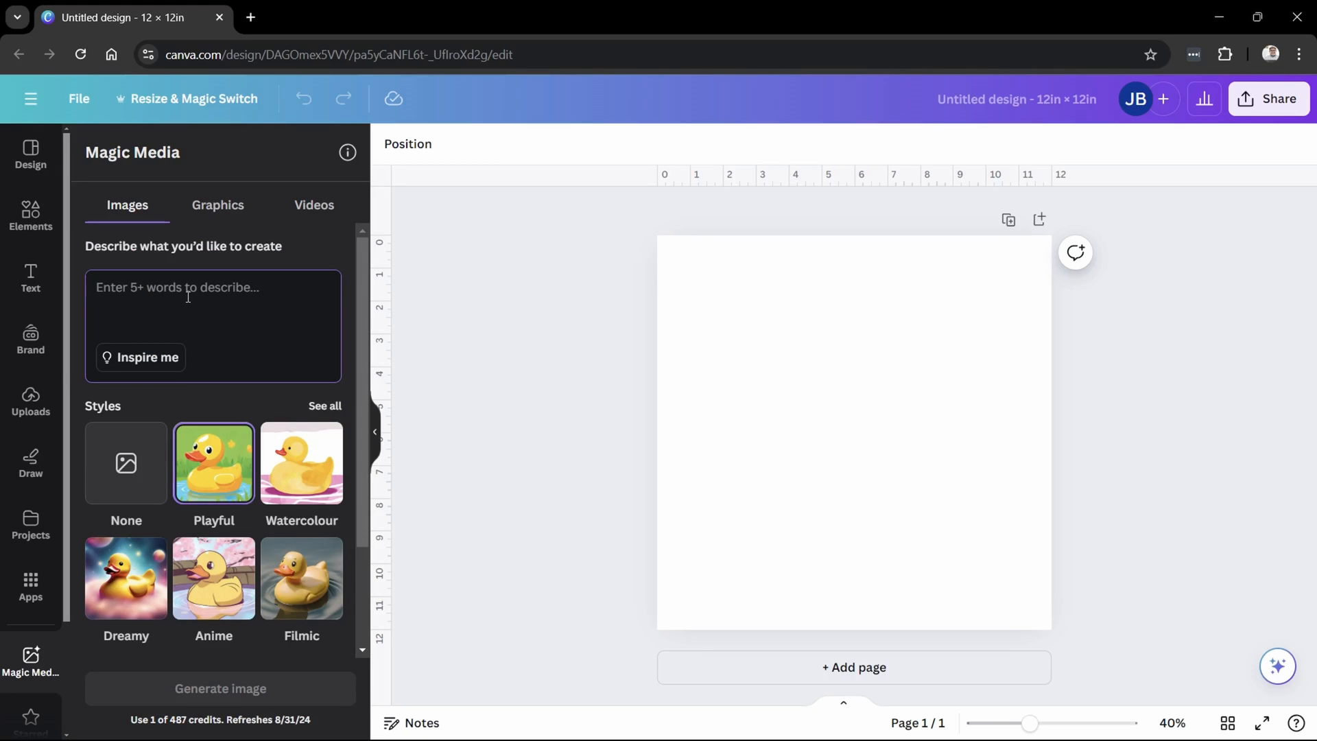
{"action": "type", "text": "Cute b"}
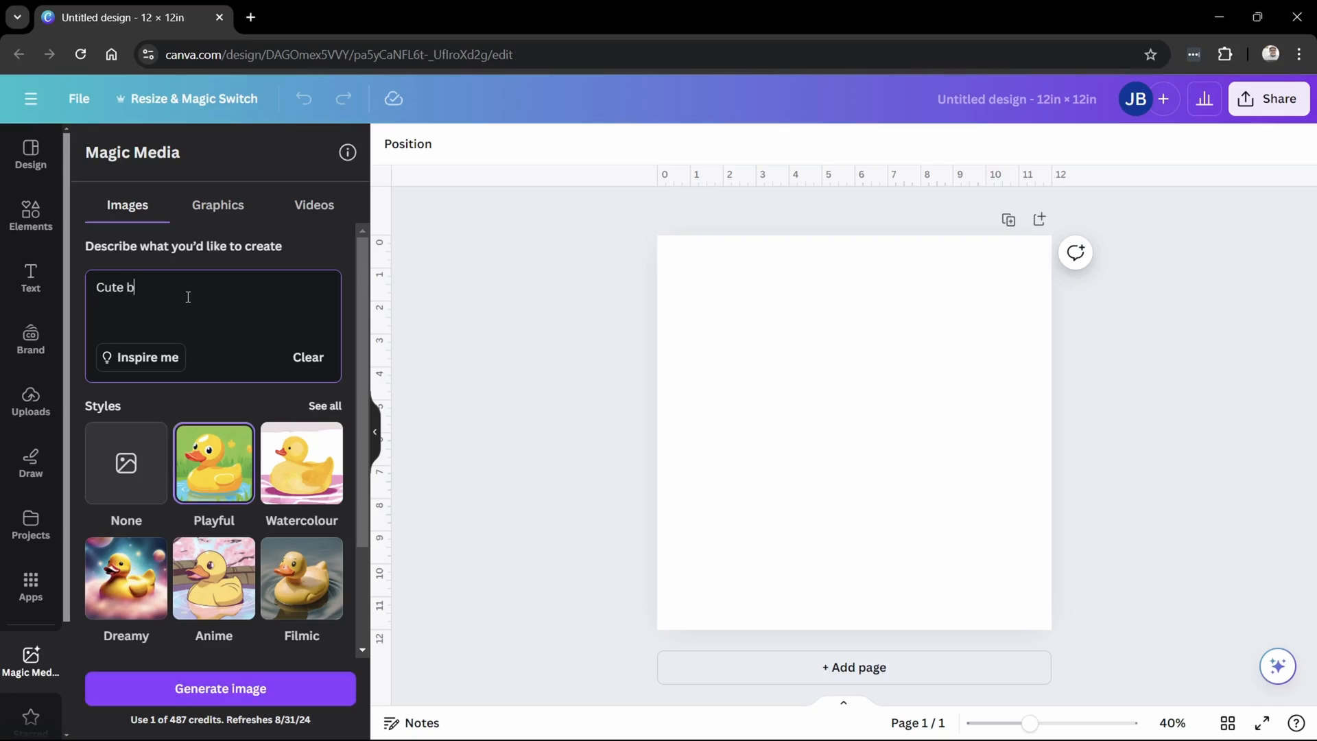
{"action": "type", "text": "ear eating a"}
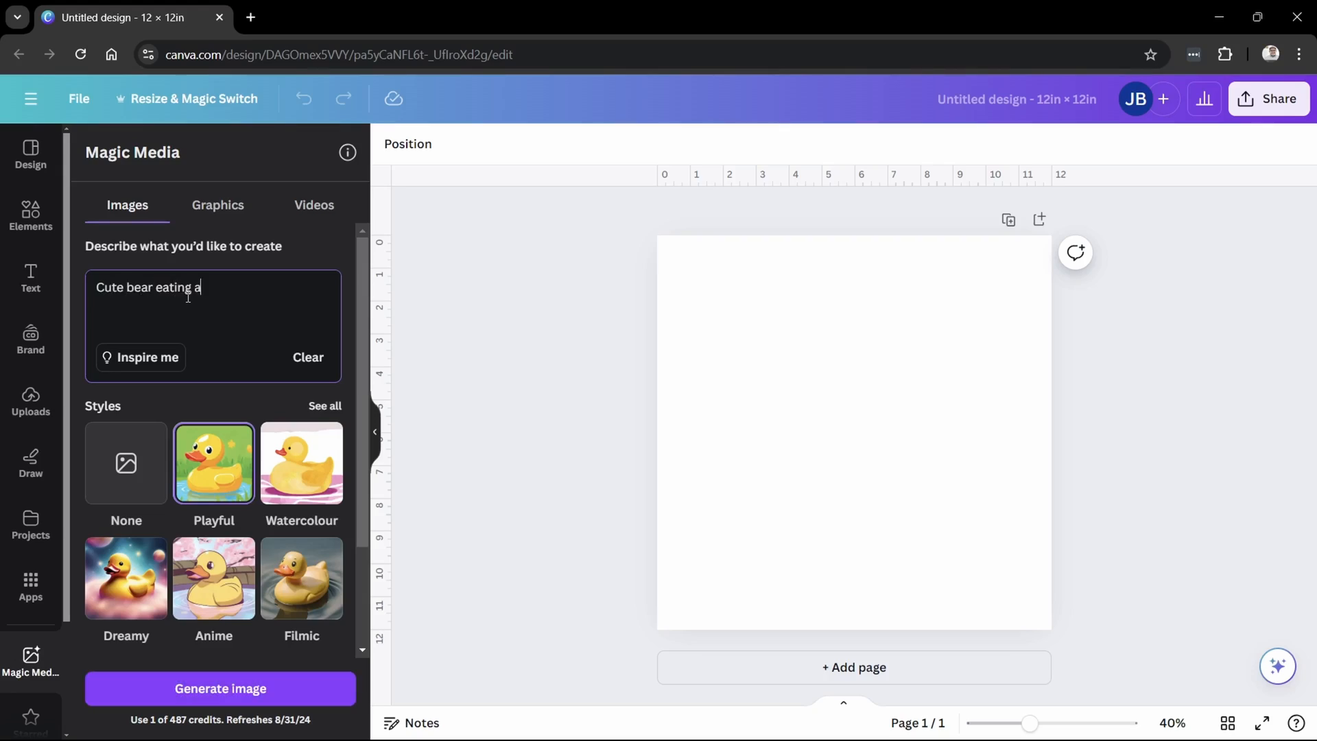
{"action": "type", "text": "doughnut"}
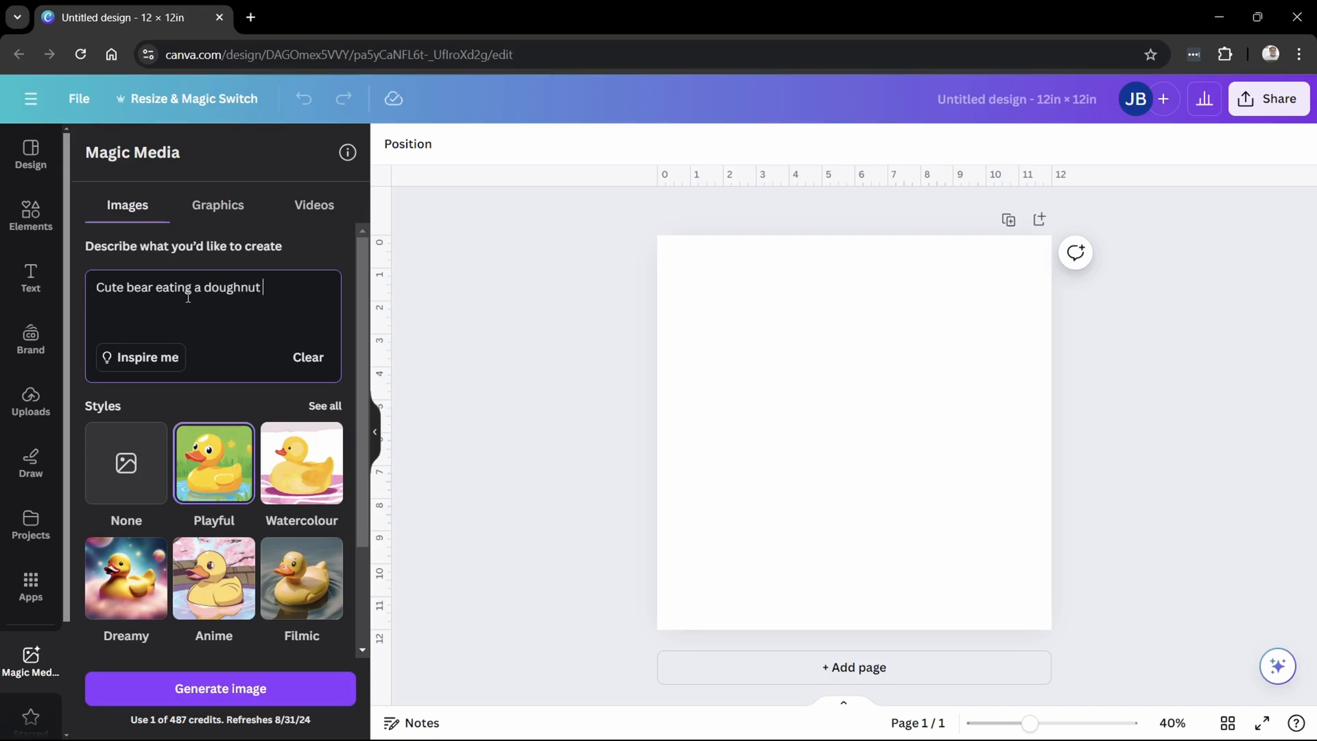
{"action": "type", "text": "on a awhite b"}
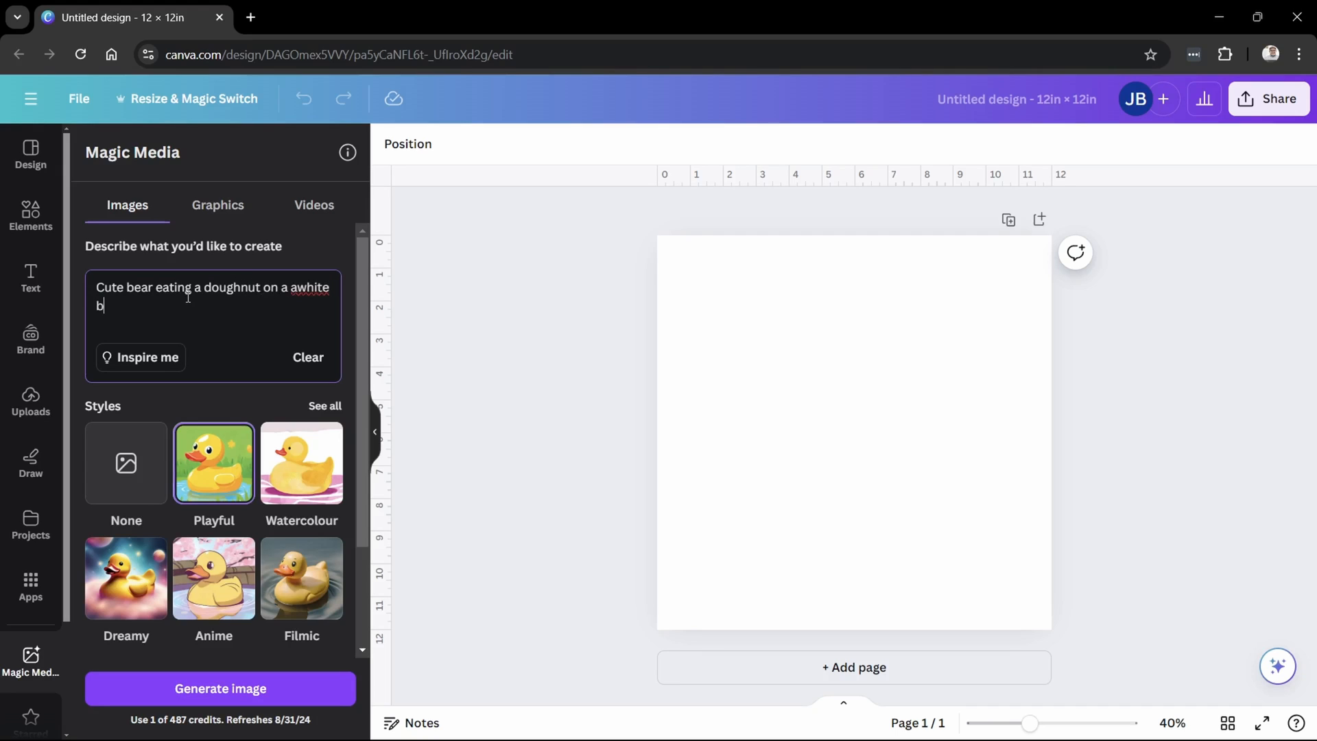
{"action": "key", "text": "Backspace"}
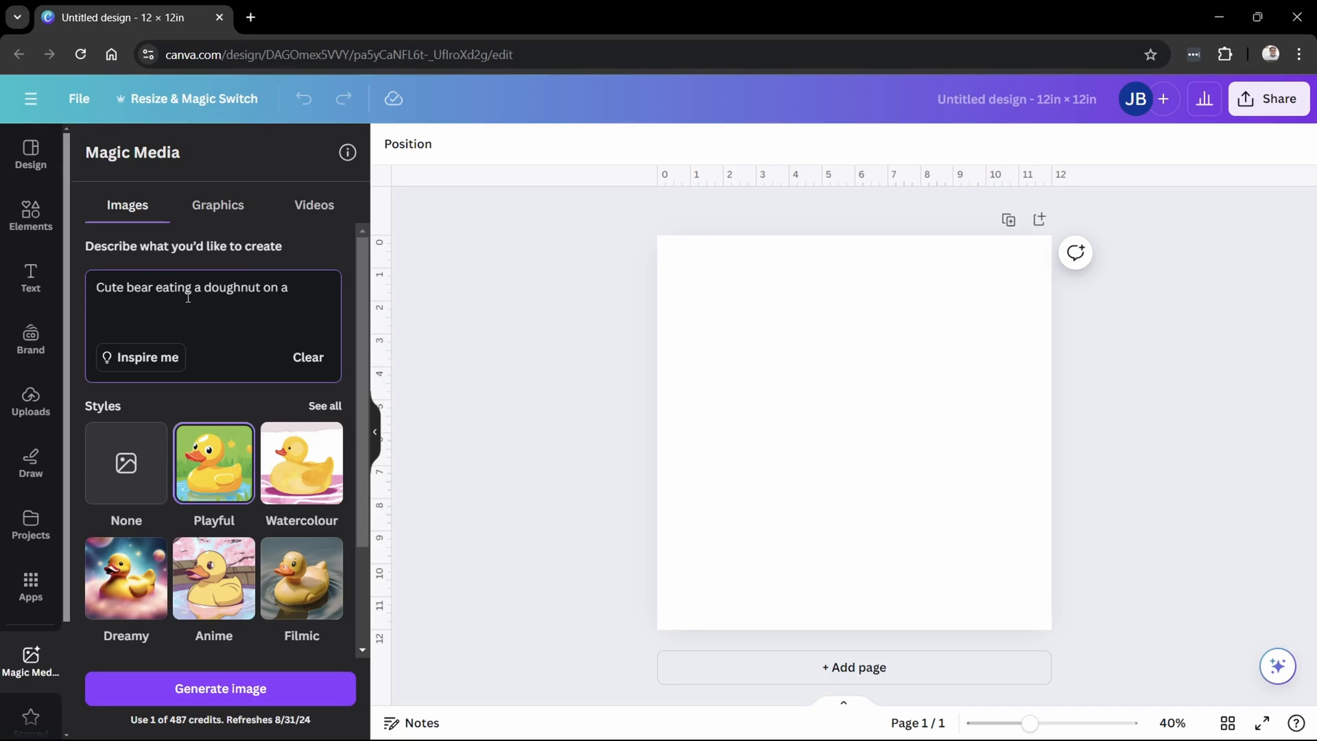
{"action": "type", "text": "white backg"}
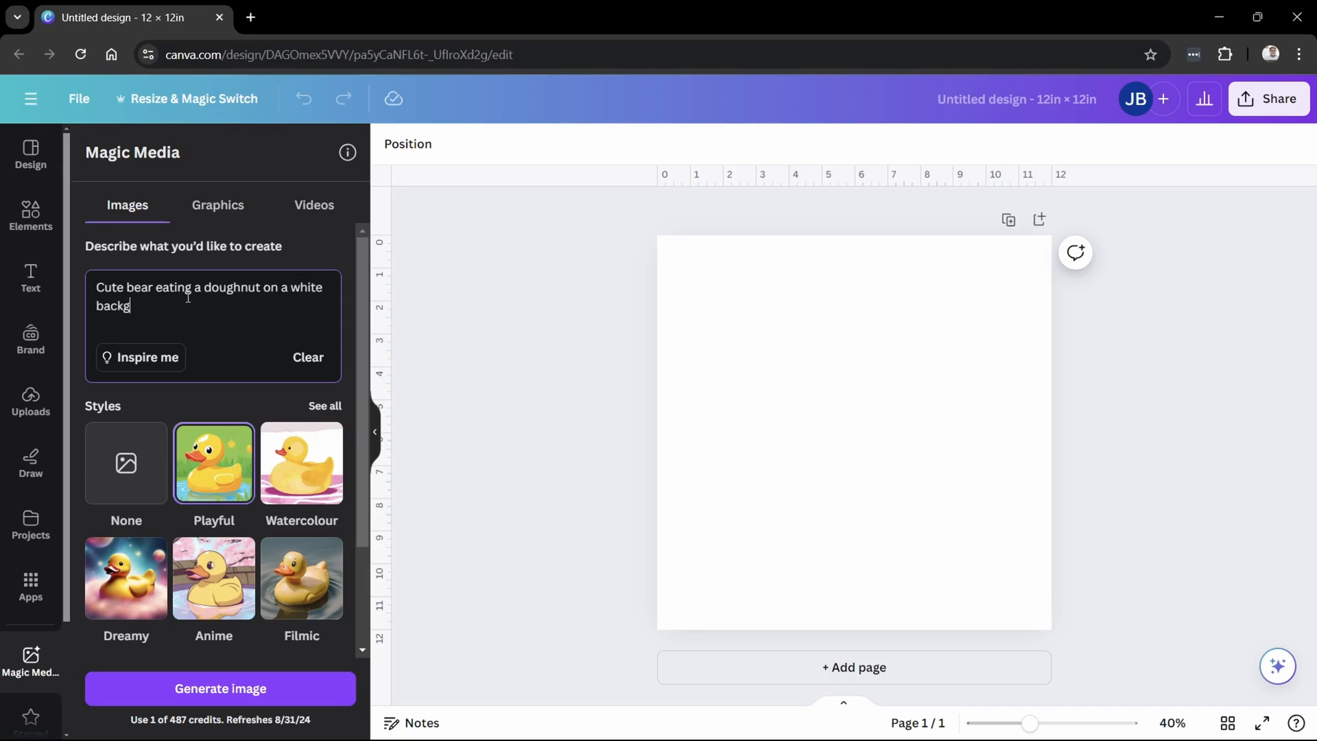
{"action": "type", "text": "r"}
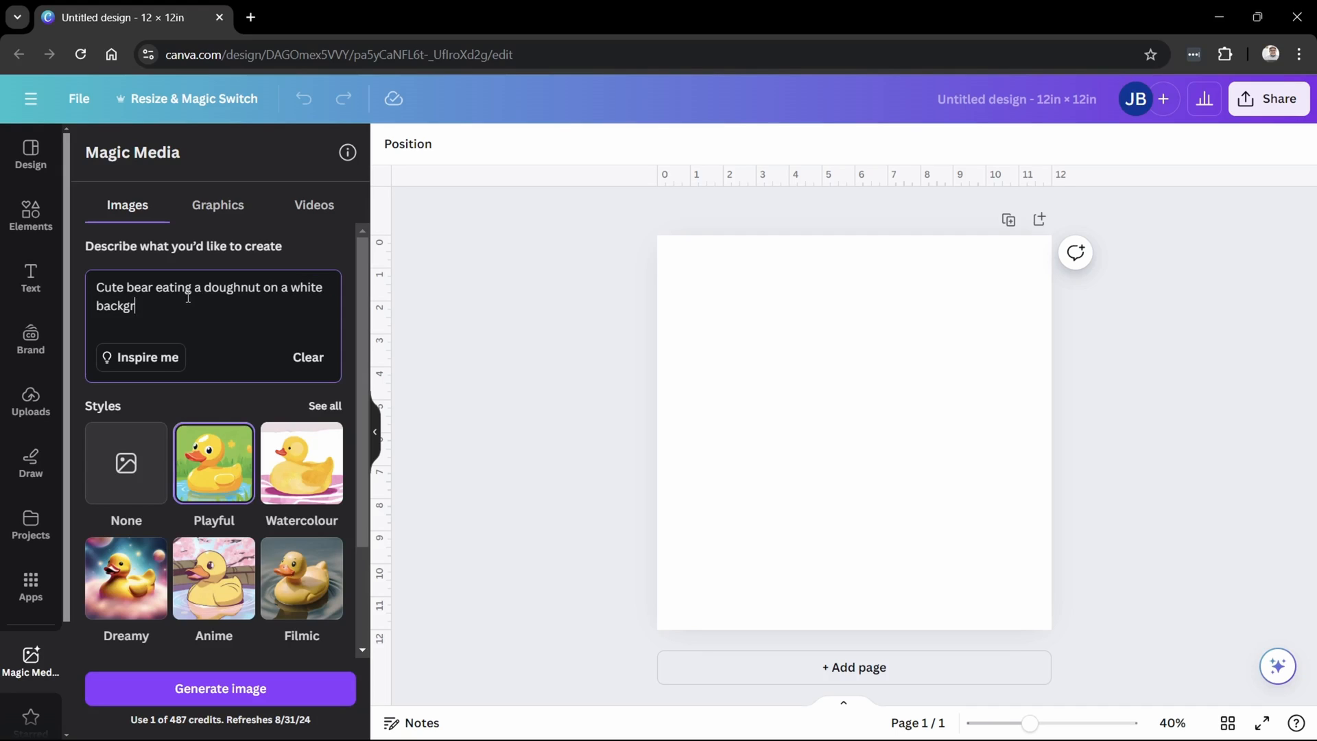
{"action": "type", "text": "ound"}
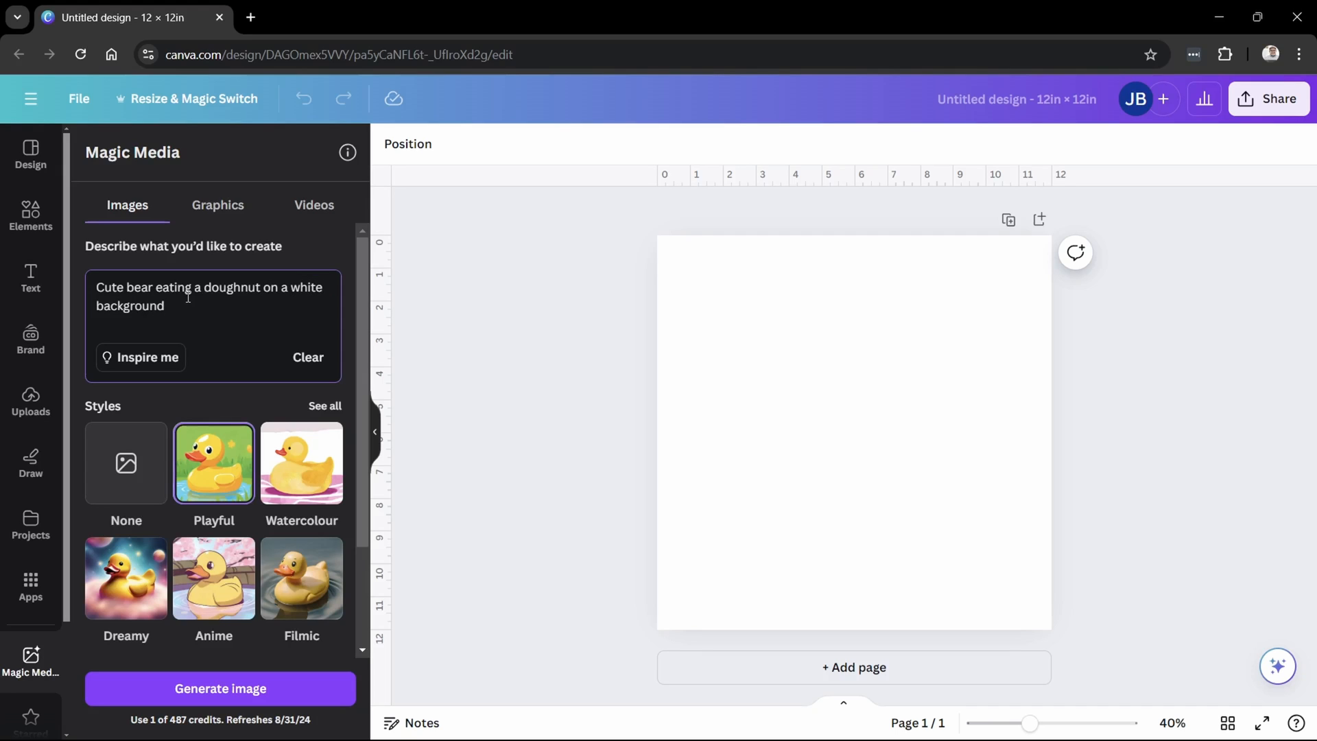
{"action": "left_click", "coordinate": [220, 689]}
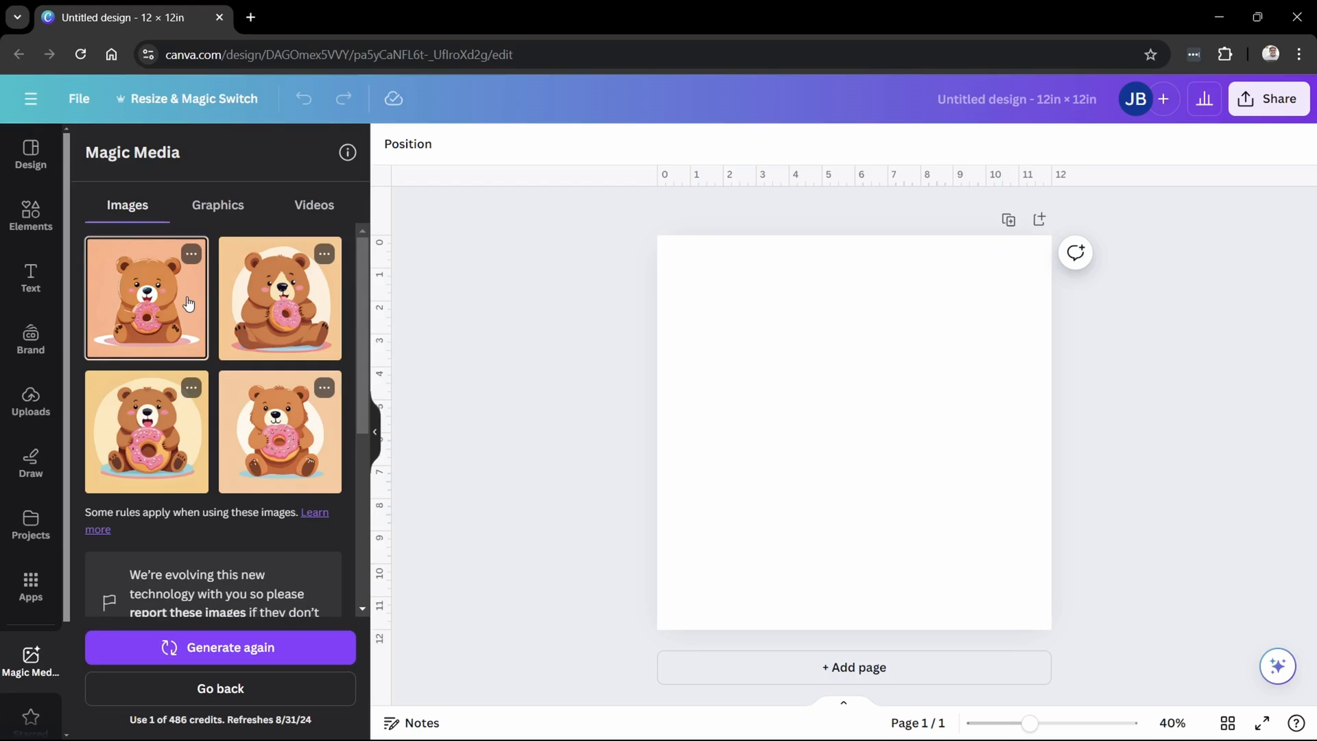
{"action": "mouse_move", "coordinate": [185, 352]}
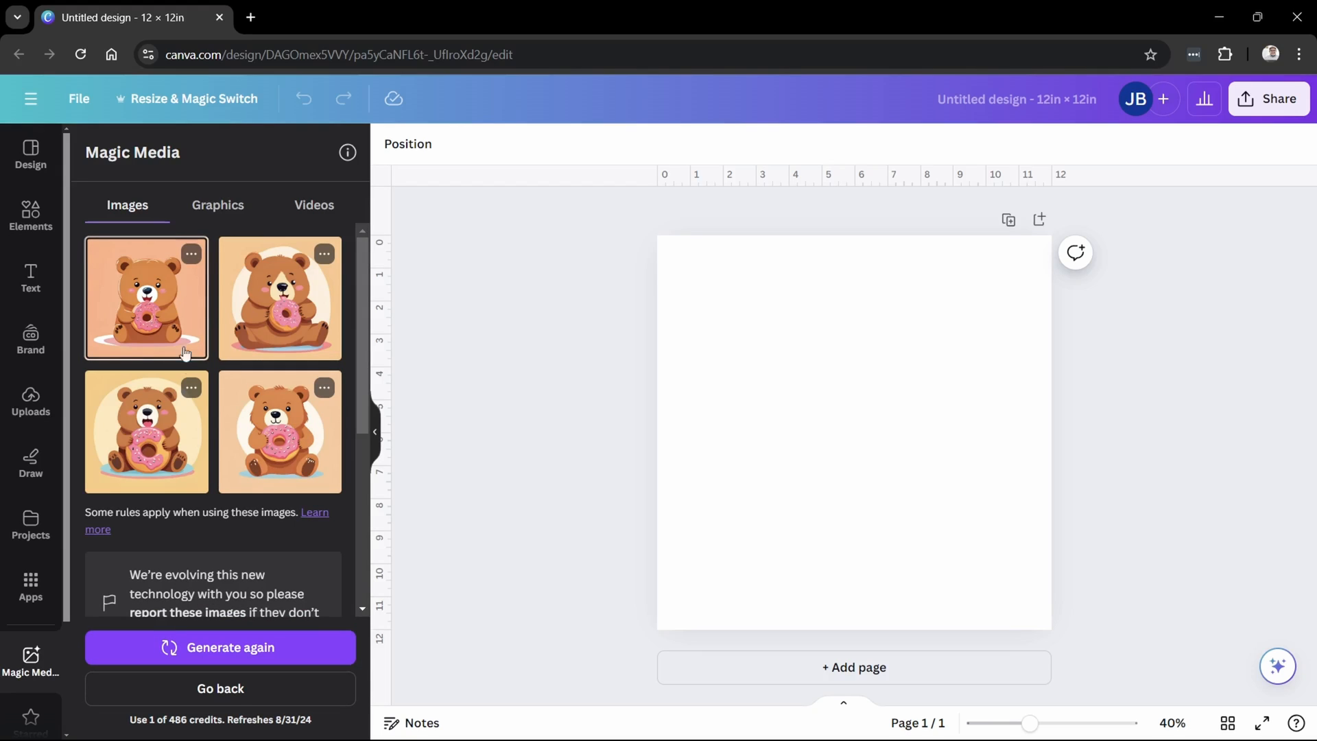
- Scroll past the four cute-bear results down to the prompt box
{"action": "scroll", "scroll_direction": "down", "scroll_amount": 3}
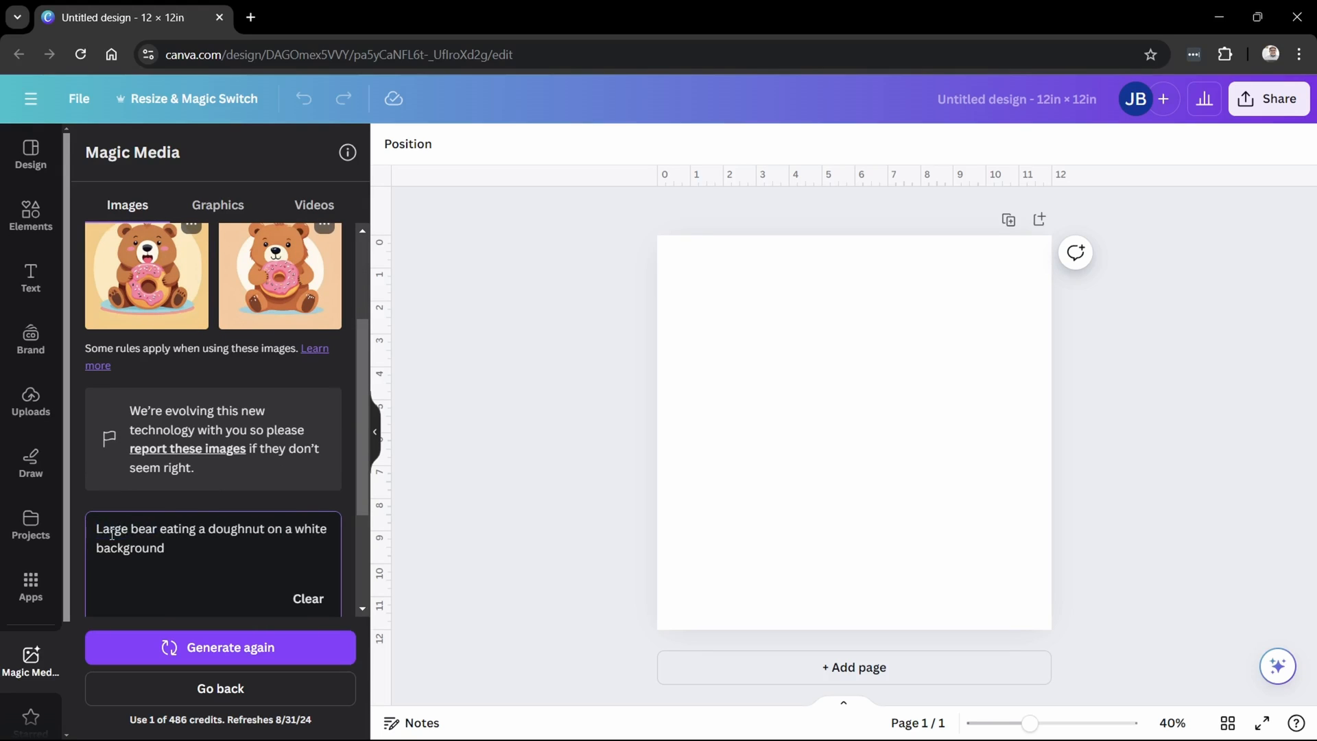
{"action": "scroll", "scroll_direction": "down", "scroll_amount": 3}
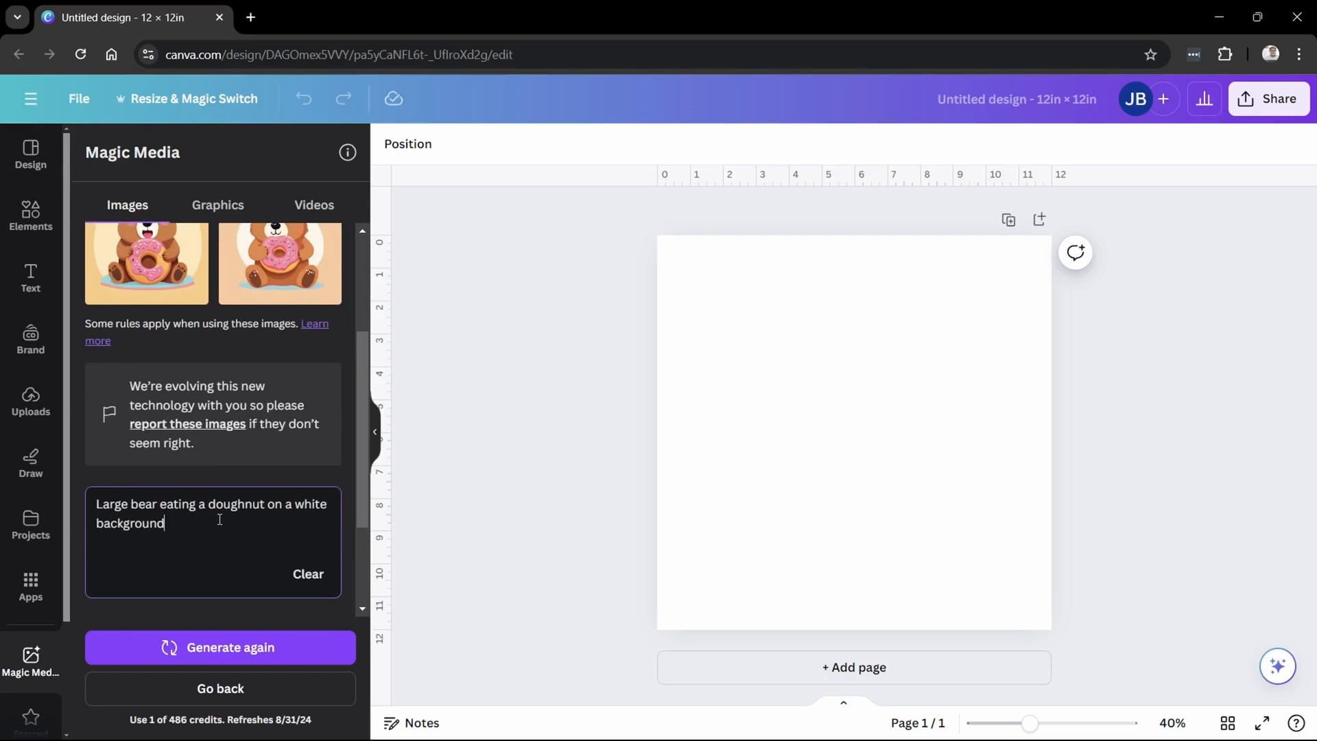
- Generate large-bear images and place the first result, enlarged on the 12×12 page
{"action": "left_click", "coordinate": [219, 648]}
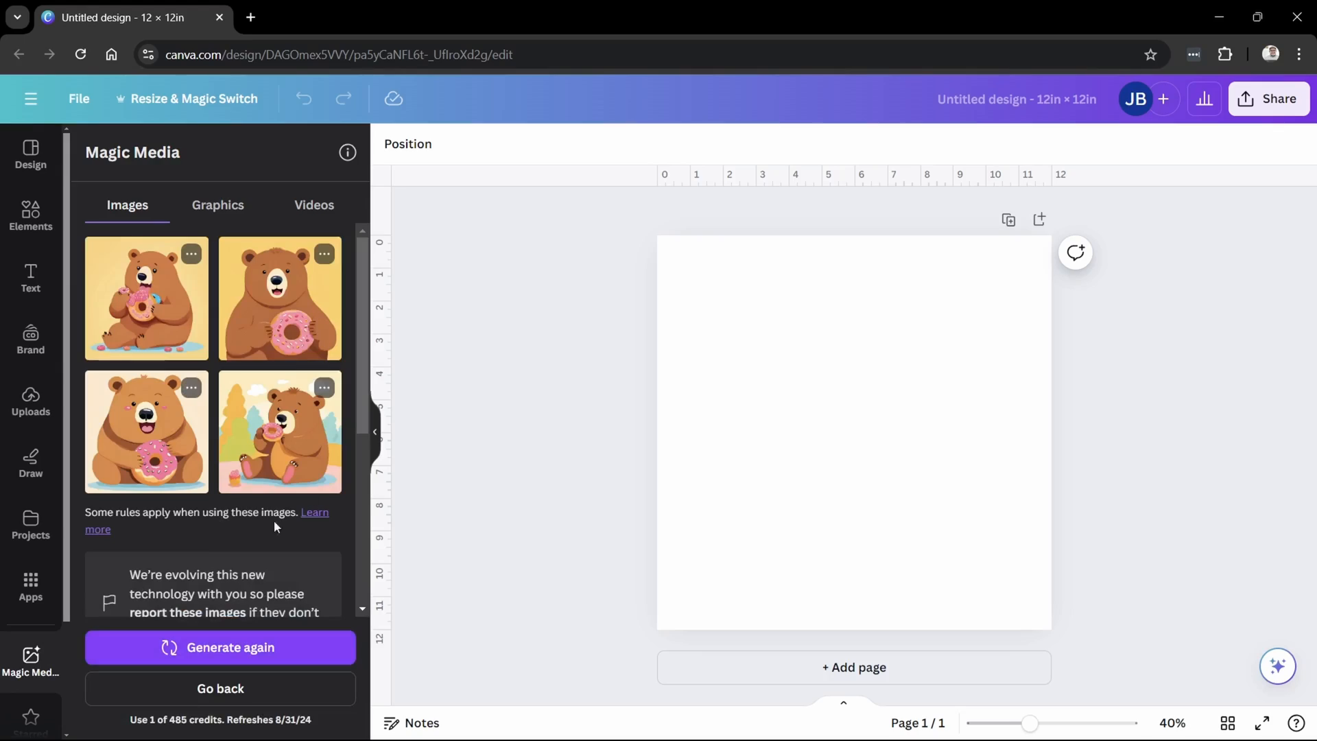
{"action": "mouse_move", "coordinate": [292, 465]}
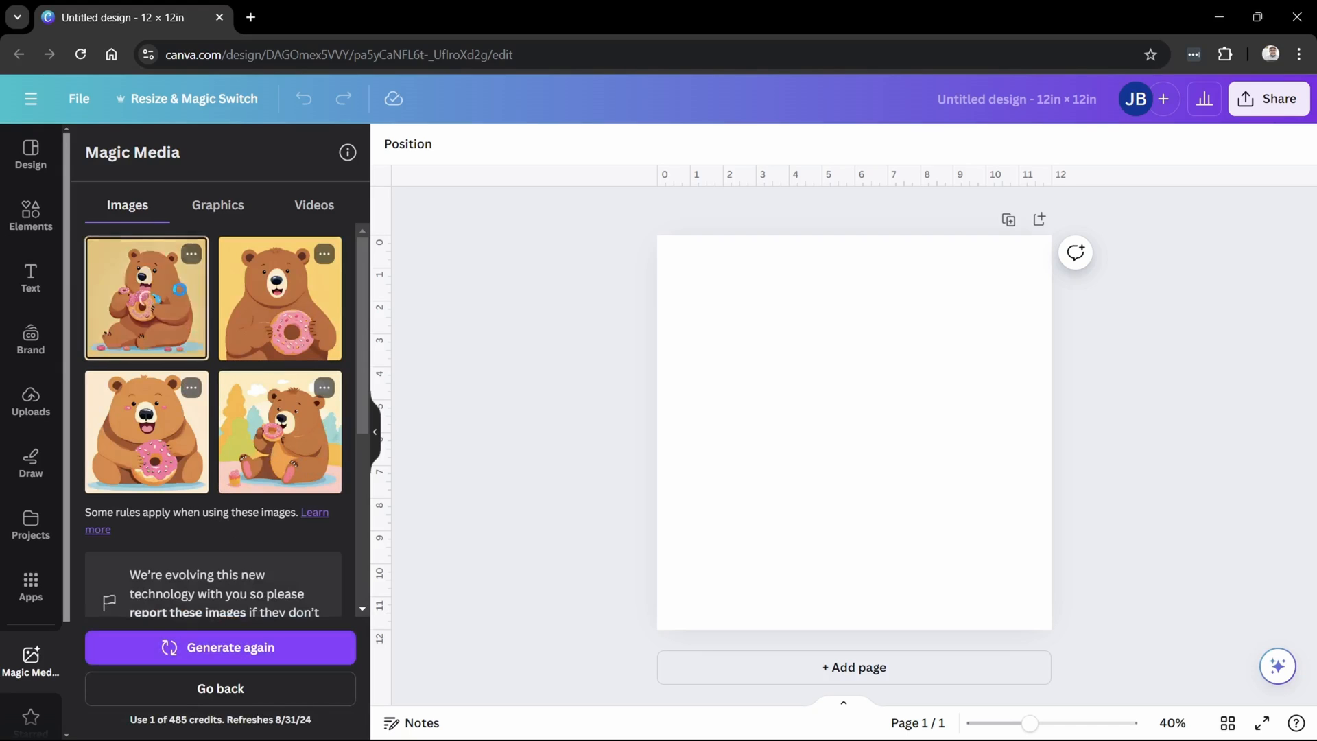
{"action": "left_click", "coordinate": [146, 298]}
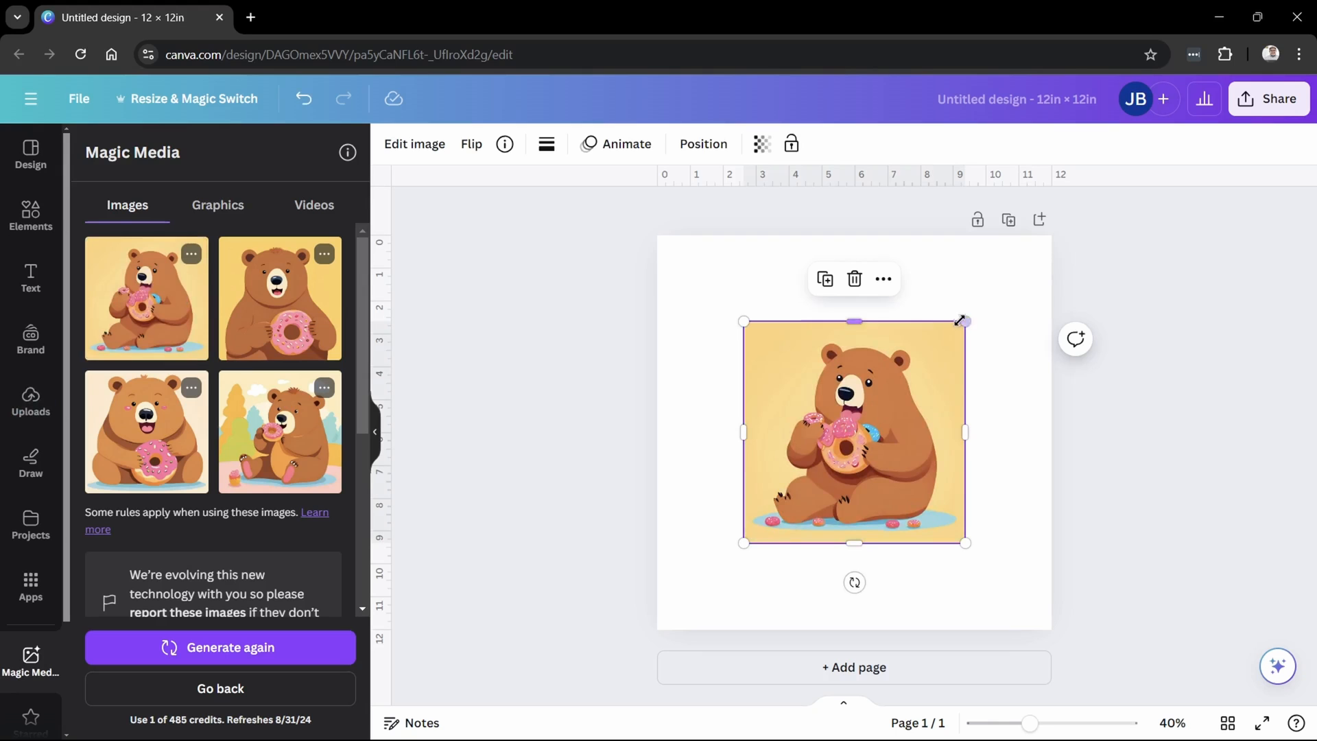
{"action": "left_click_drag", "start_coordinate": [964, 321], "coordinate": [1051, 236]}
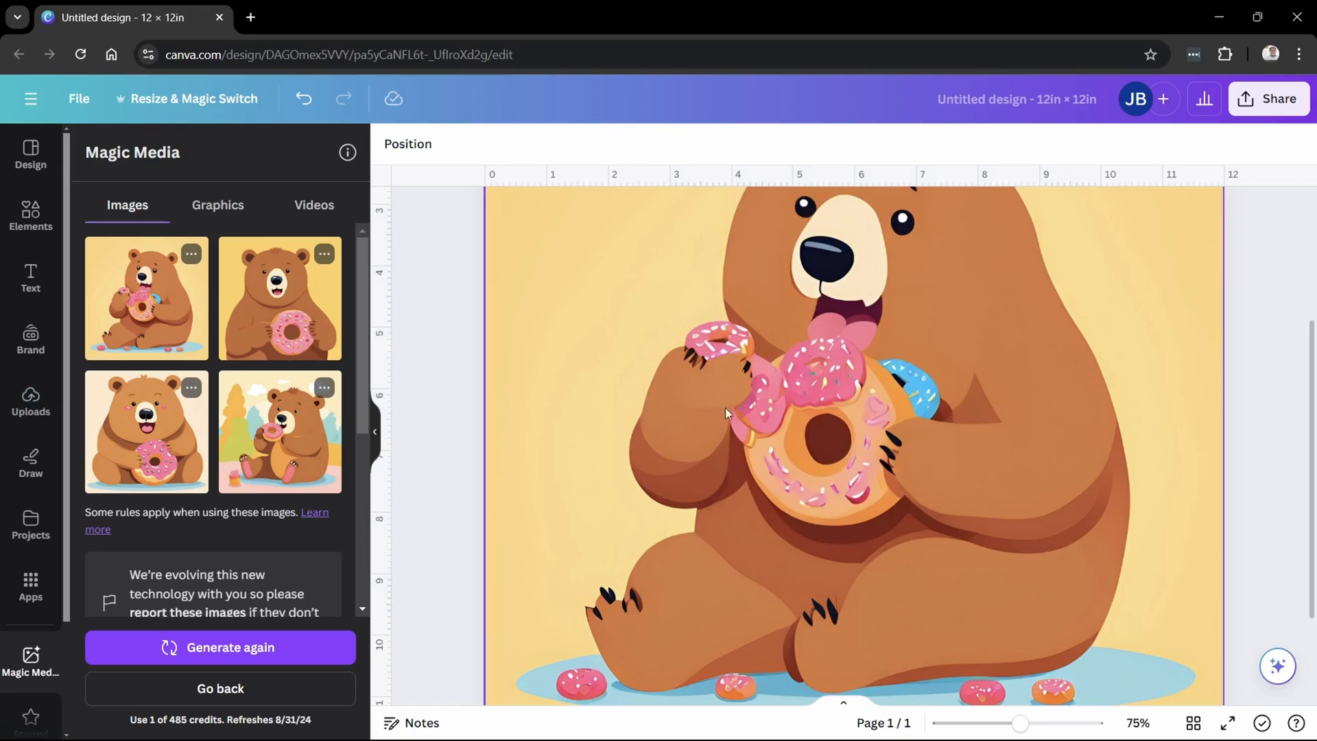
- Request more variations like the first bear-with-doughnut result
{"action": "left_click", "coordinate": [191, 254]}
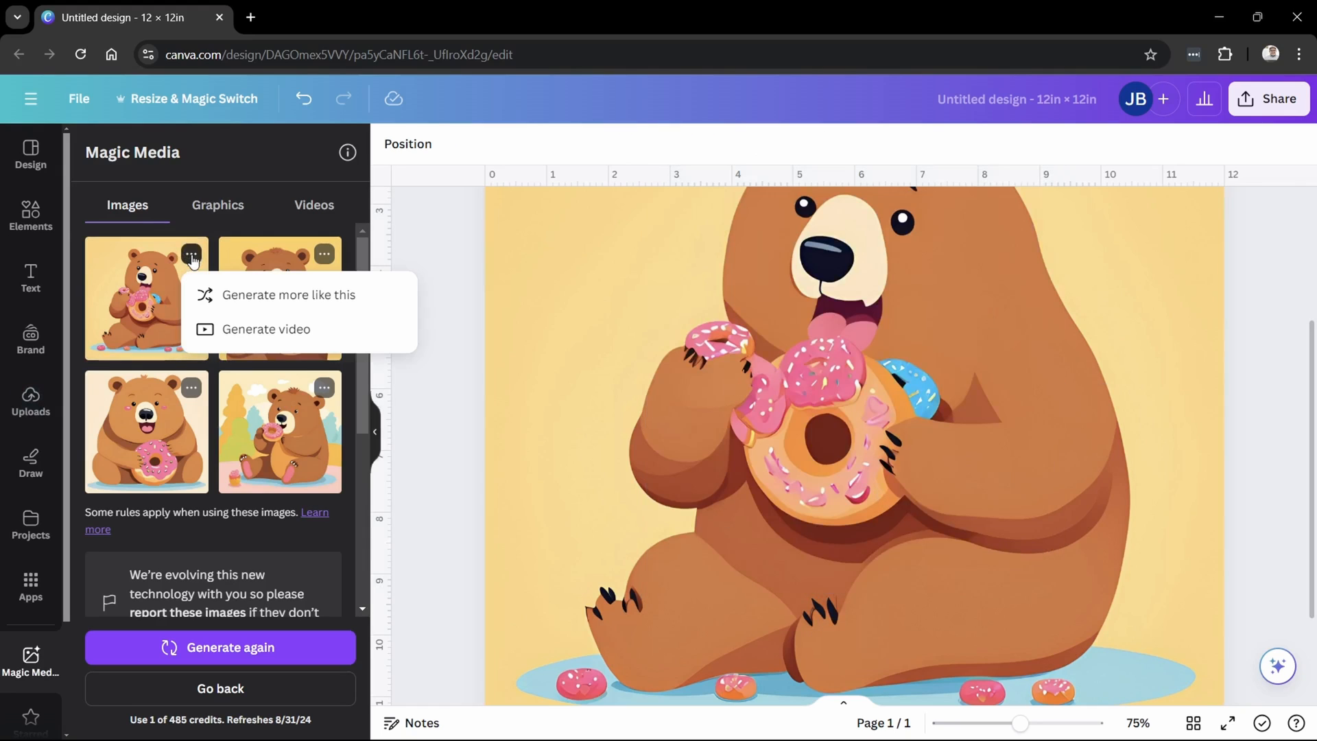
{"action": "left_click", "coordinate": [289, 294]}
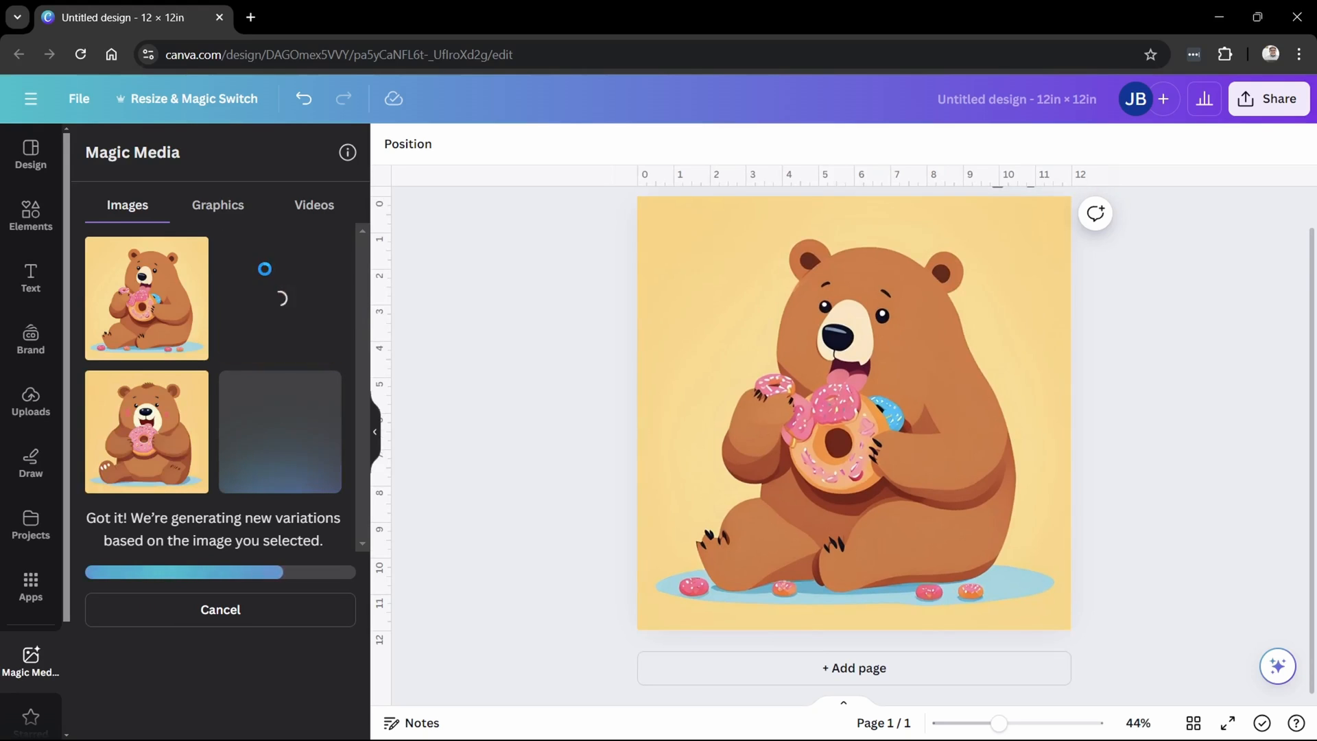
- Insert a new bear variation, stretch it over the whole page, and open Share
{"action": "left_click", "coordinate": [279, 298]}
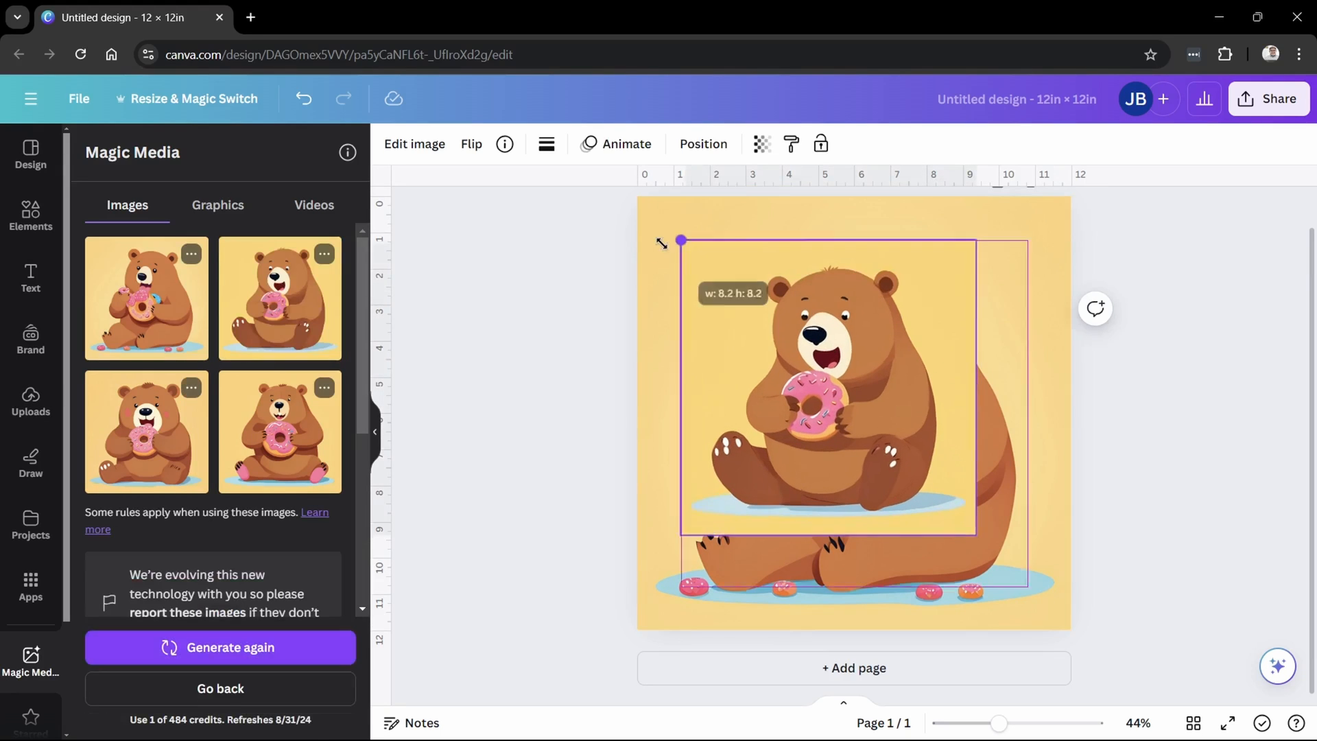
{"action": "left_click_drag", "start_coordinate": [681, 241], "coordinate": [977, 535]}
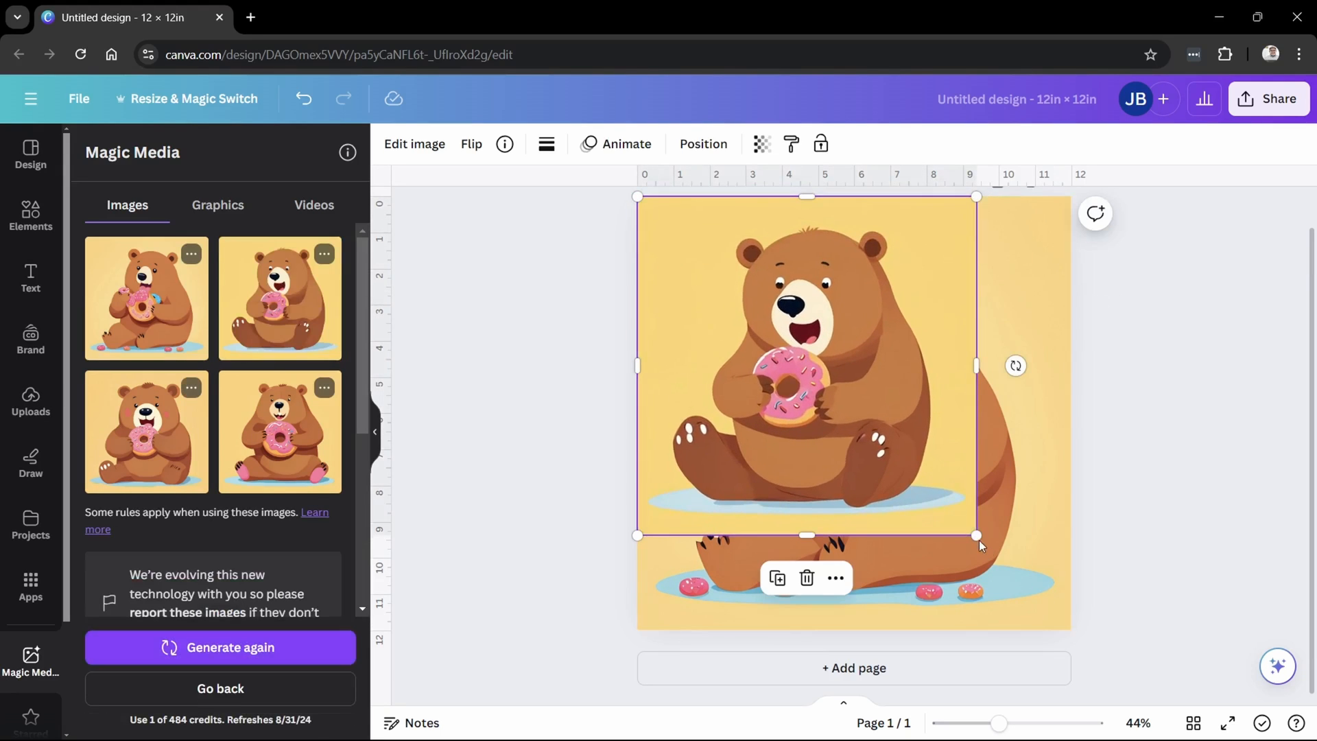
{"action": "left_click_drag", "start_coordinate": [976, 535], "coordinate": [1069, 626]}
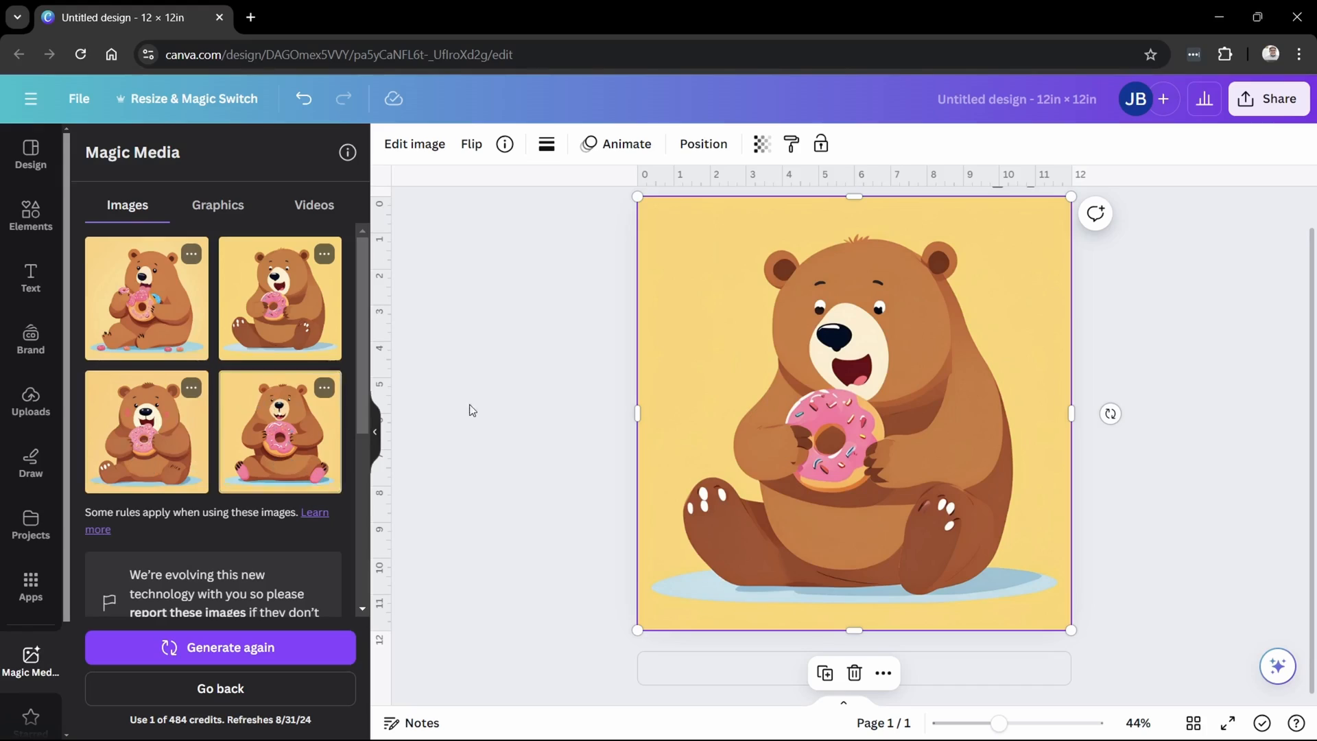
{"action": "mouse_move", "coordinate": [1002, 388]}
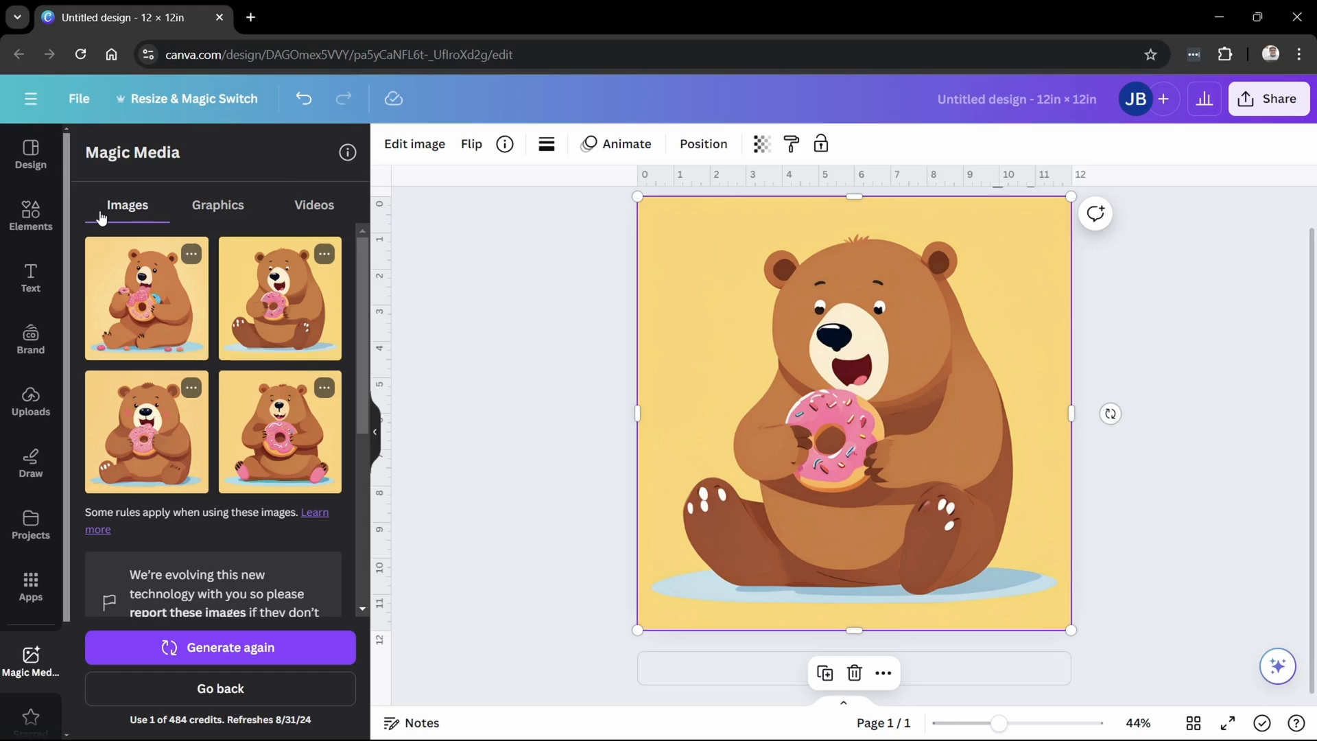
{"action": "mouse_move", "coordinate": [1280, 101]}
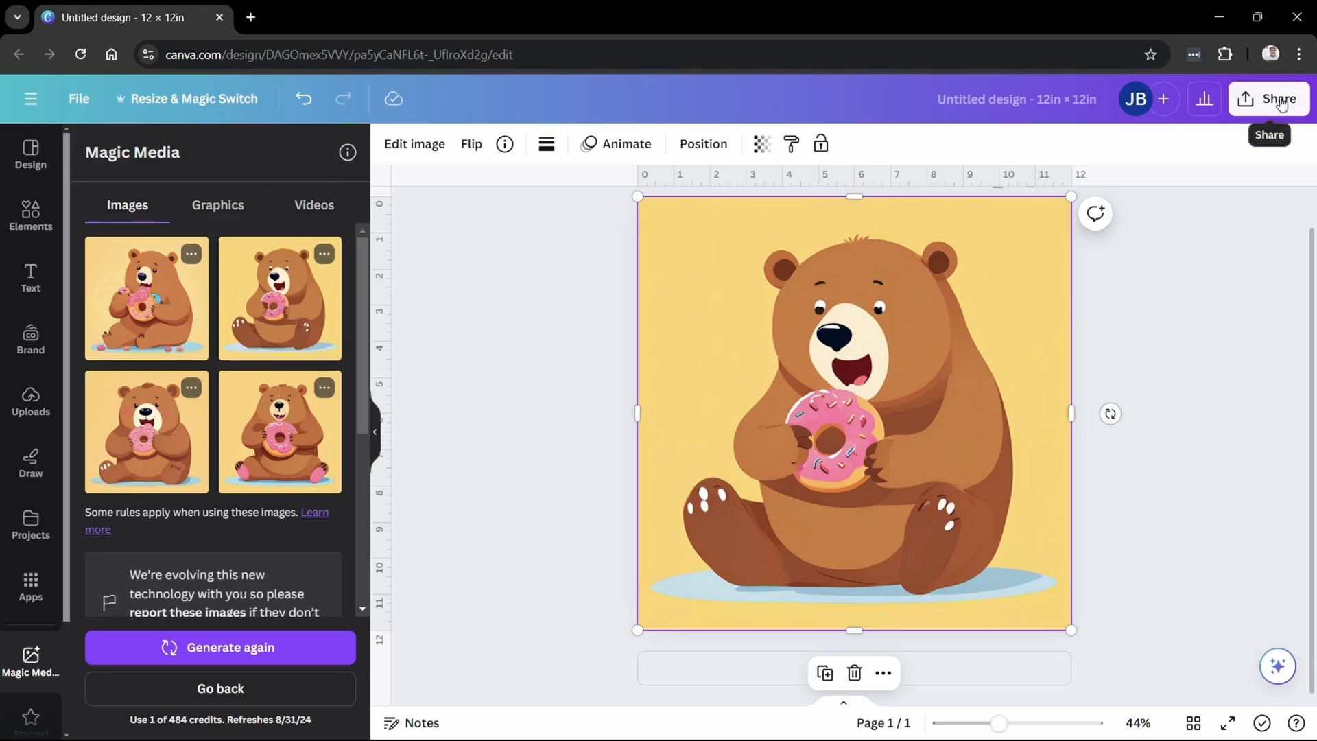
{"action": "left_click", "coordinate": [1274, 98]}
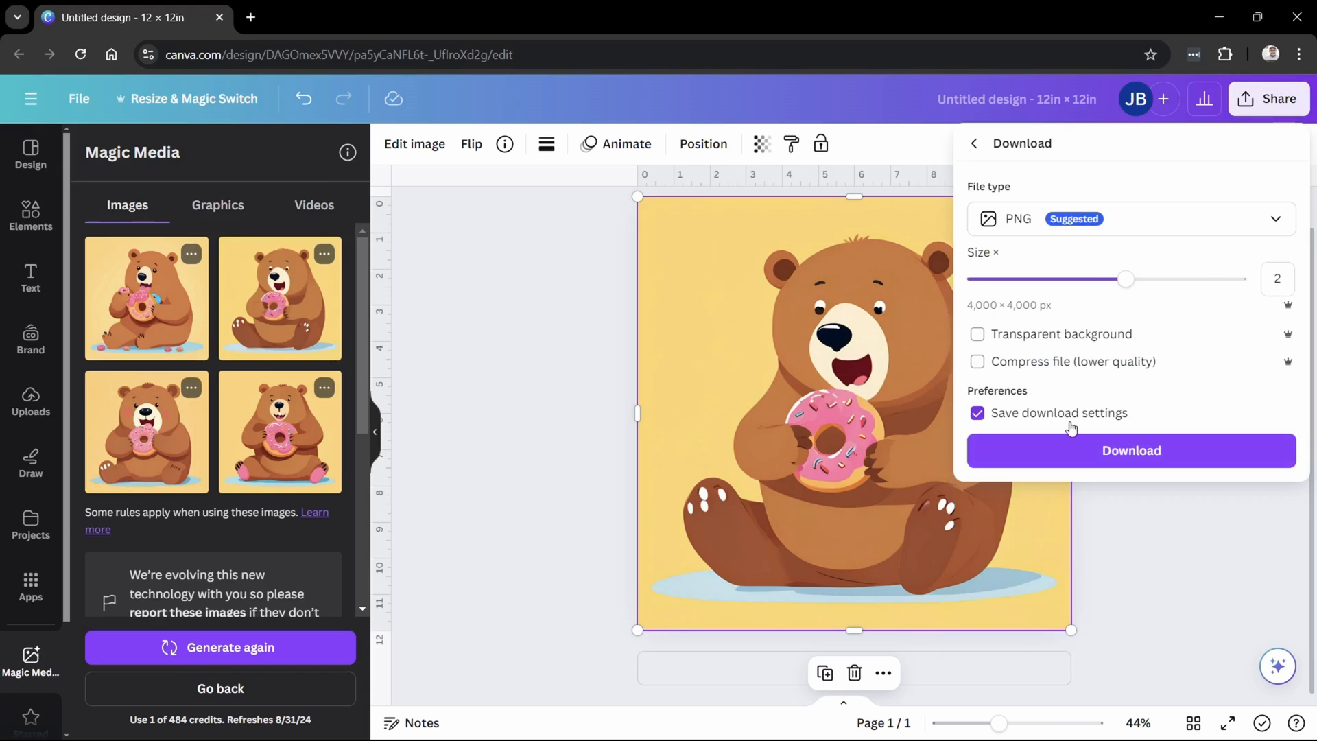
- Download the design as a PNG named 'Doughnut Bear' into Downloads
{"action": "left_click", "coordinate": [1132, 451]}
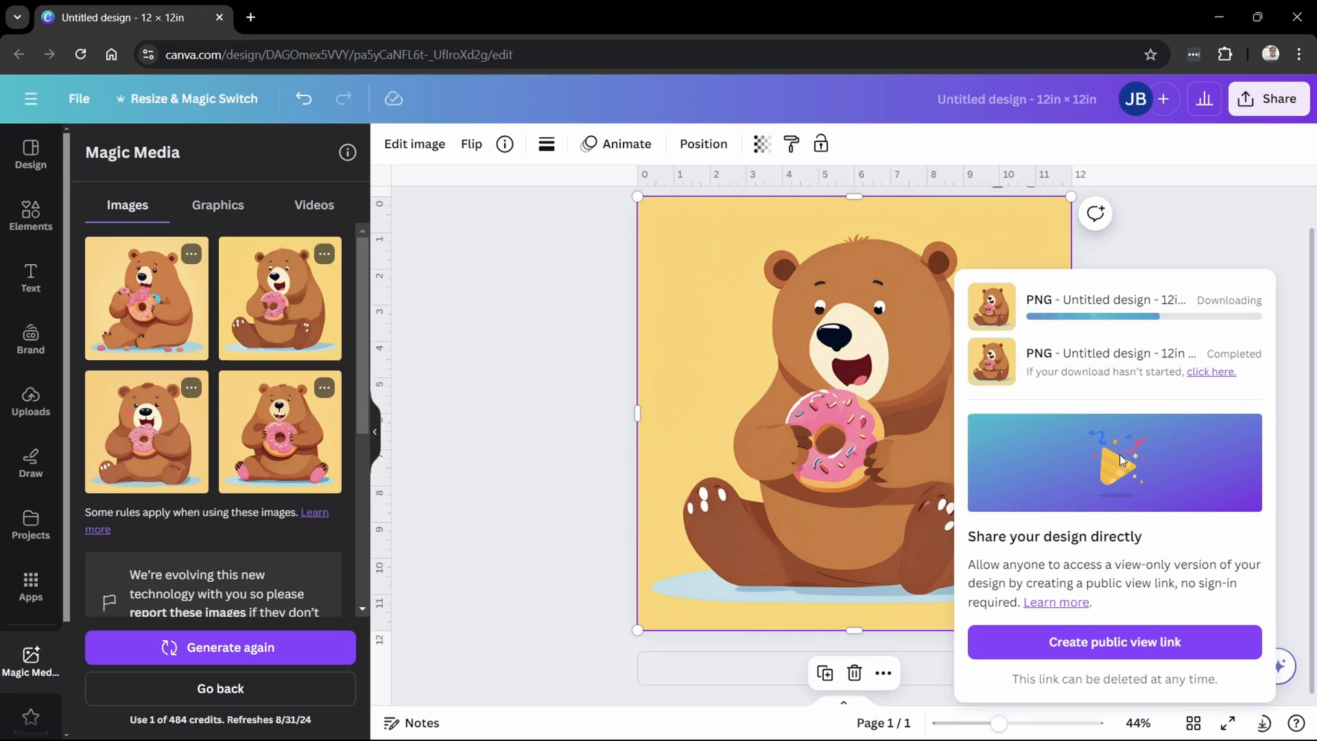
{"action": "left_click", "coordinate": [1211, 372]}
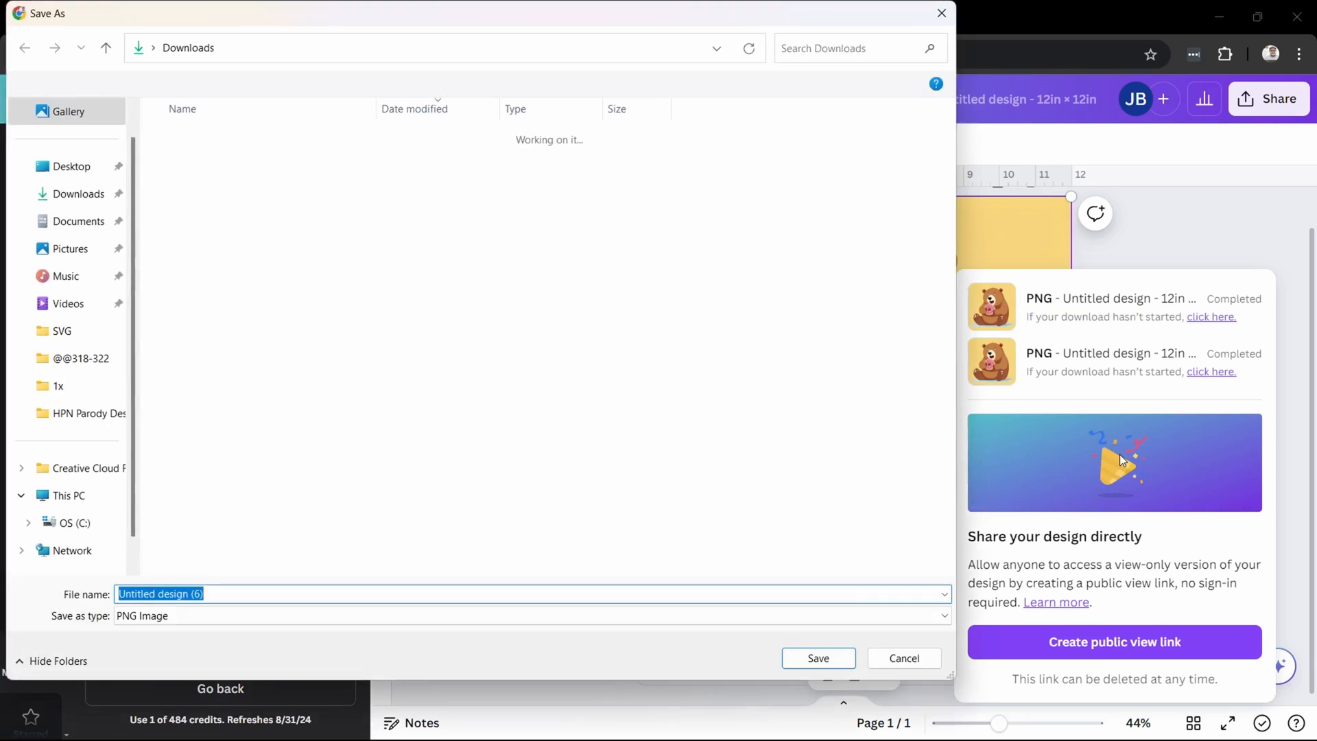
{"action": "type", "text": "Doughnut Bear"}
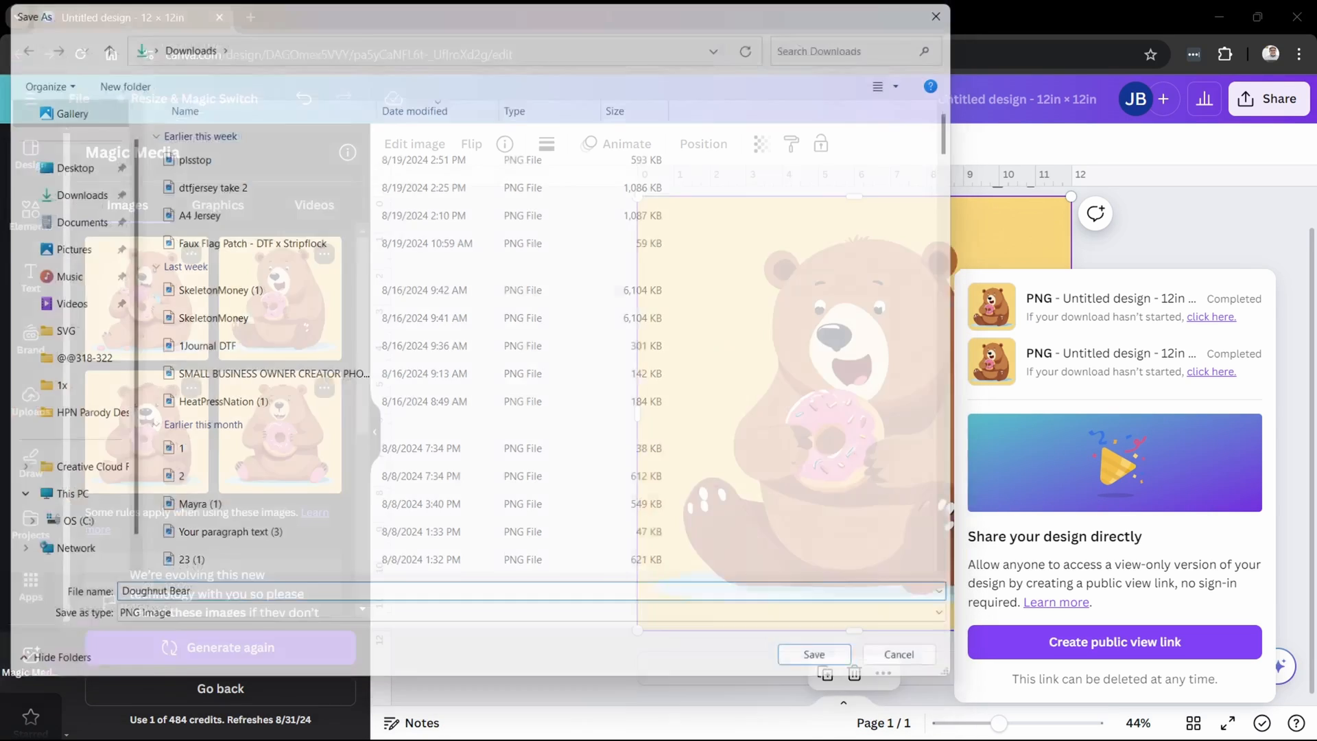
{"action": "left_click", "coordinate": [814, 654]}
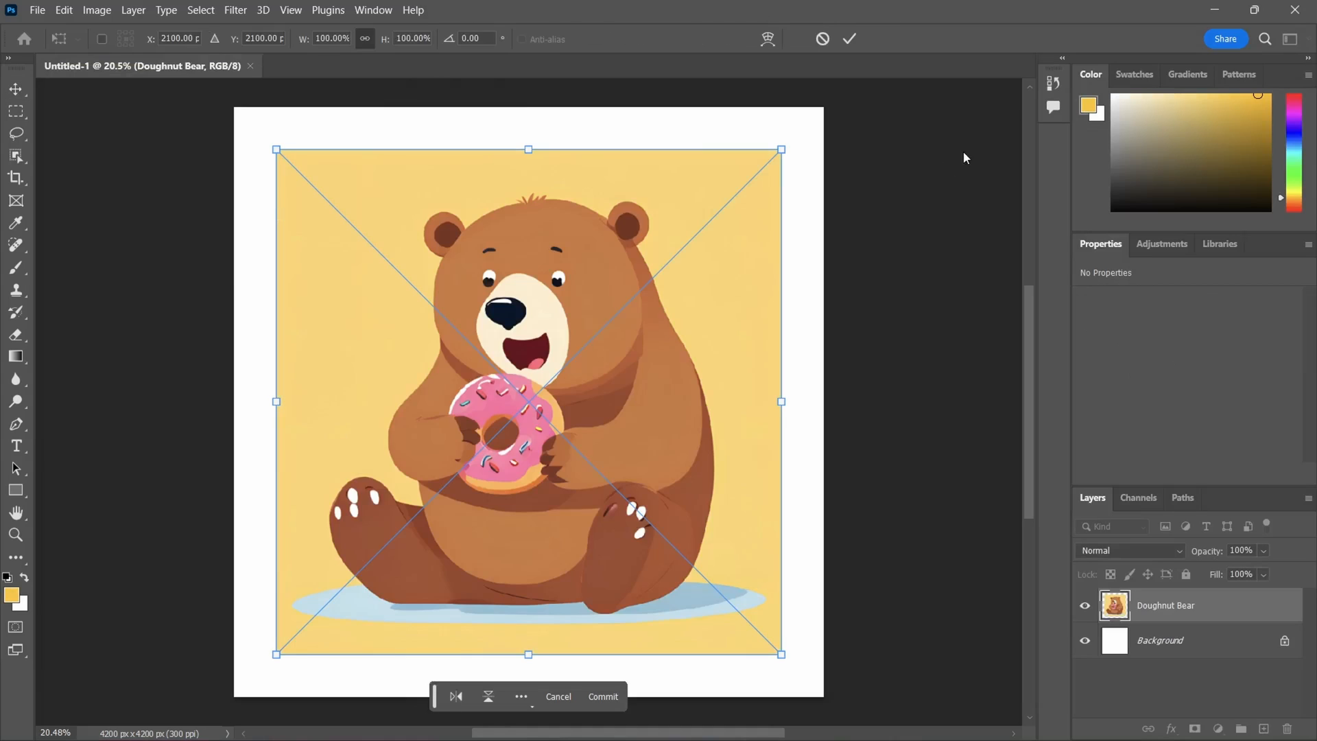
- Commit the placed Doughnut Bear image and select the Ellipse tool
{"action": "left_click", "coordinate": [603, 696]}
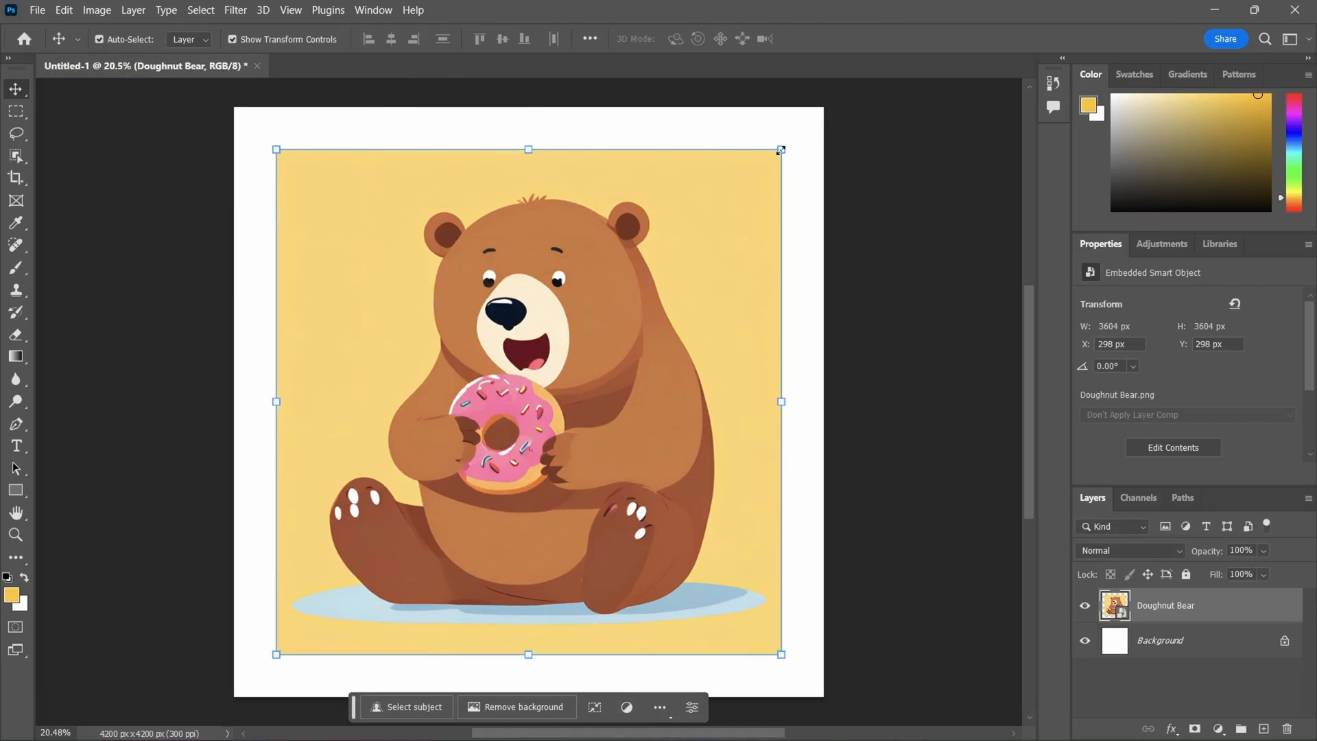
{"action": "mouse_move", "coordinate": [15, 489]}
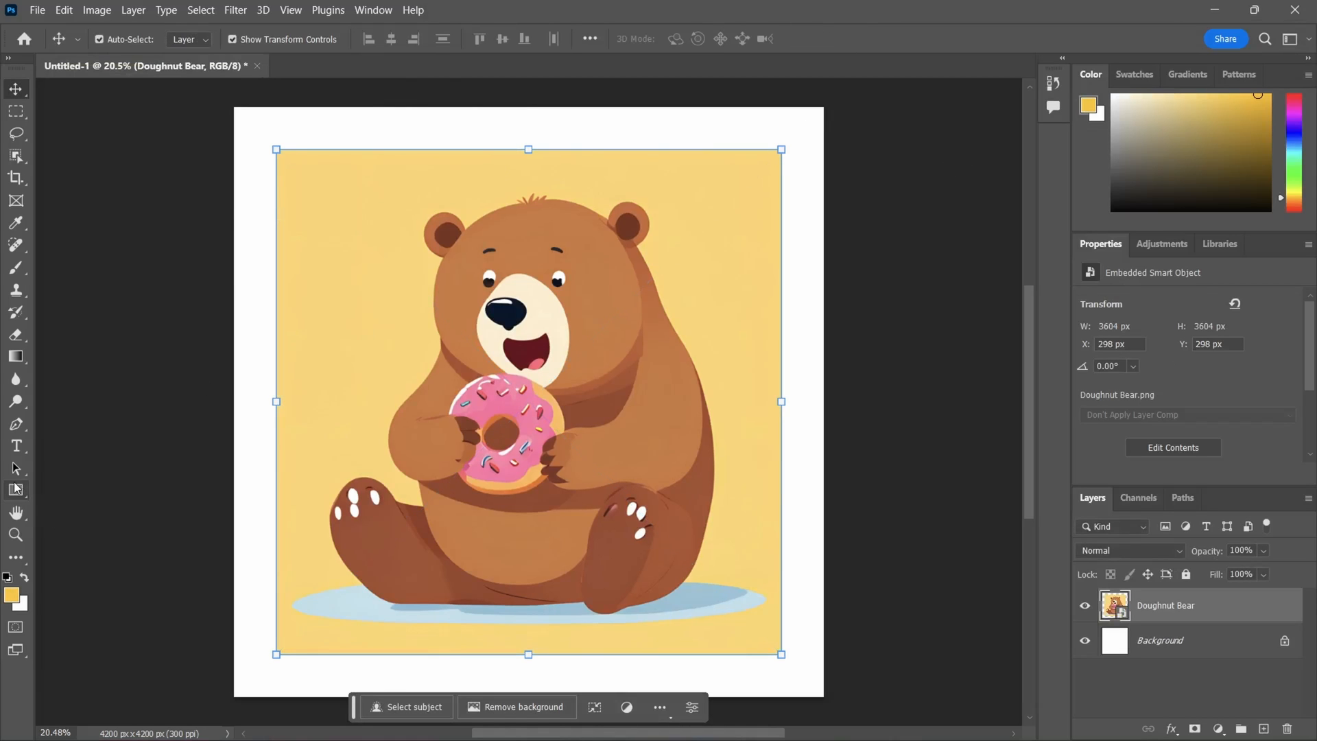
{"action": "left_click", "coordinate": [15, 489]}
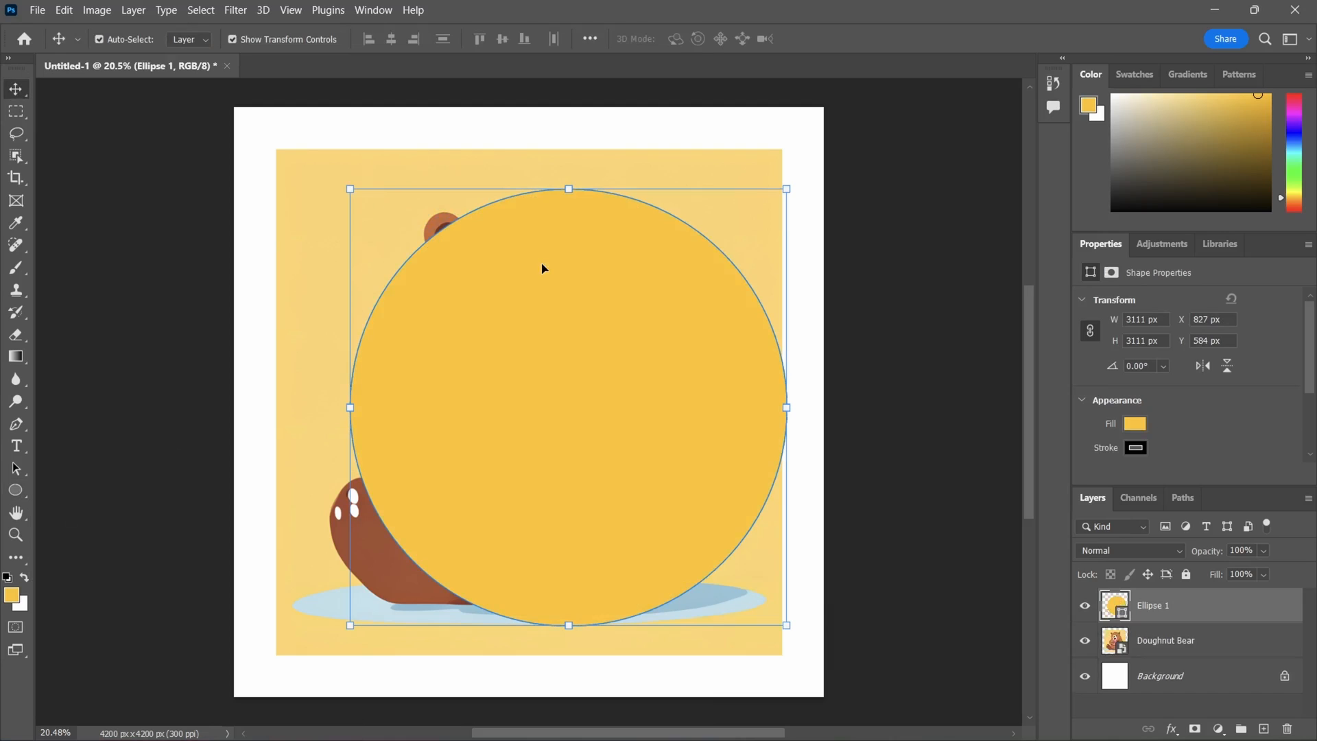
- Move the circle below the bear, clip the bear to it, then enlarge and tilt it
{"action": "left_click_drag", "start_coordinate": [569, 408], "coordinate": [528, 365]}
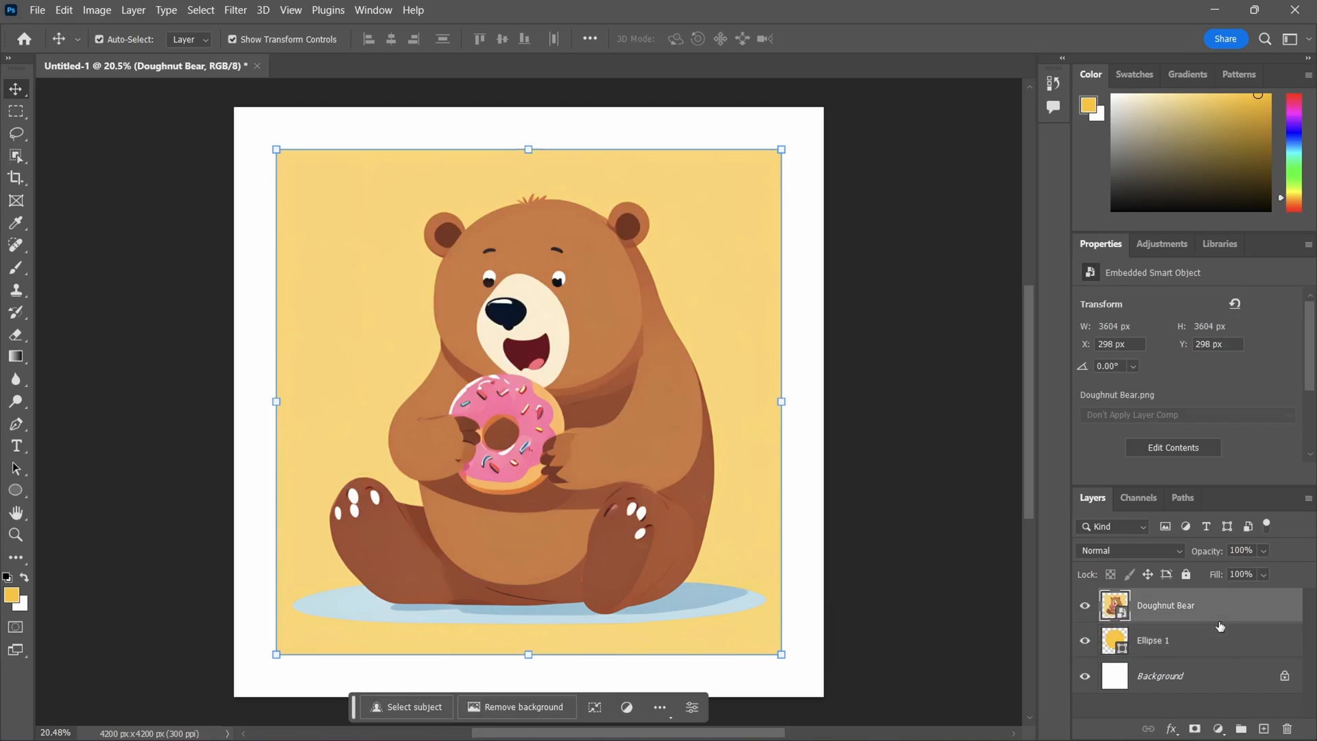
{"action": "right_click", "coordinate": [1166, 605]}
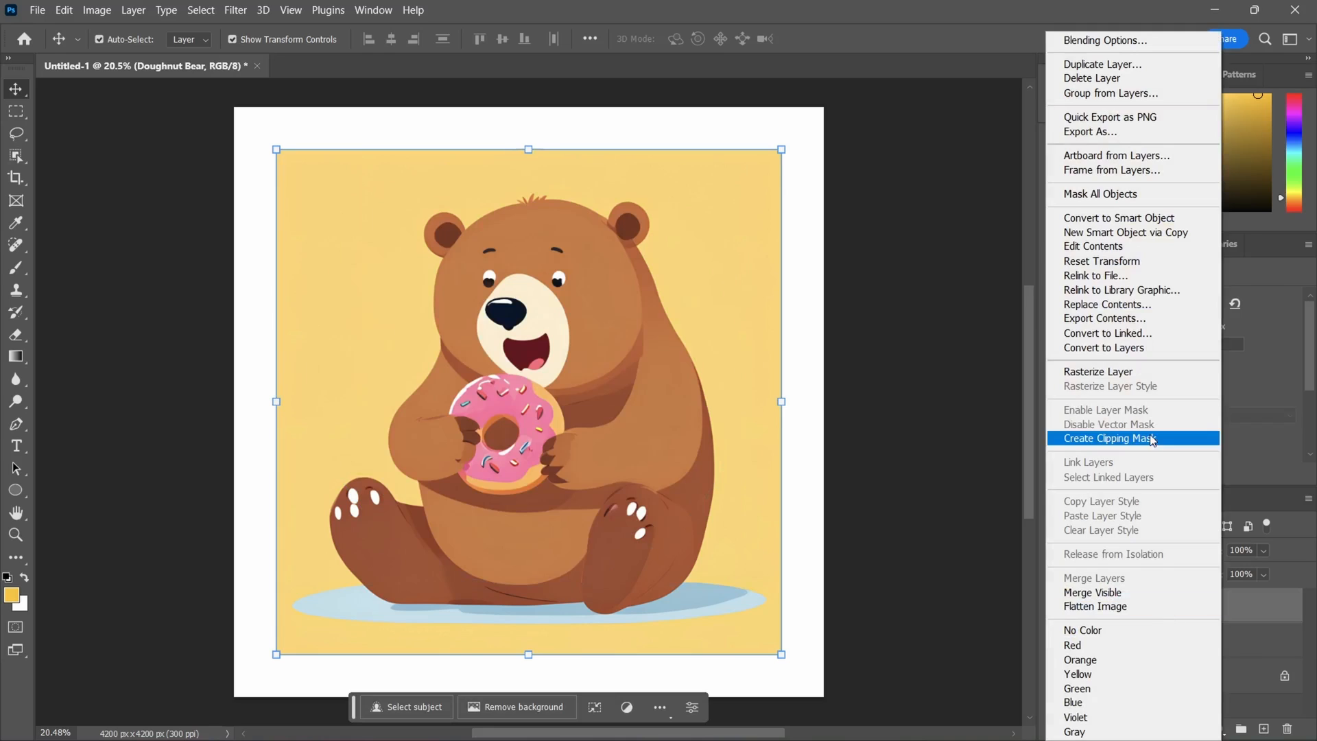
{"action": "left_click", "coordinate": [1105, 439]}
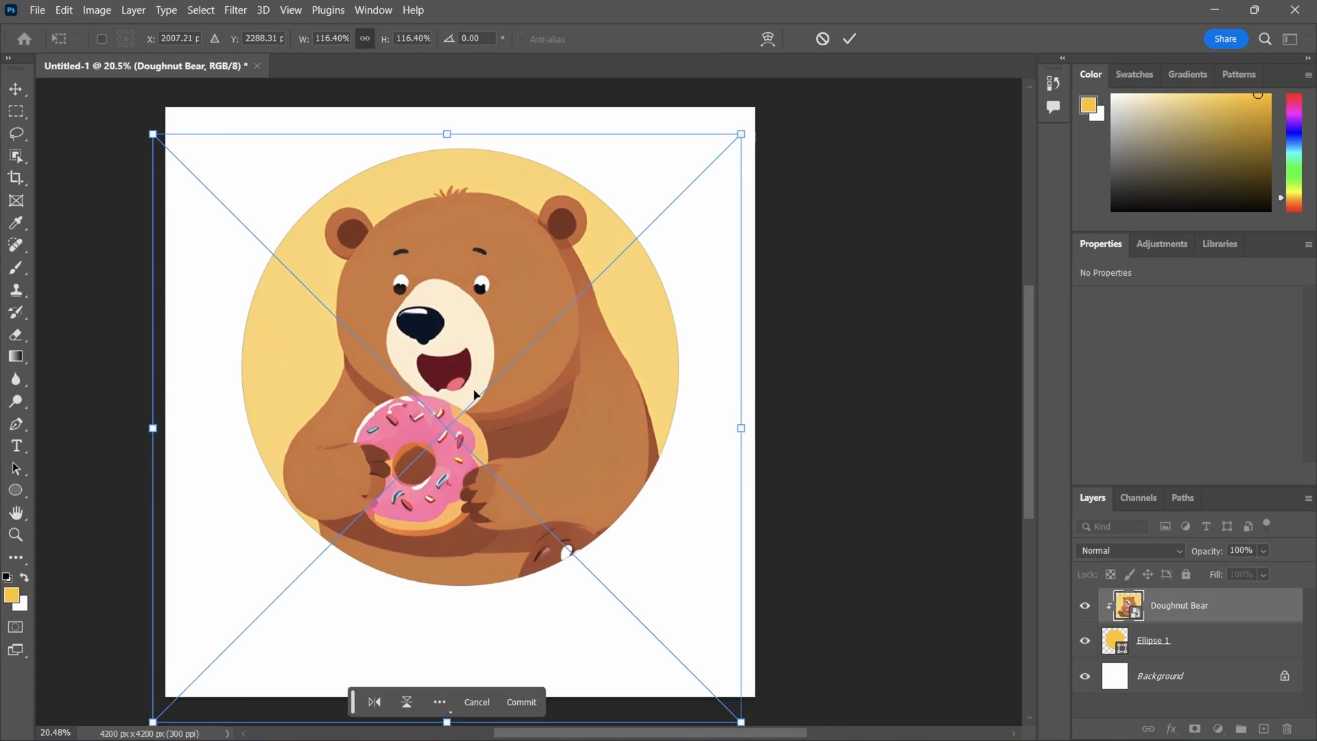
{"action": "left_click_drag", "start_coordinate": [475, 396], "coordinate": [474, 386]}
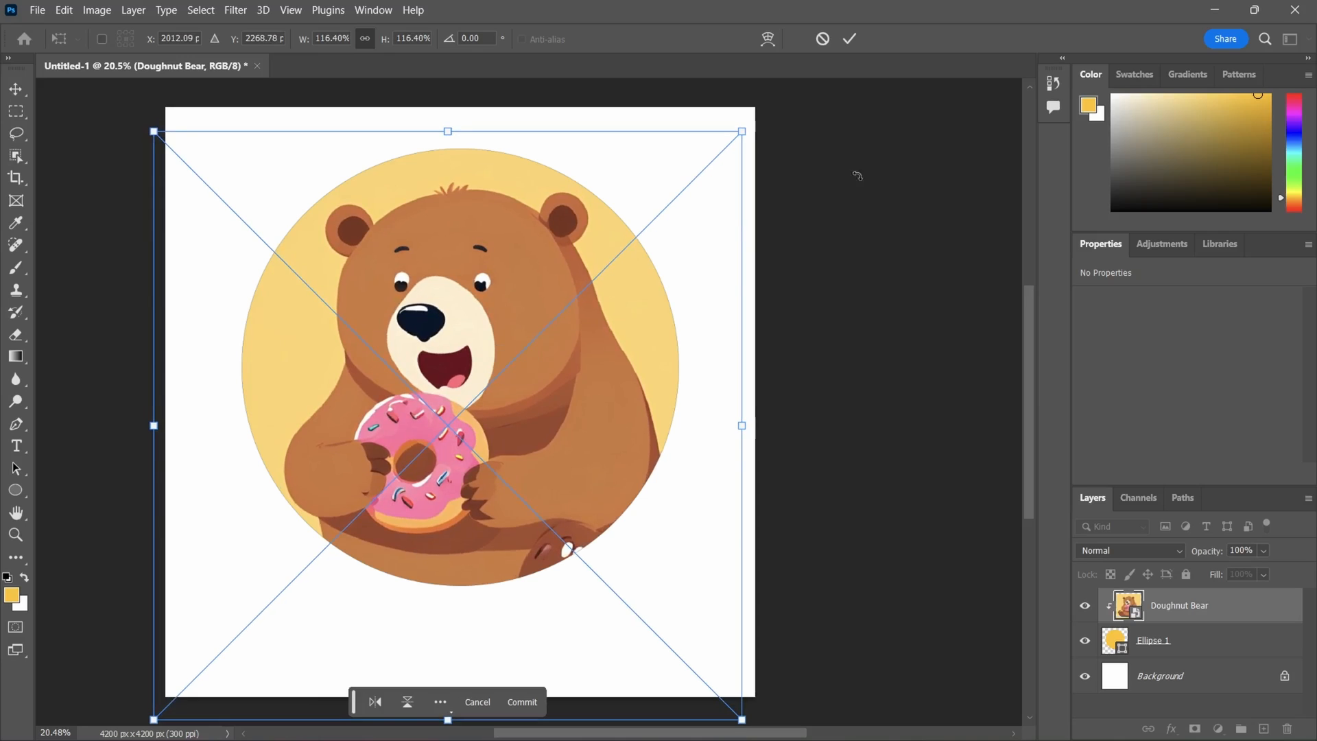
{"action": "mouse_move", "coordinate": [755, 125]}
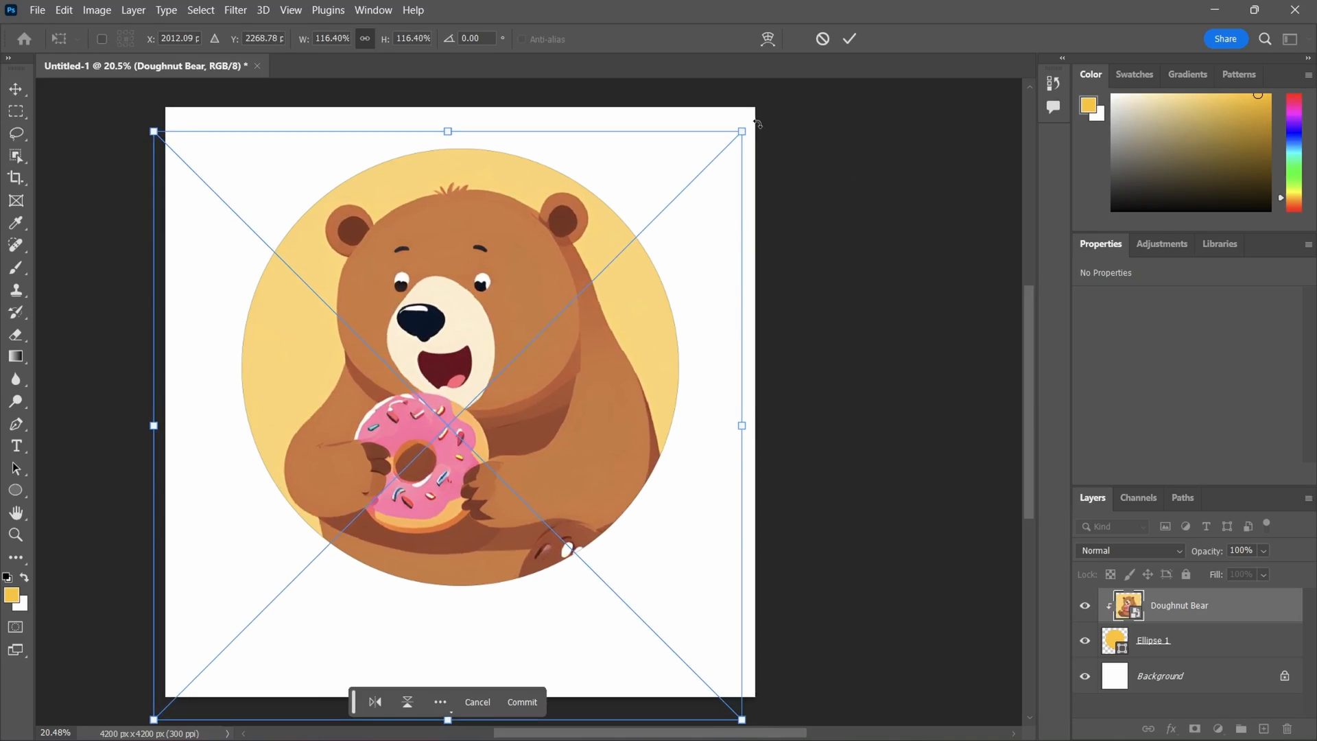
{"action": "left_click_drag", "start_coordinate": [756, 122], "coordinate": [785, 151]}
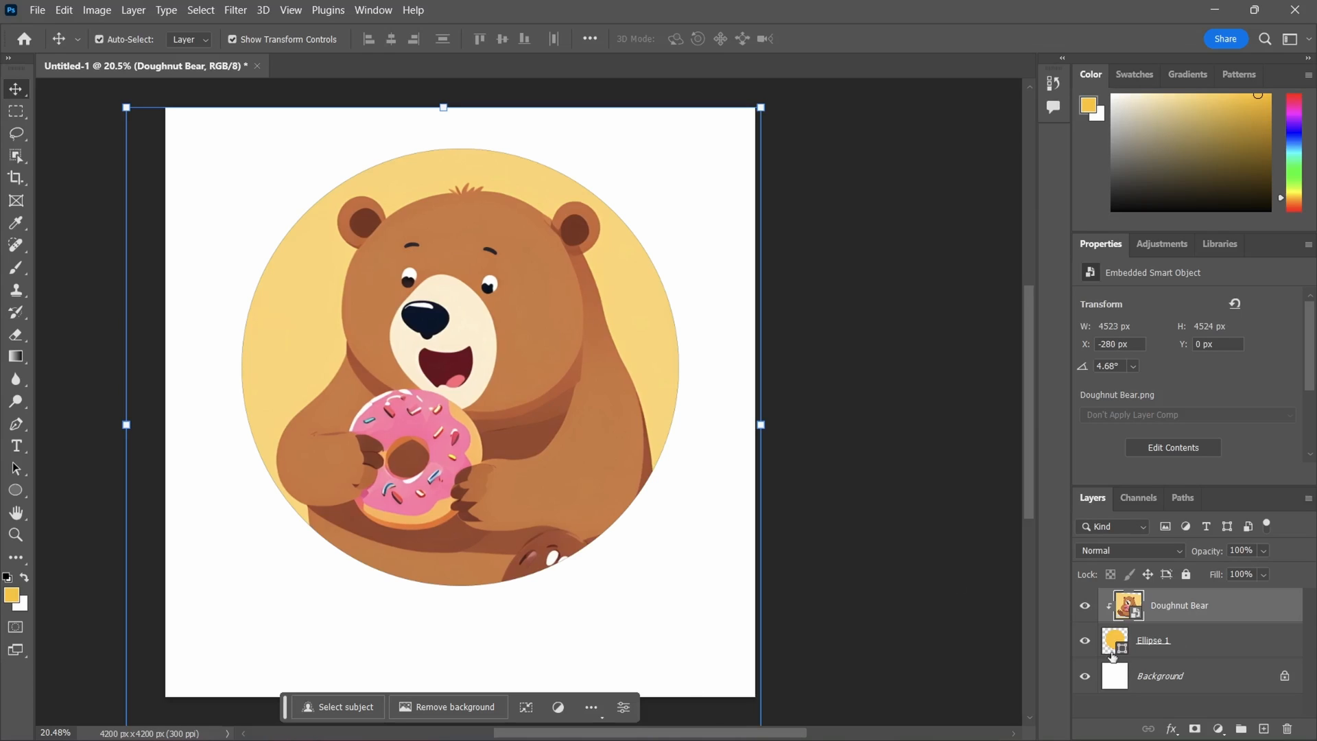
- Type 'Bear's Doughnuts' in black below the circular bear logo
{"action": "left_click", "coordinate": [16, 445]}
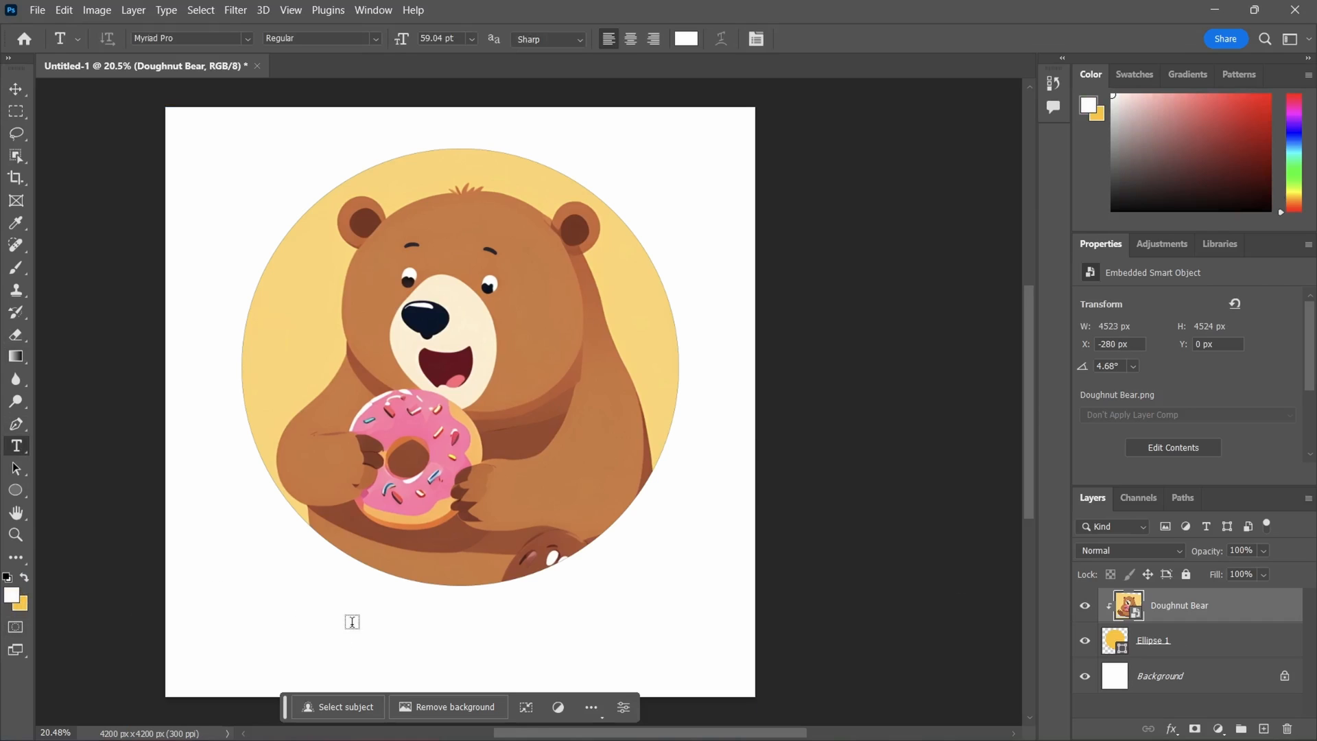
{"action": "left_click", "coordinate": [352, 621]}
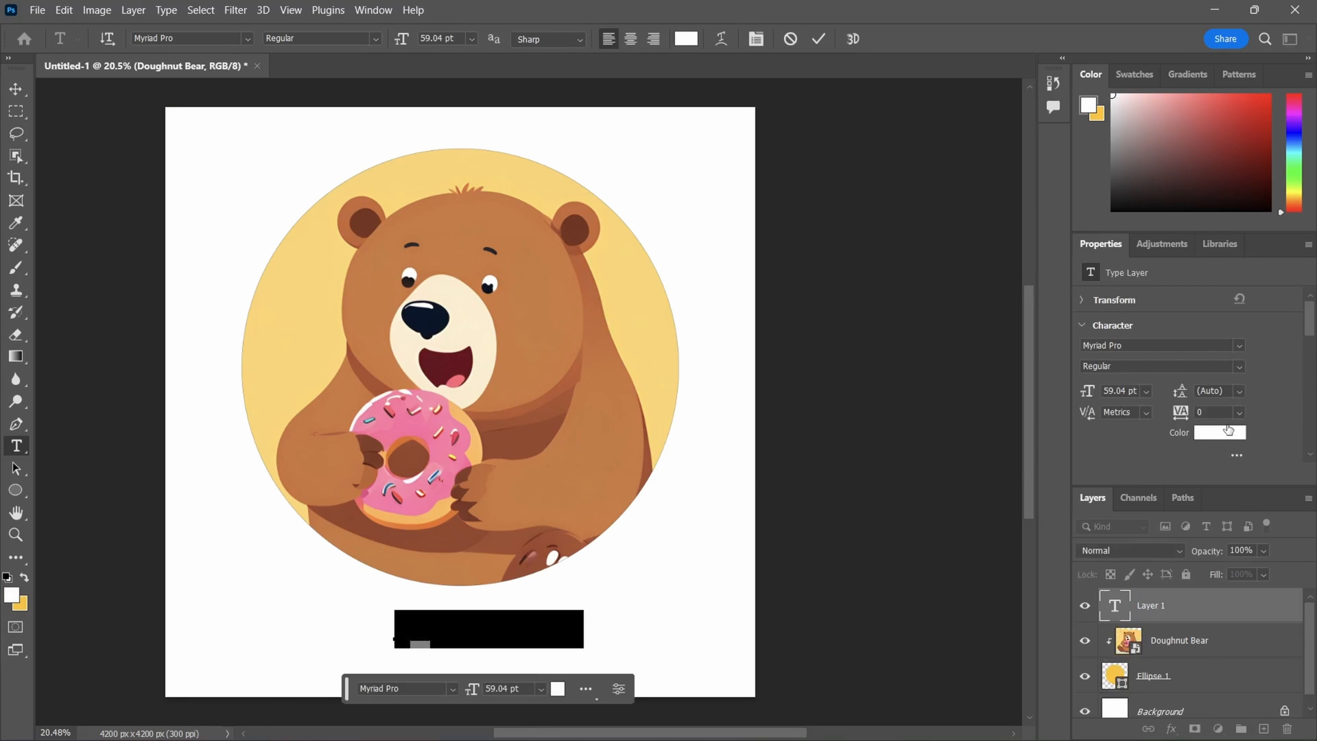
{"action": "left_click", "coordinate": [1220, 432]}
{"action": "type", "text": "B"}
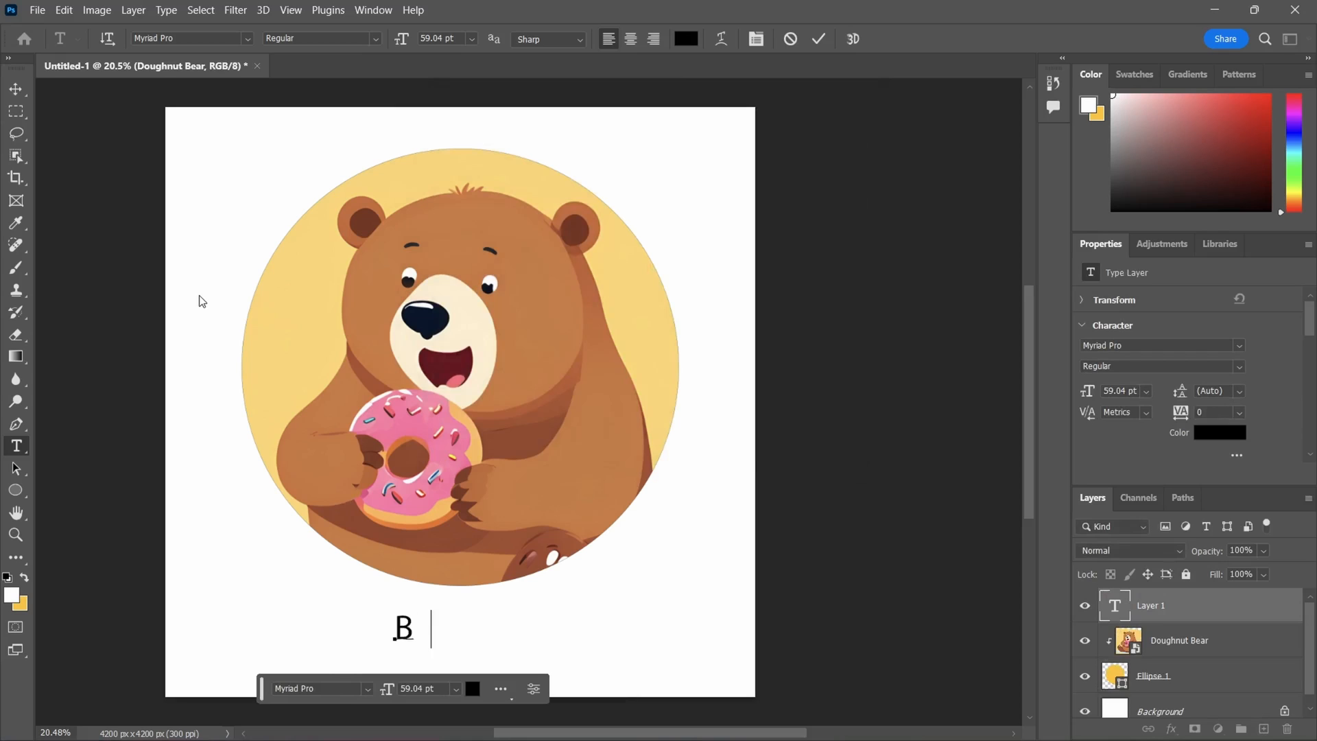
{"action": "type", "text": "ear's D"}
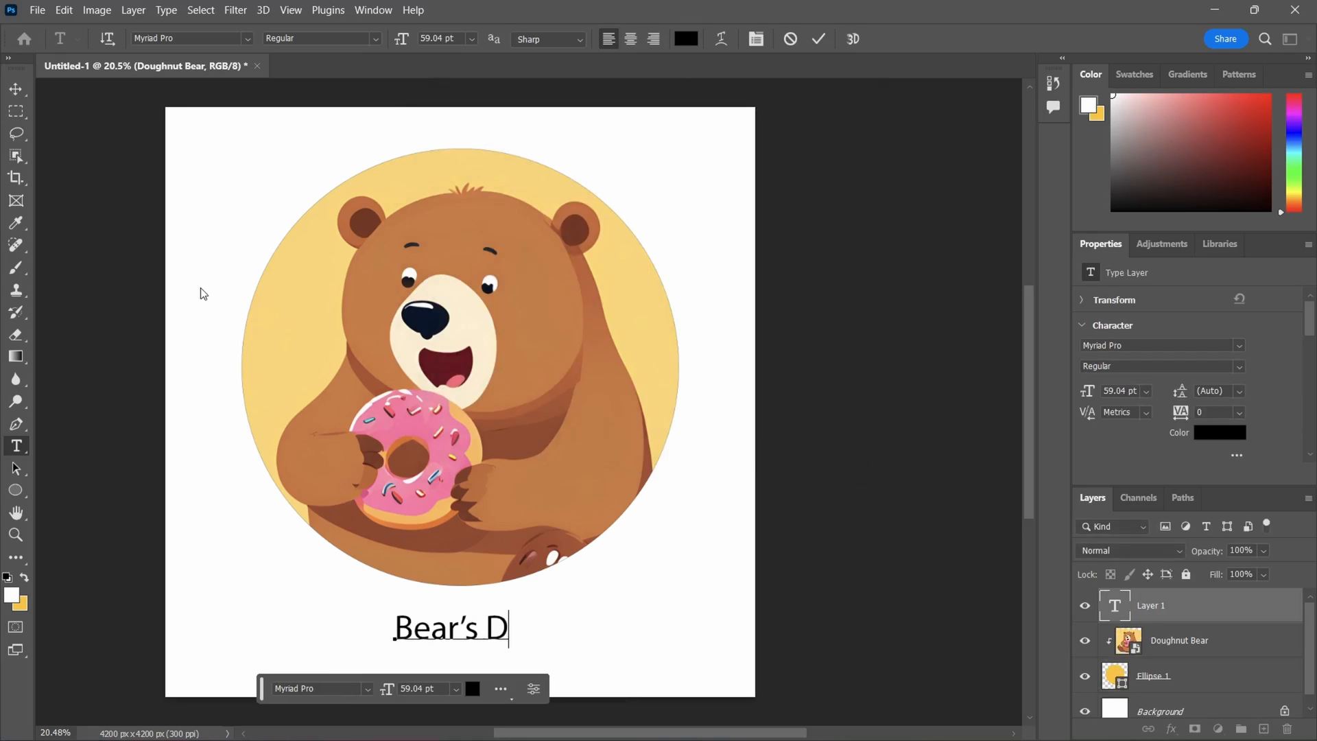
{"action": "type", "text": "oughtnut"}
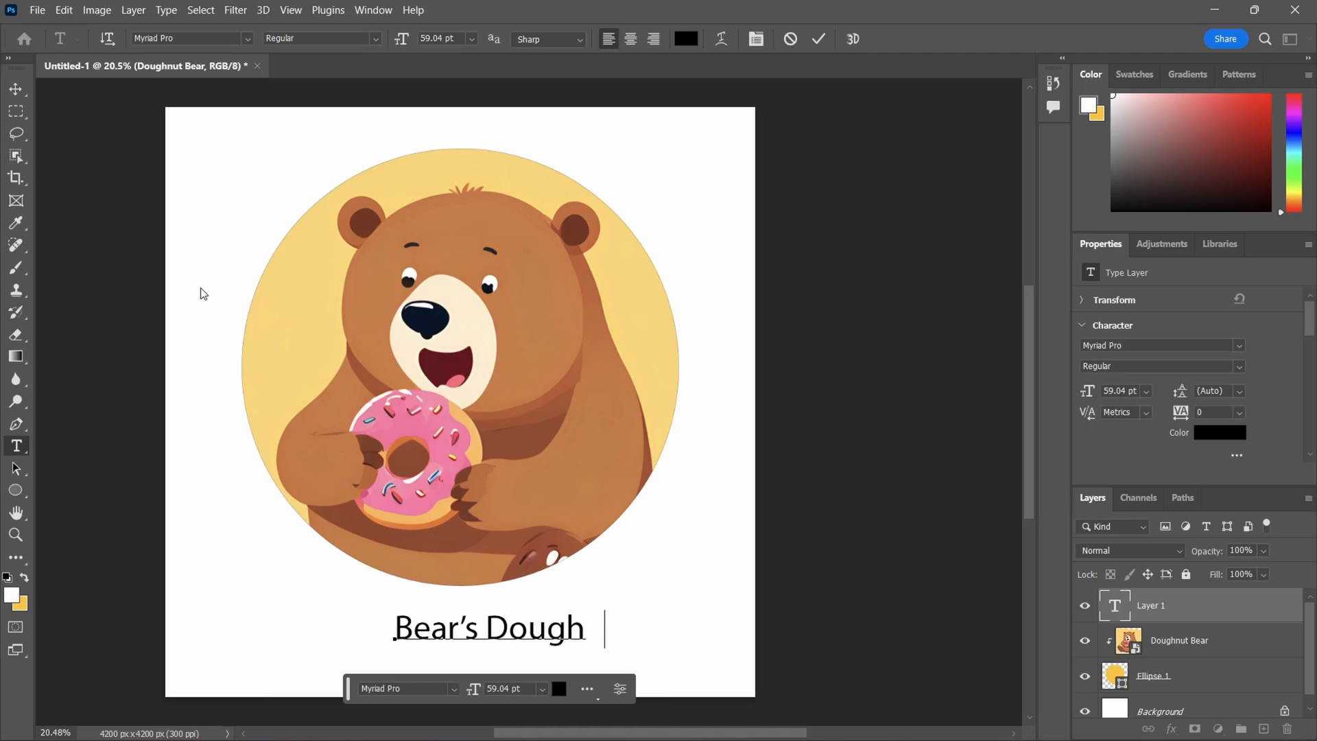
{"action": "type", "text": "nuts"}
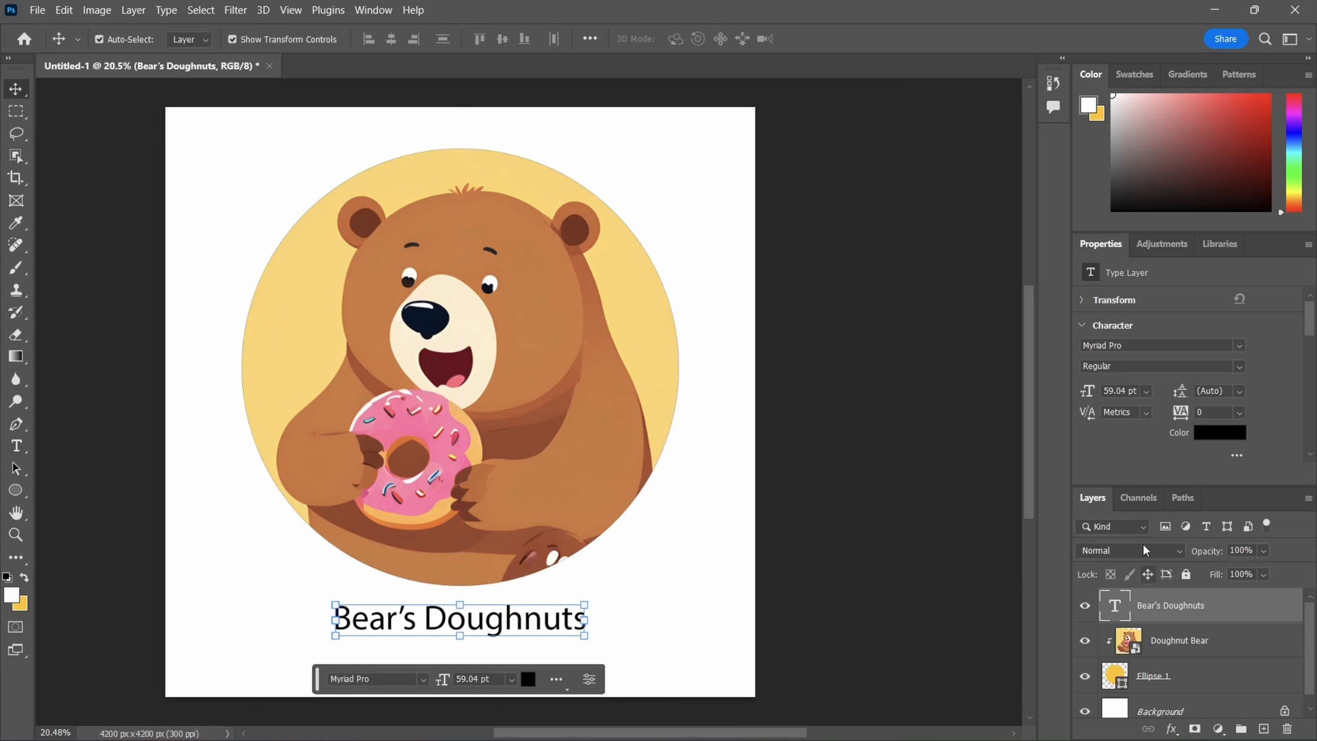
- Set 'Bear's Doughnuts' in Ravie and scale it to about 79 pt across the canvas
{"action": "left_click", "coordinate": [1238, 346]}
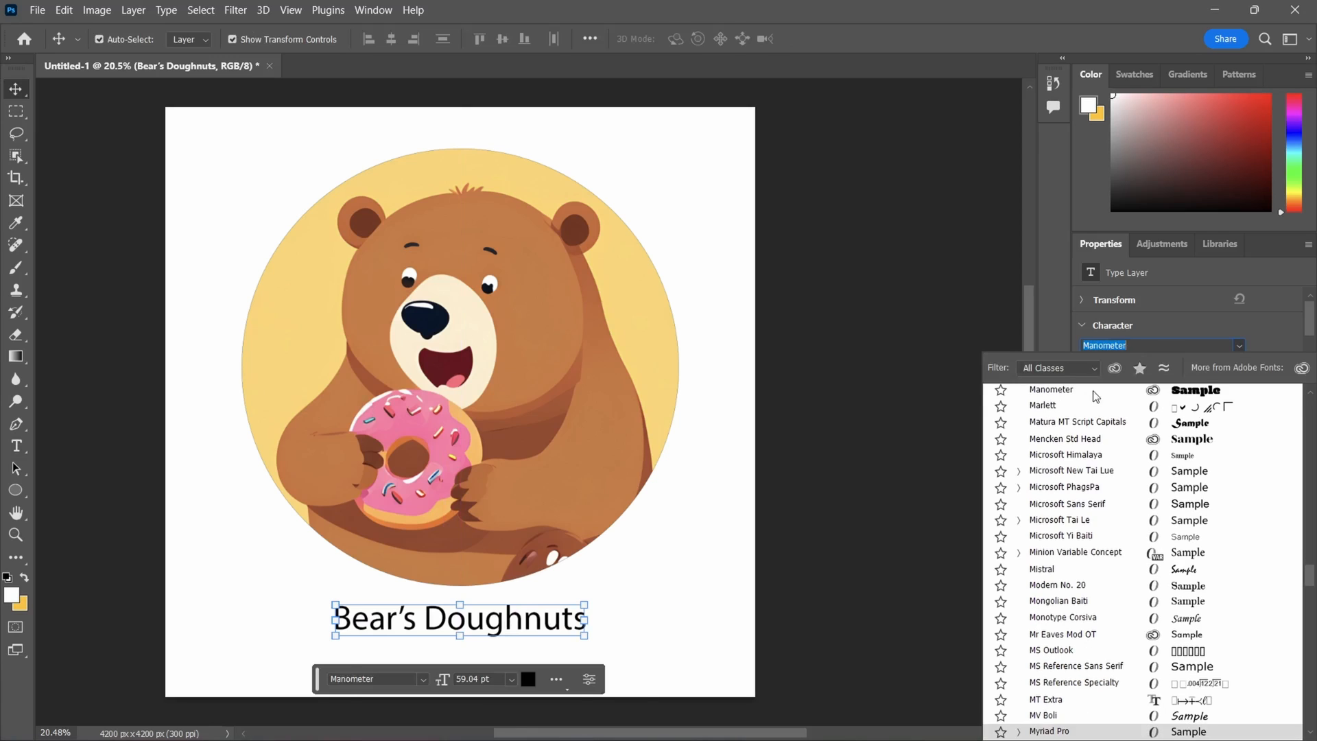
{"action": "left_click", "coordinate": [1077, 423]}
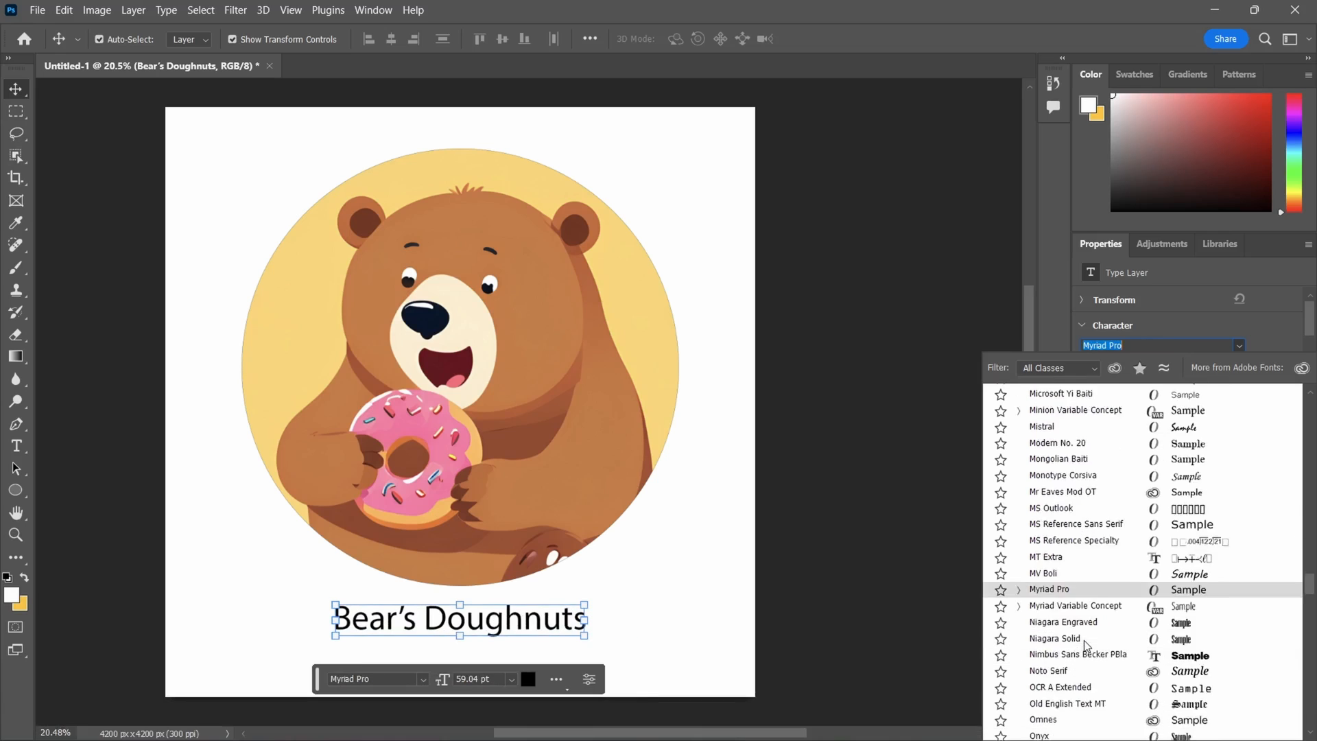
{"action": "left_click", "coordinate": [1062, 589]}
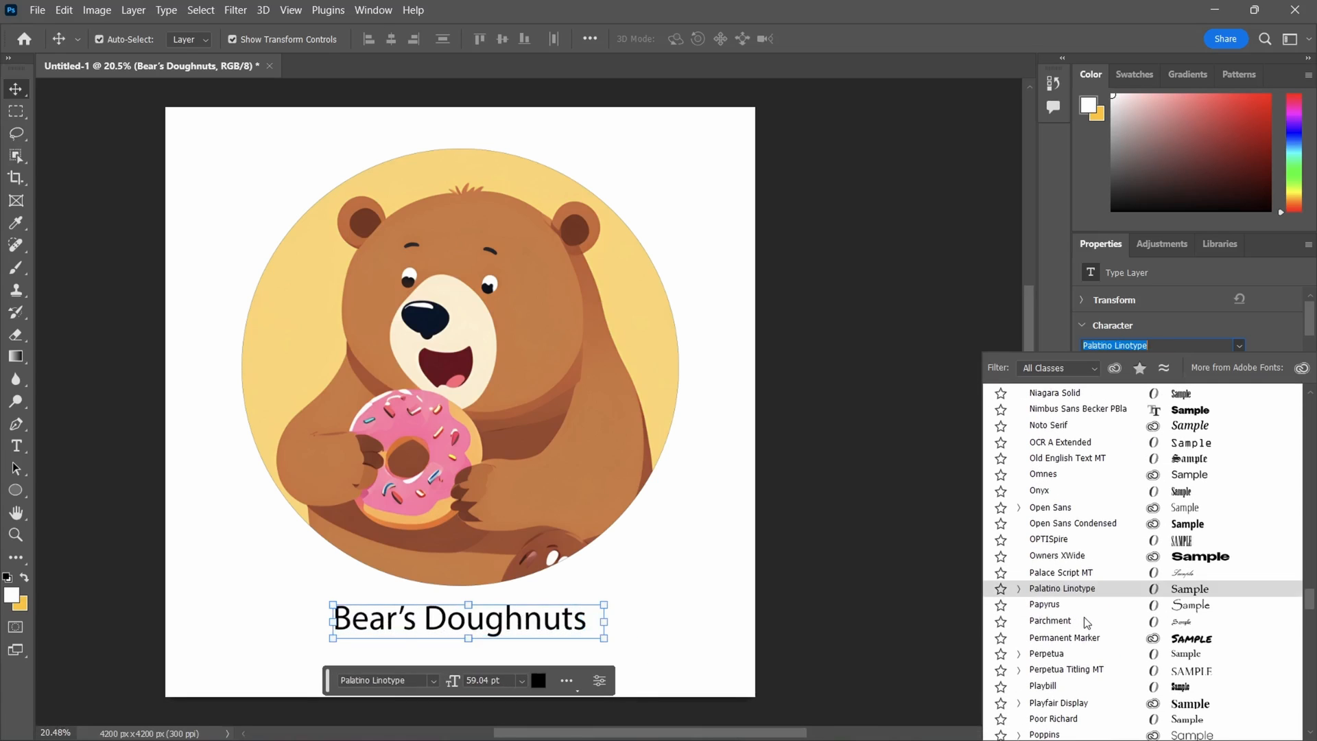
{"action": "left_click", "coordinate": [1065, 637]}
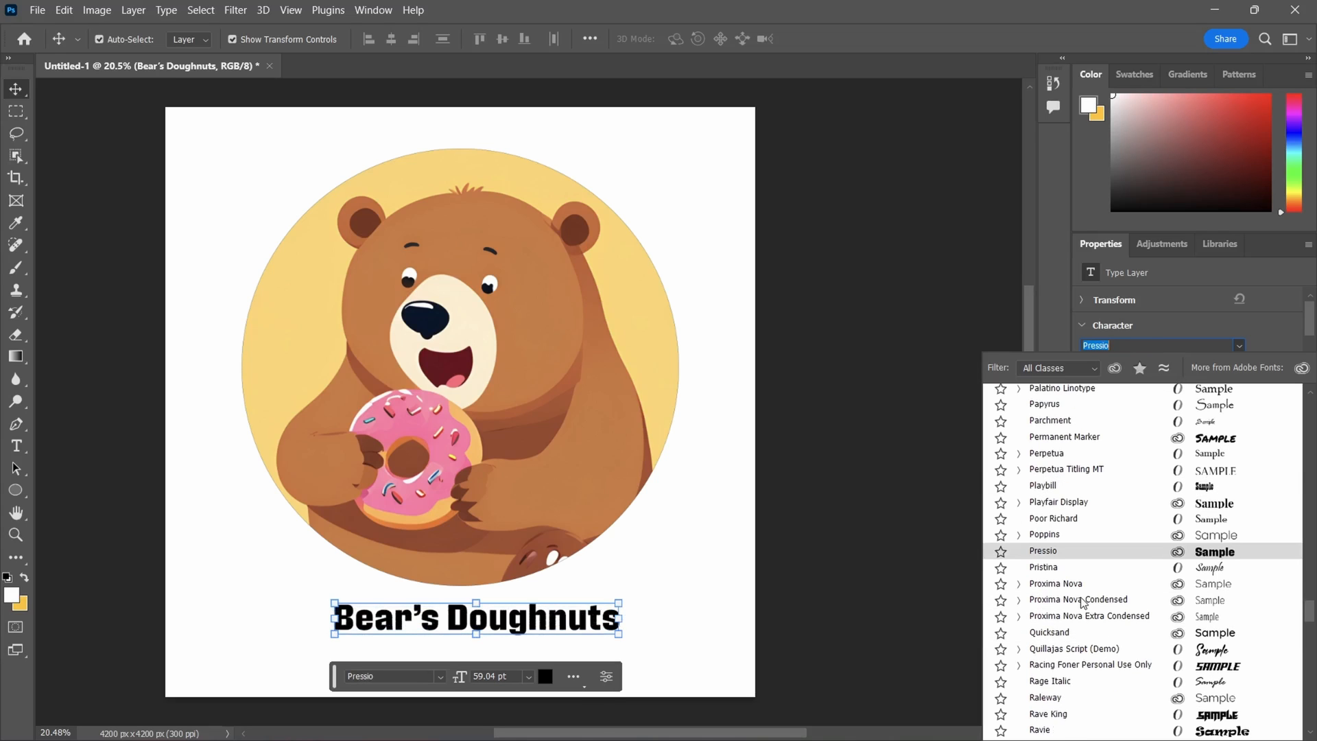
{"action": "scroll", "scroll_direction": "down", "scroll_amount": 3}
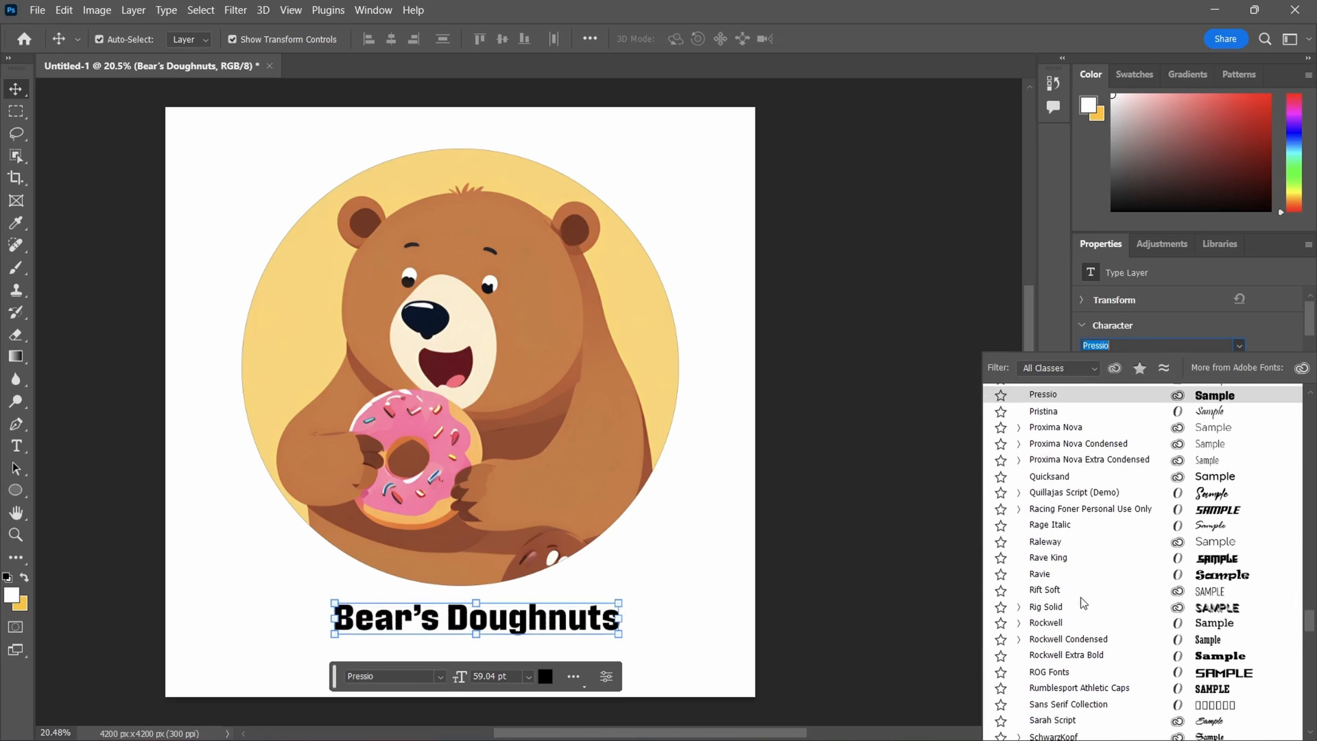
{"action": "left_click", "coordinate": [1039, 574]}
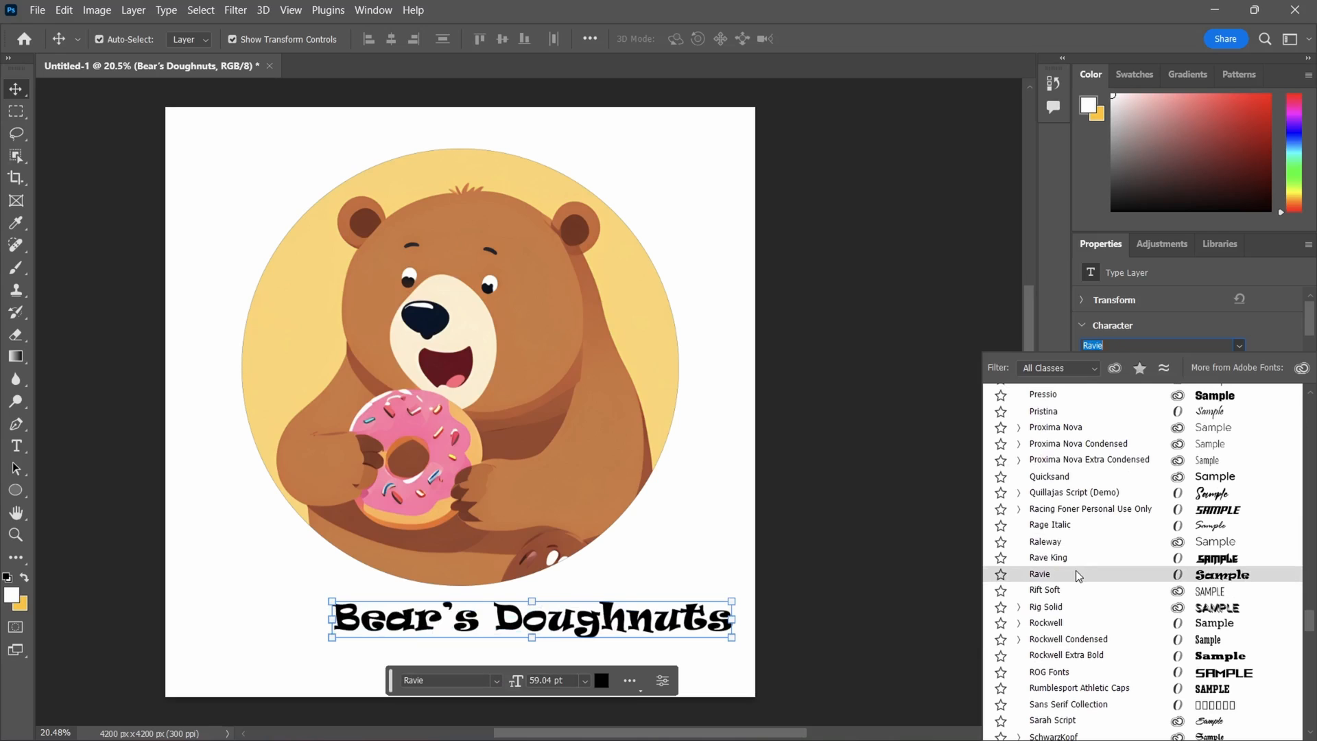
{"action": "left_click", "coordinate": [1039, 574]}
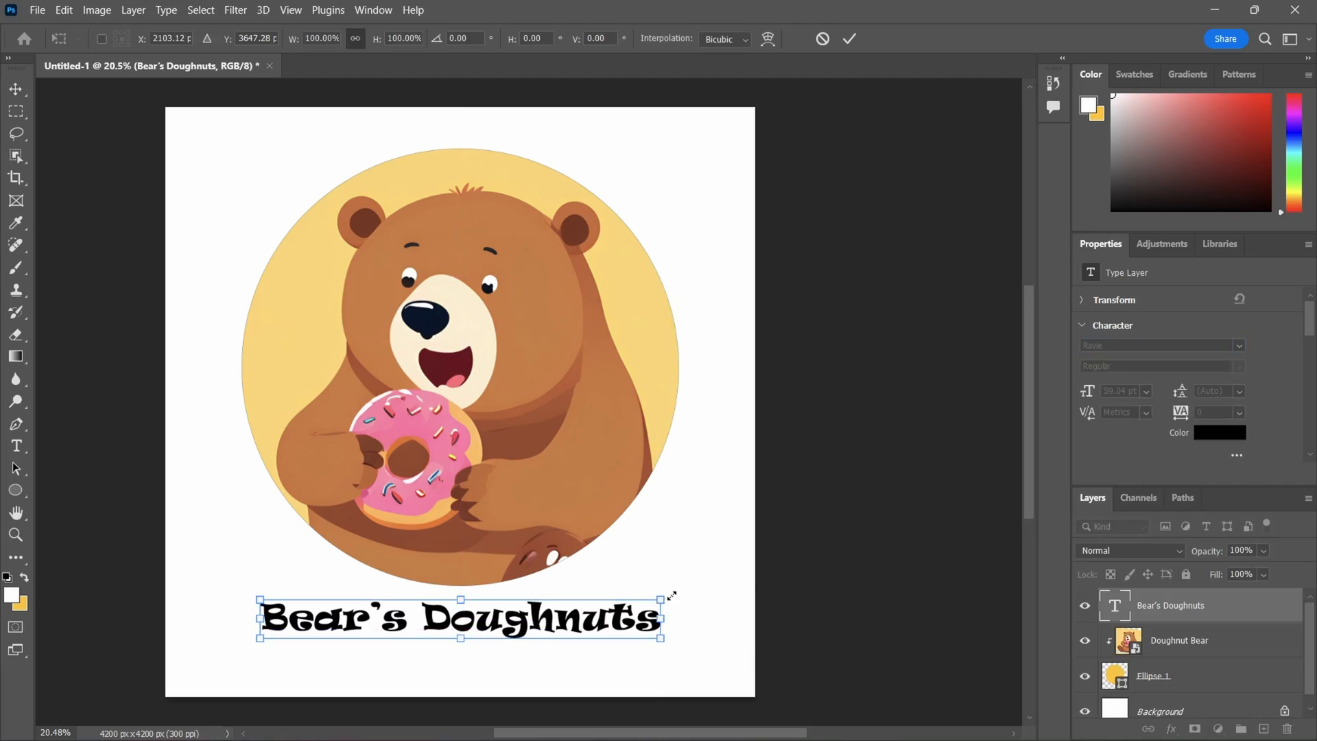
{"action": "left_click_drag", "start_coordinate": [662, 596], "coordinate": [730, 575]}
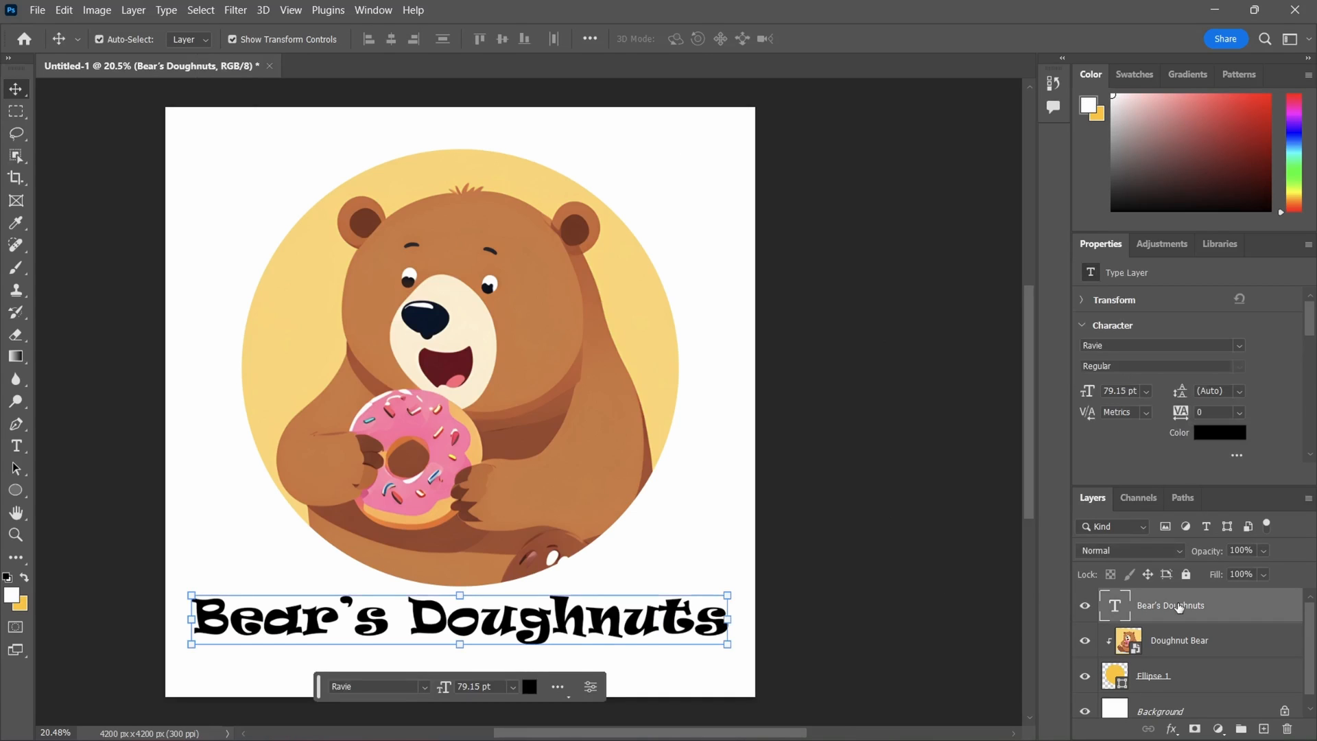
{"action": "left_click", "coordinate": [1220, 433]}
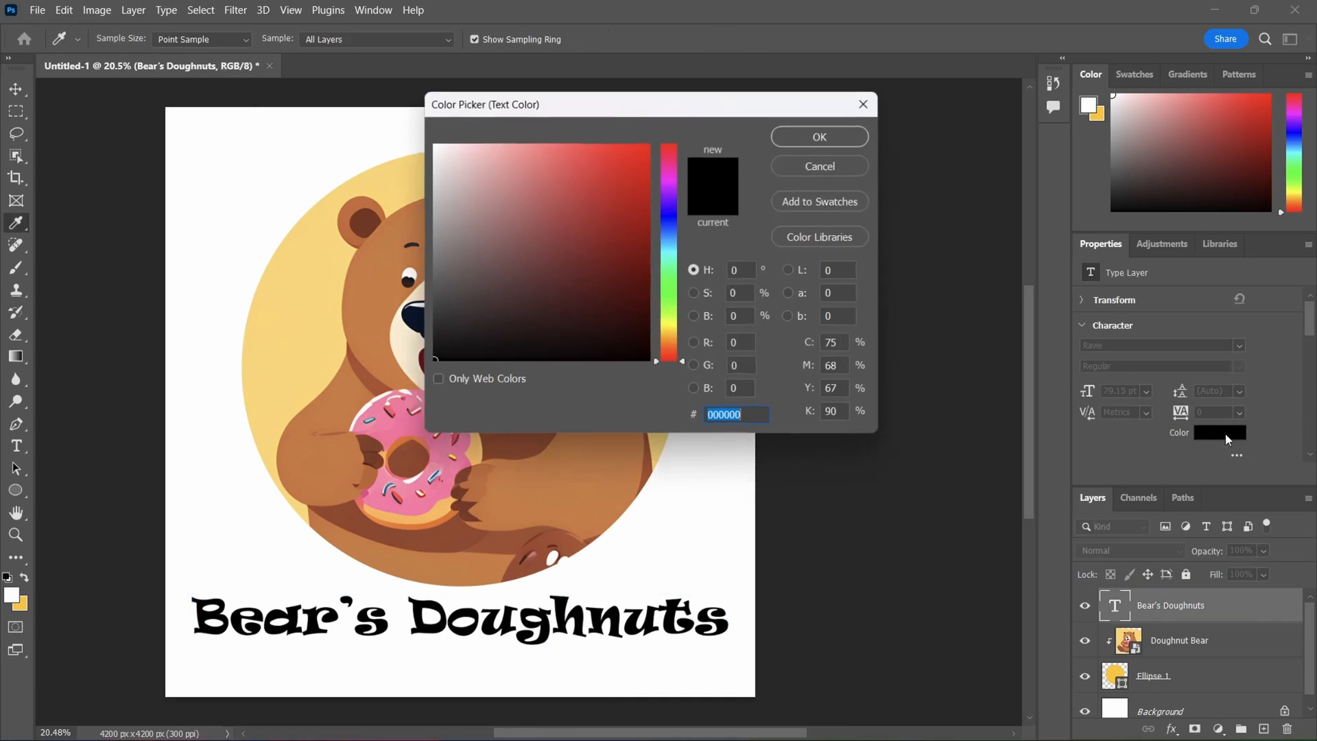
- Colour the shop name pink (#ff70a3) and fill the background layer with black
{"action": "left_click_drag", "start_coordinate": [485, 104], "coordinate": [704, 125]}
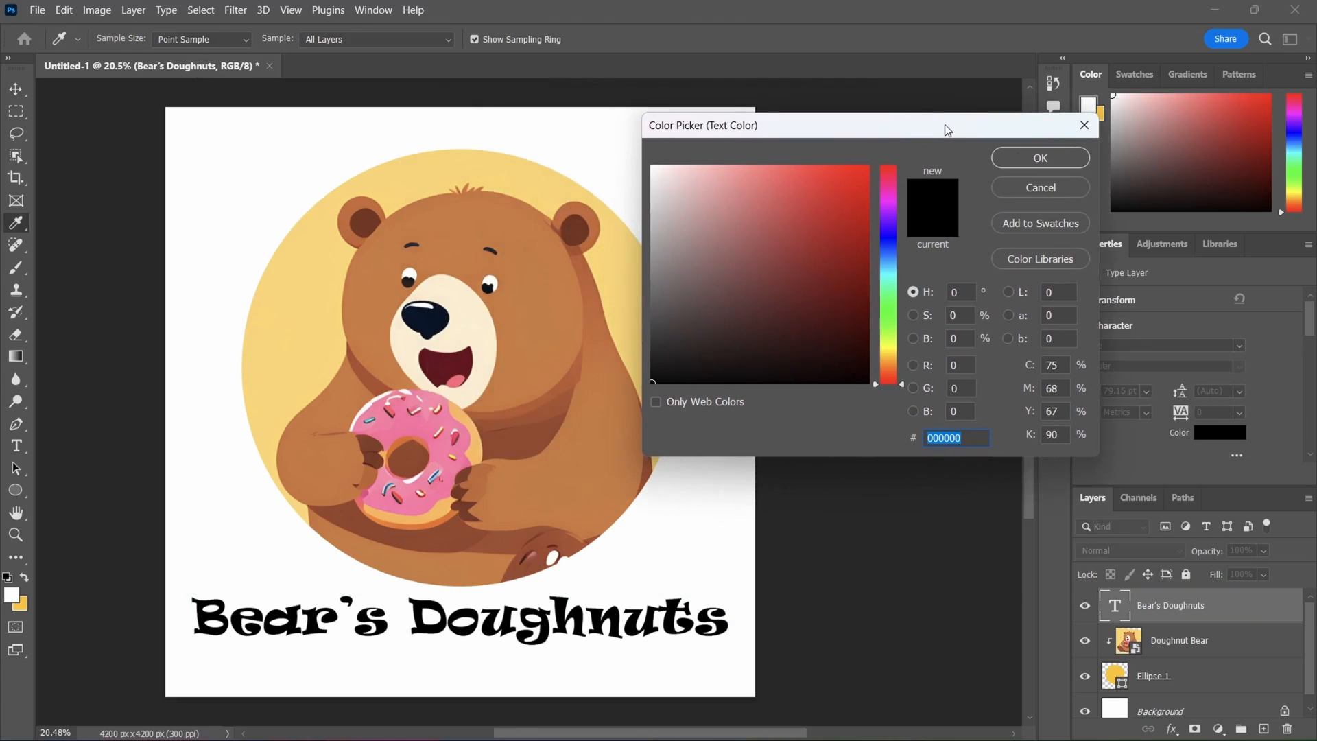
{"action": "mouse_move", "coordinate": [496, 354]}
{"action": "type", "text": "ff70a3"}
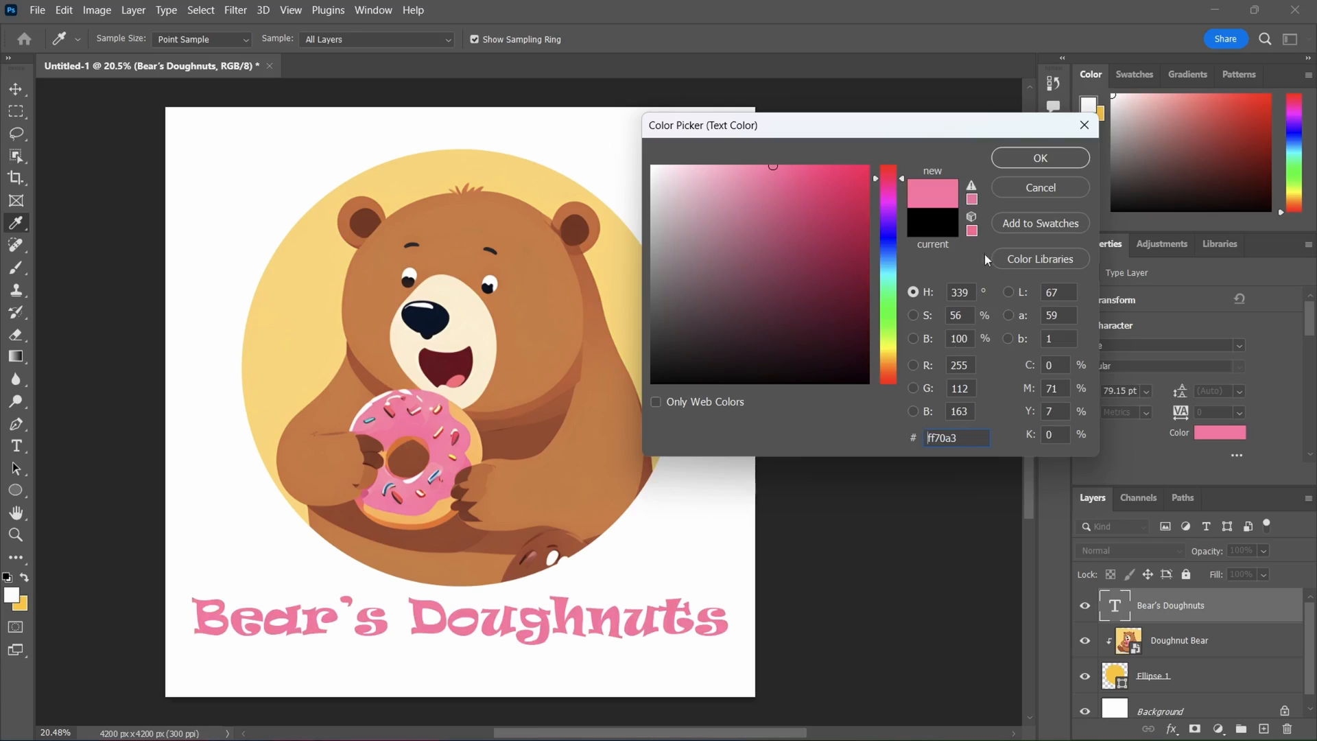
{"action": "left_click", "coordinate": [1040, 158]}
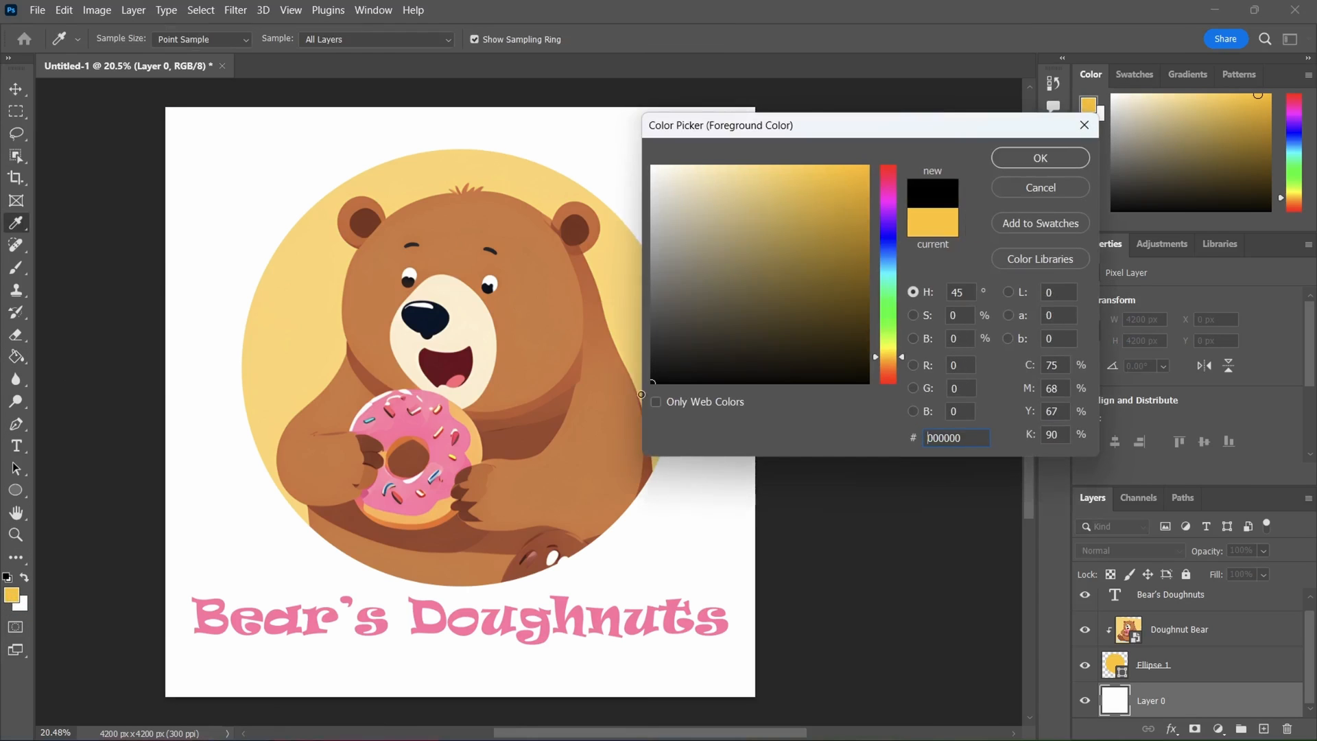
{"action": "left_click", "coordinate": [1040, 157]}
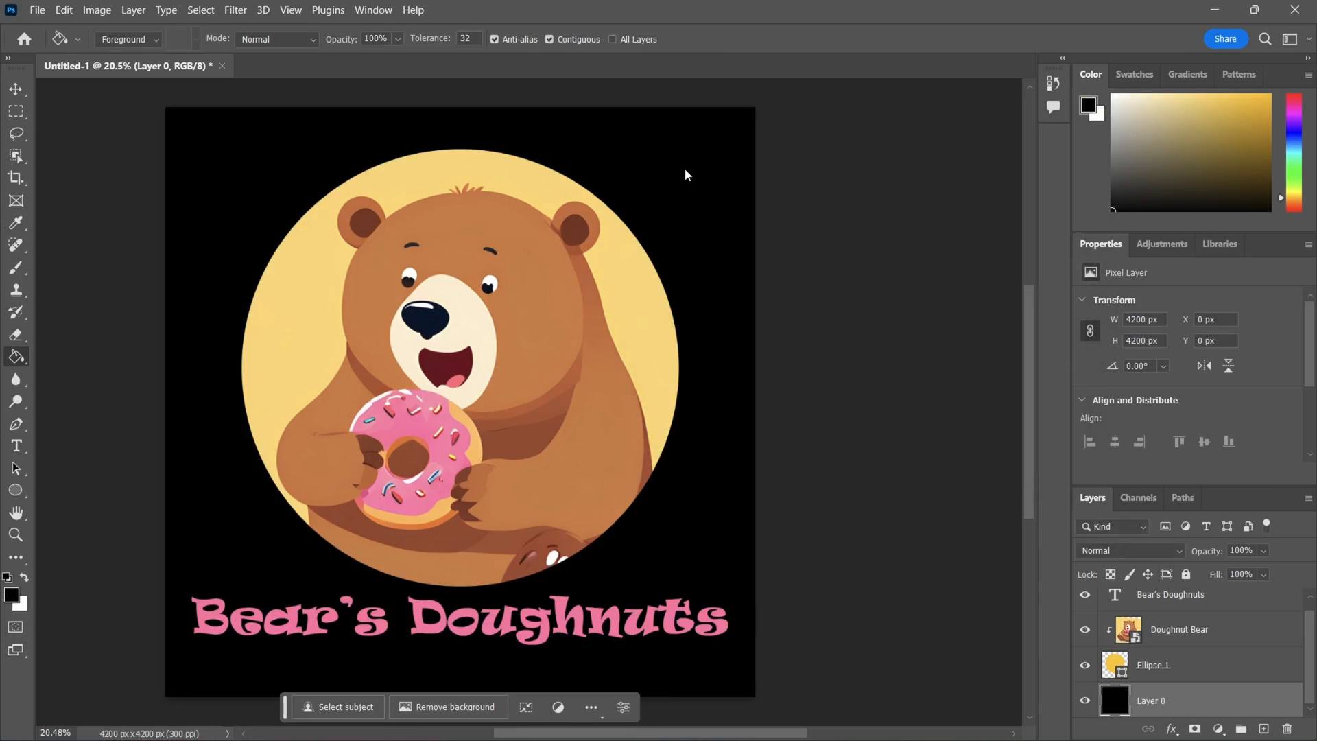
{"action": "mouse_move", "coordinate": [1210, 665]}
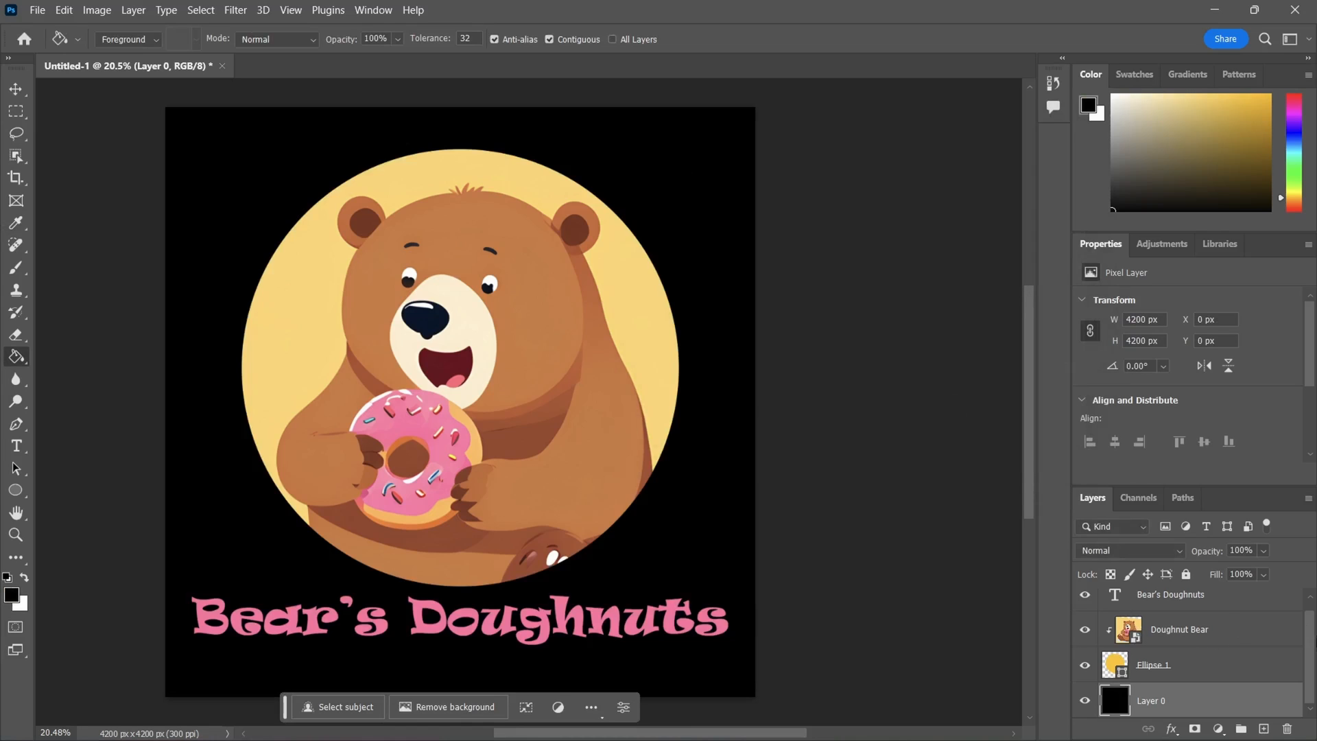
- Group the Doughnut Bear picture with Ellipse 1 using Ctrl+G
{"action": "left_click", "coordinate": [1171, 594]}
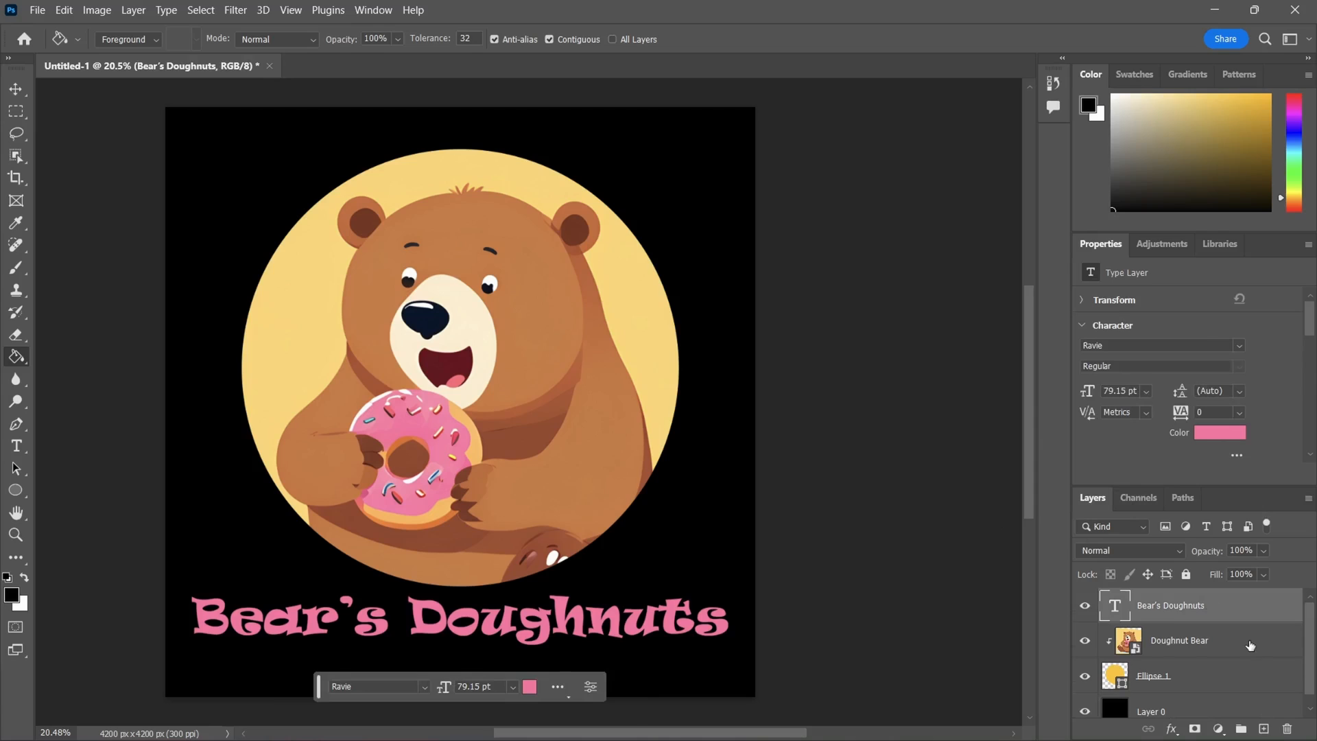
{"action": "left_click", "coordinate": [1154, 676]}
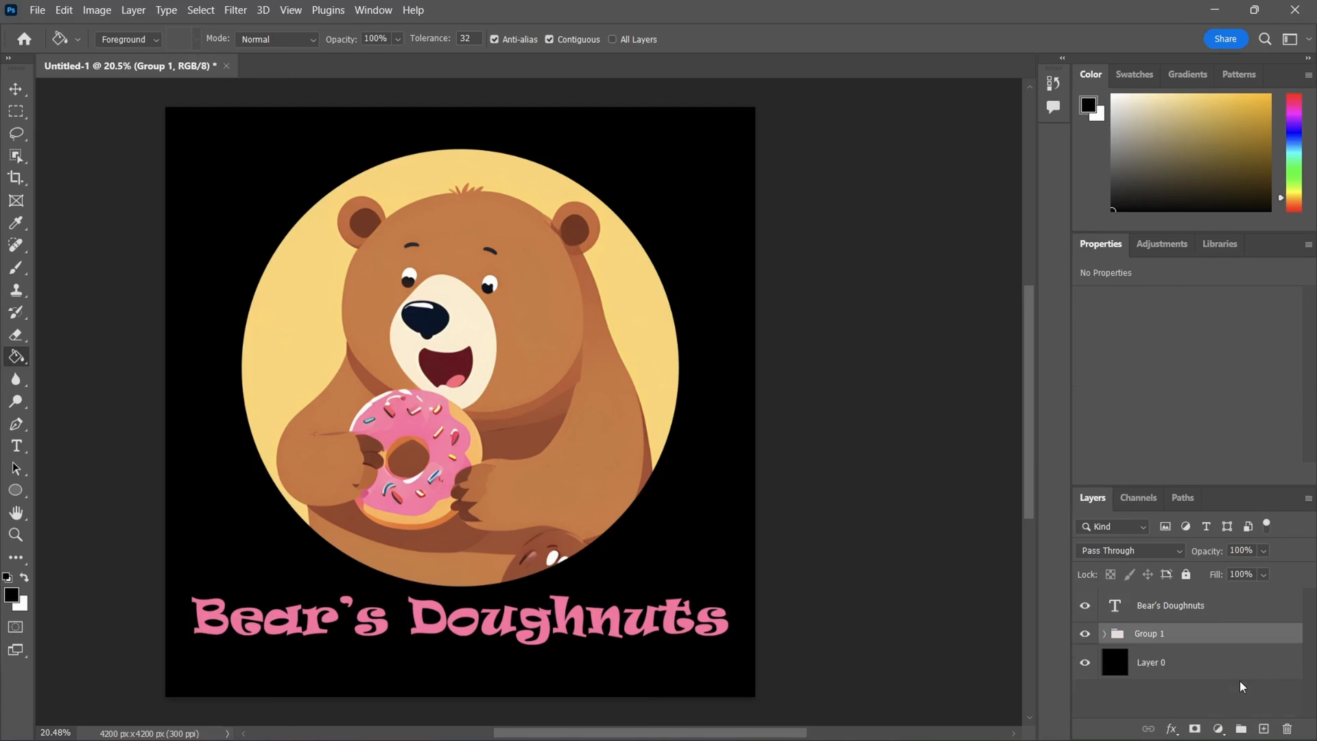
{"action": "right_click", "coordinate": [1170, 606]}
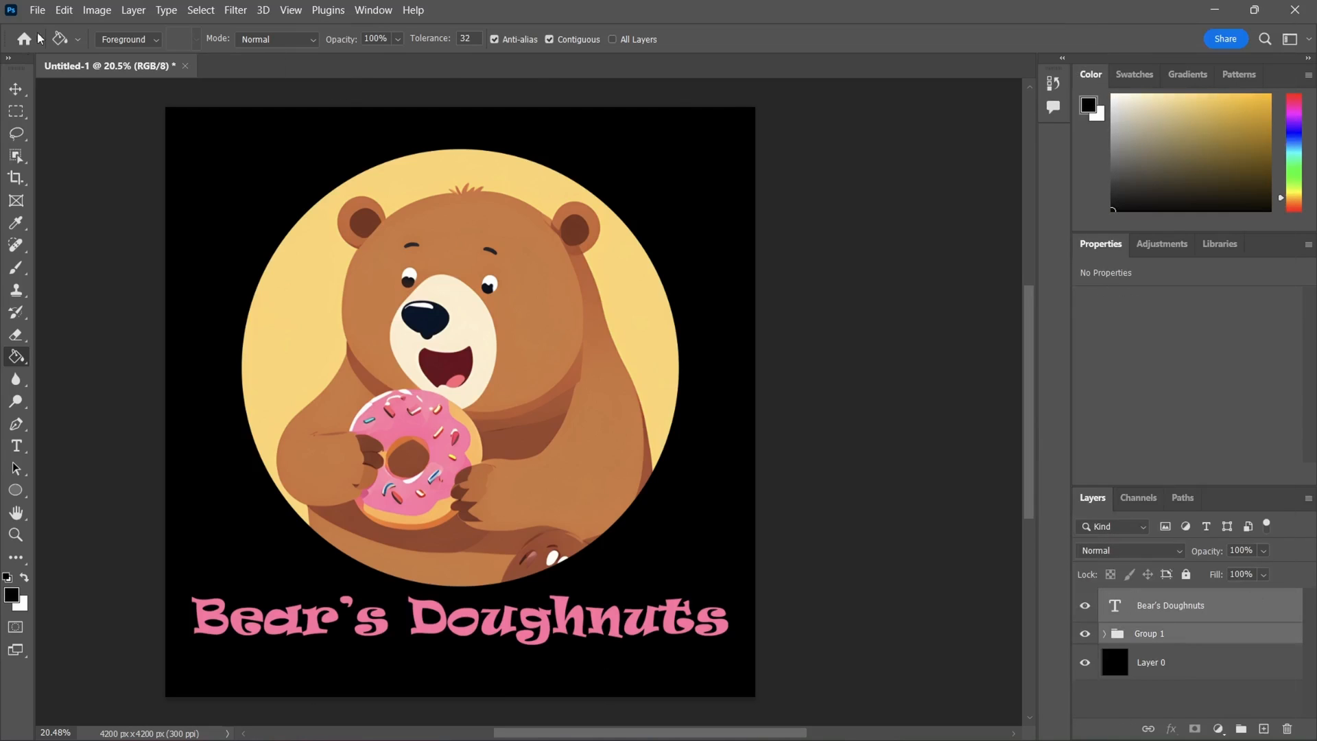
- Align Ellipse 1 and the shop name along their horizontal centres
{"action": "left_click", "coordinate": [16, 89]}
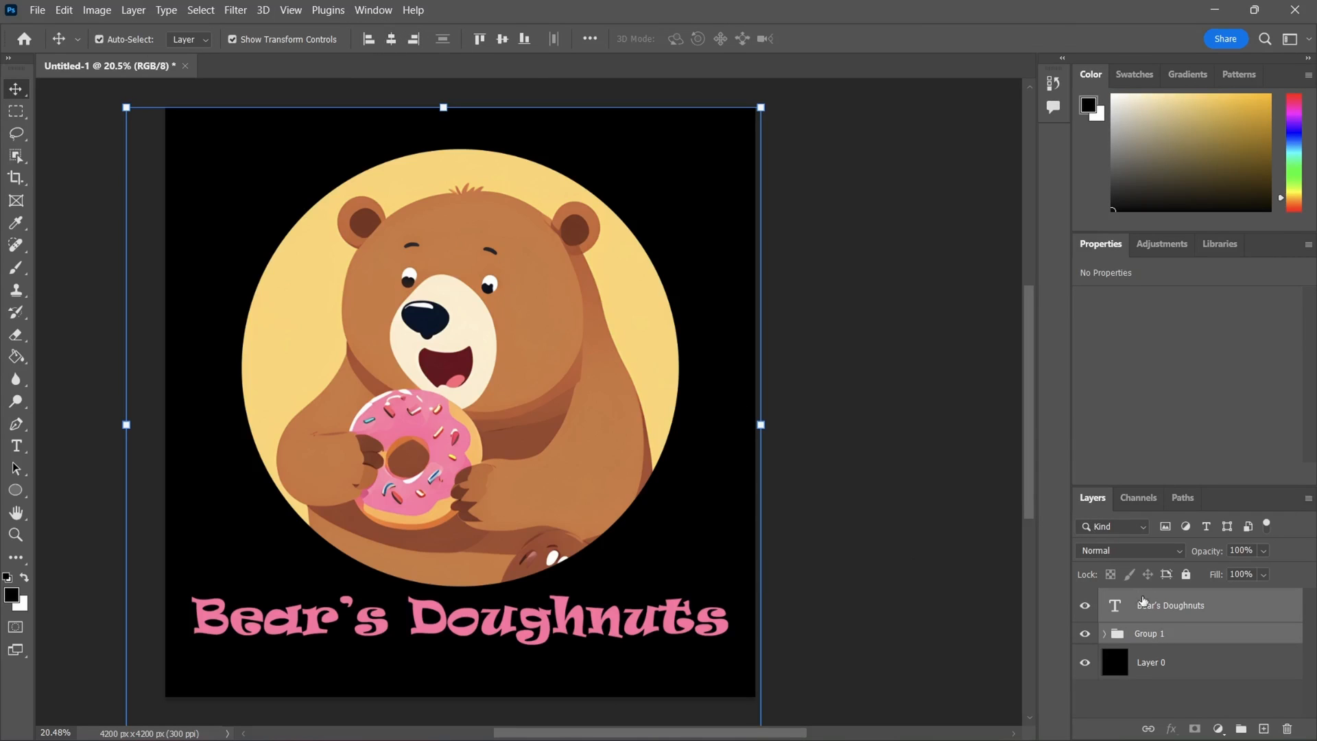
{"action": "left_click", "coordinate": [1104, 633]}
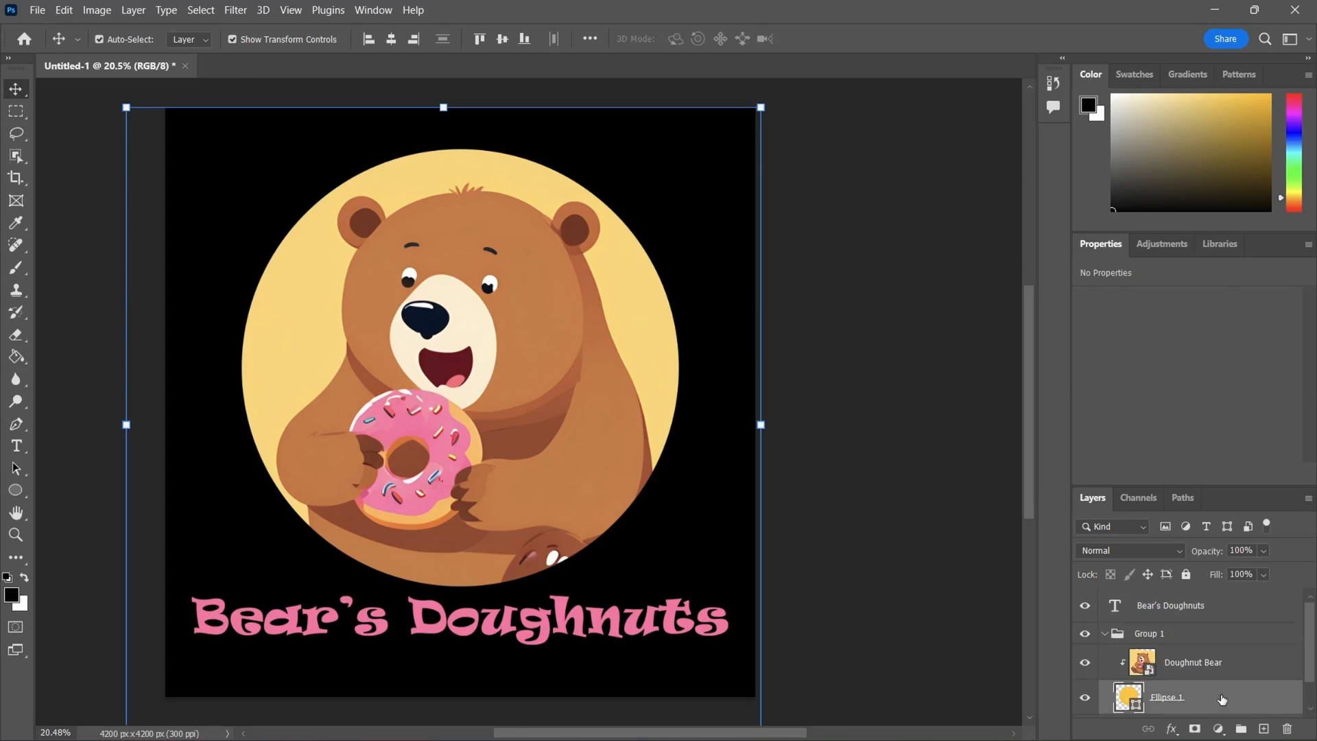
{"action": "left_click", "coordinate": [1169, 696]}
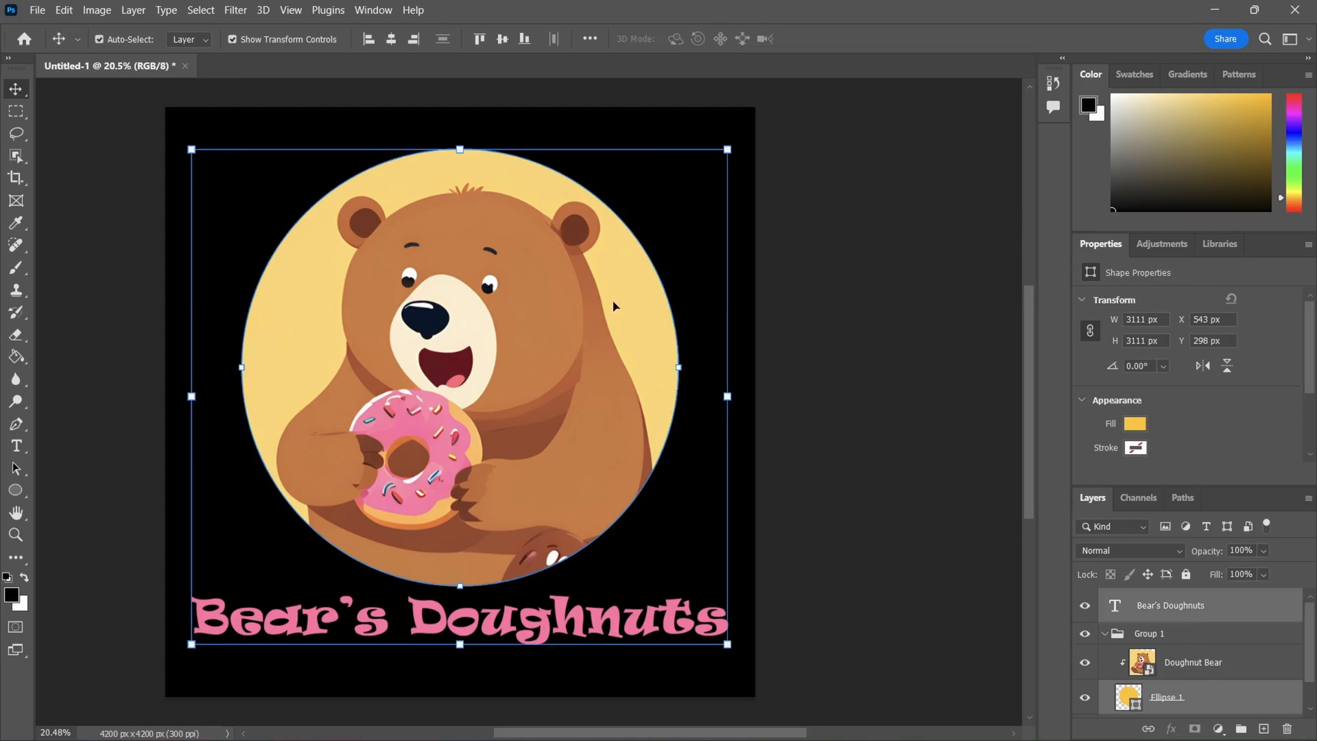
{"action": "left_click", "coordinate": [390, 39]}
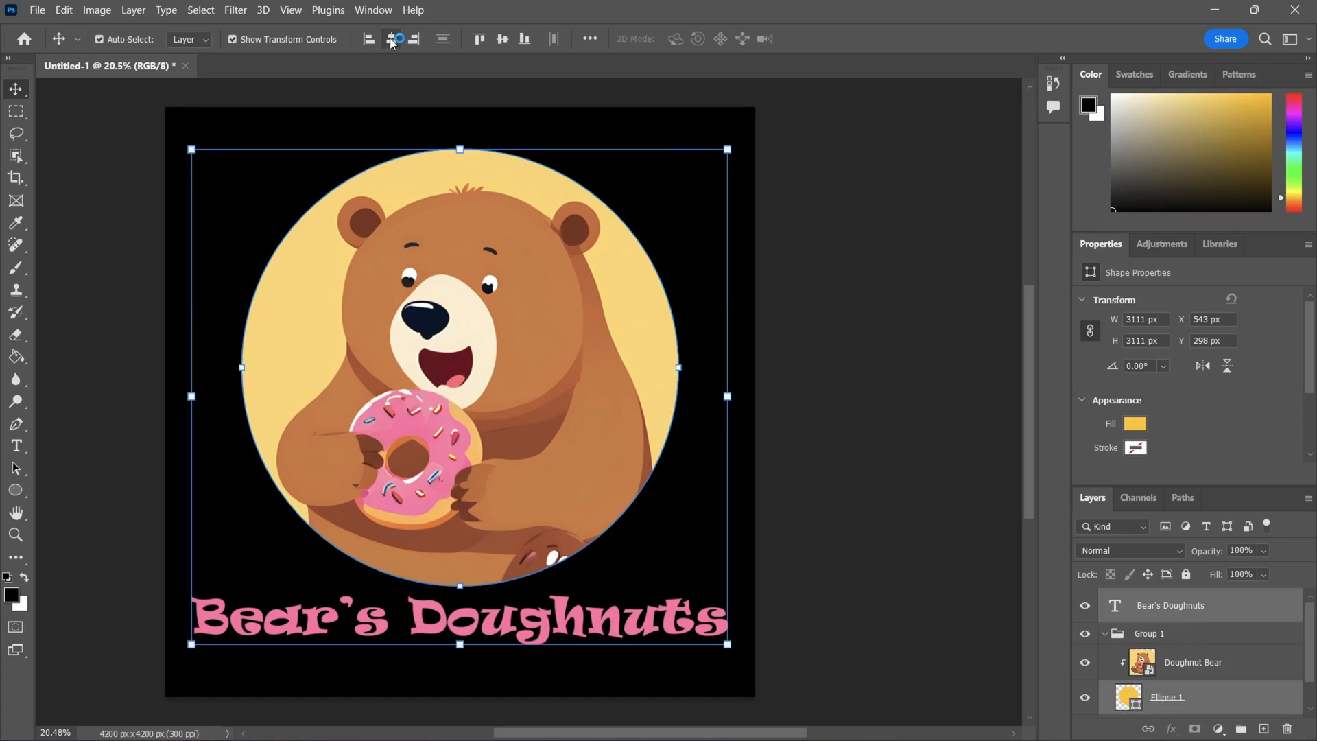
{"action": "left_click", "coordinate": [1150, 634]}
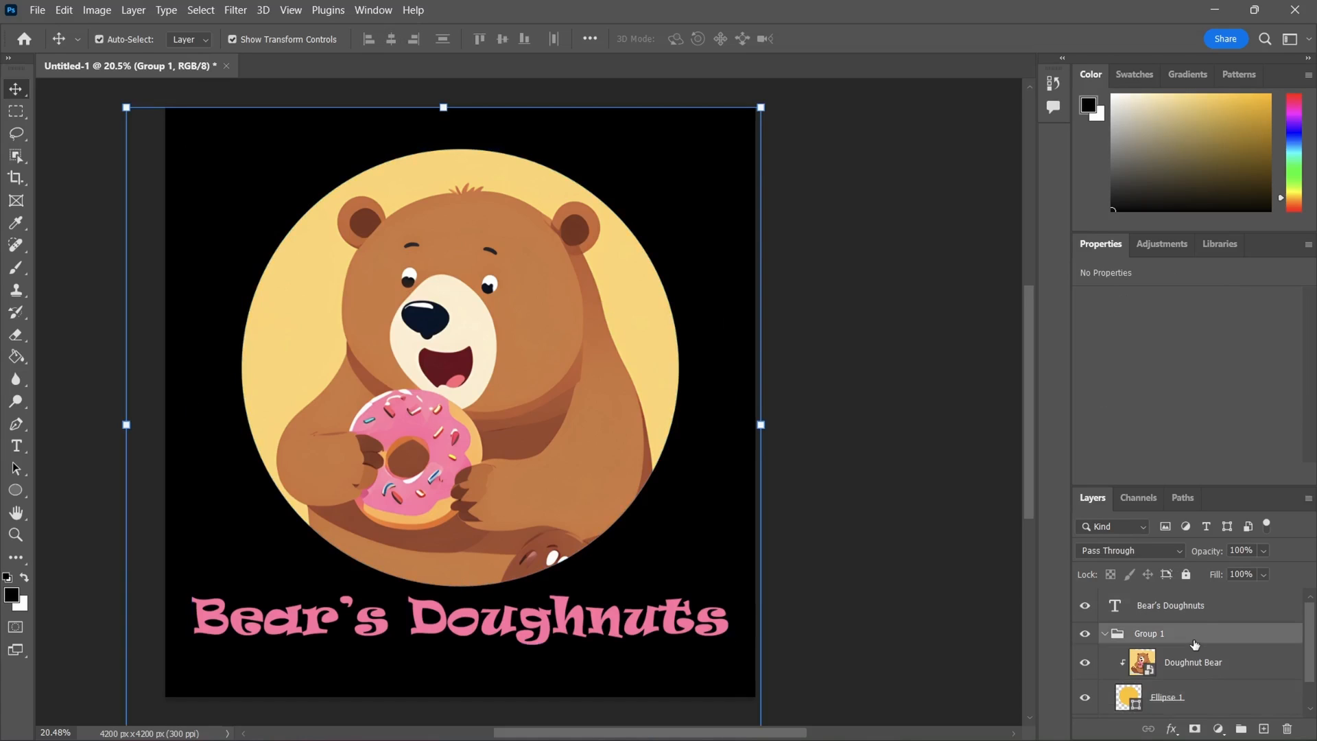
{"action": "left_click", "coordinate": [1171, 605]}
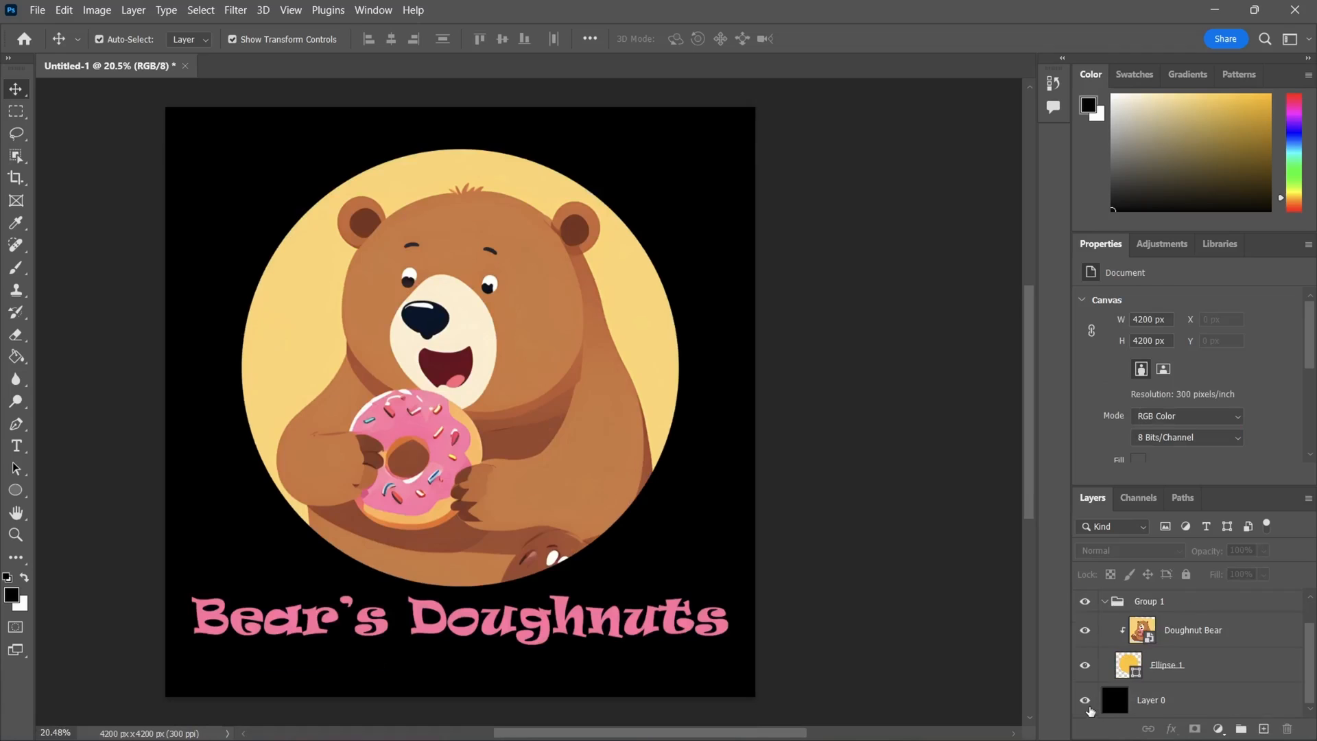
- Hide Layer 0's black background and trim the canvas to 3820×3529 px
{"action": "left_click", "coordinate": [1082, 701]}
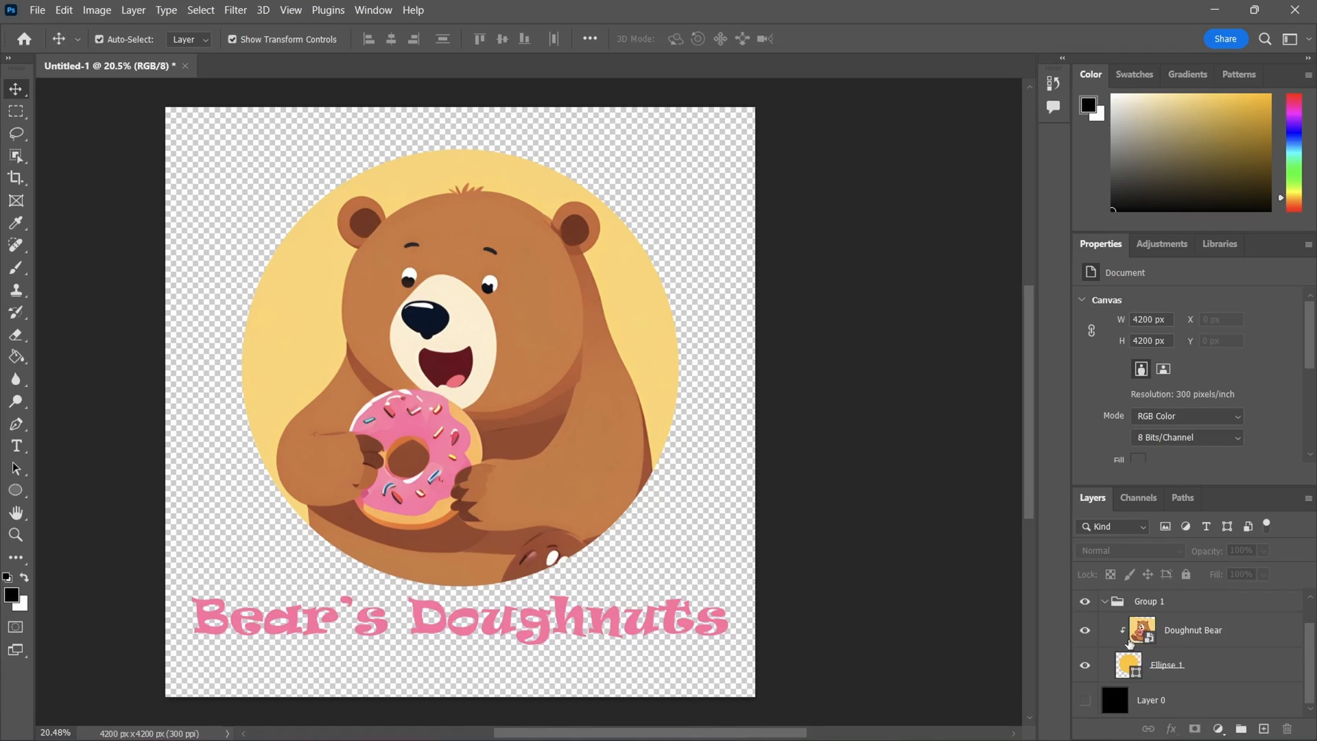
{"action": "left_click", "coordinate": [96, 11]}
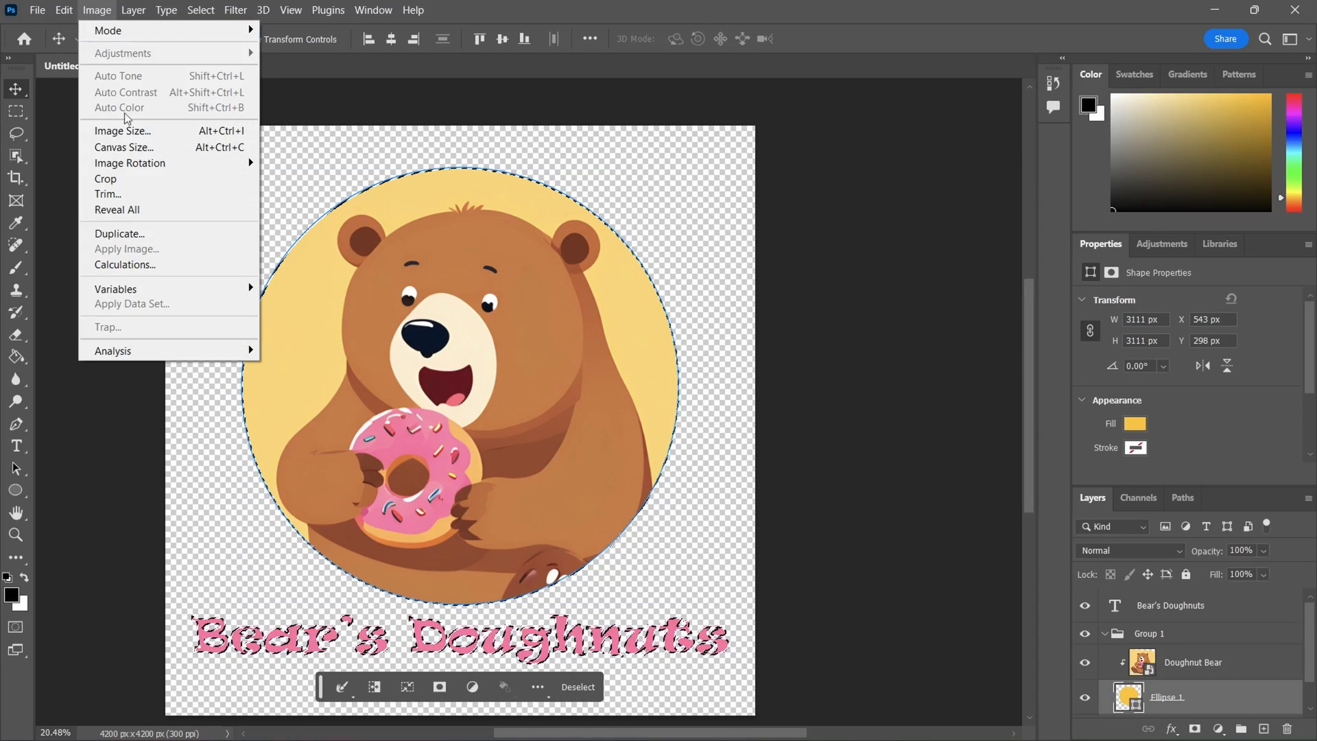
{"action": "left_click", "coordinate": [107, 194]}
{"action": "type", "text": "bear's do"}
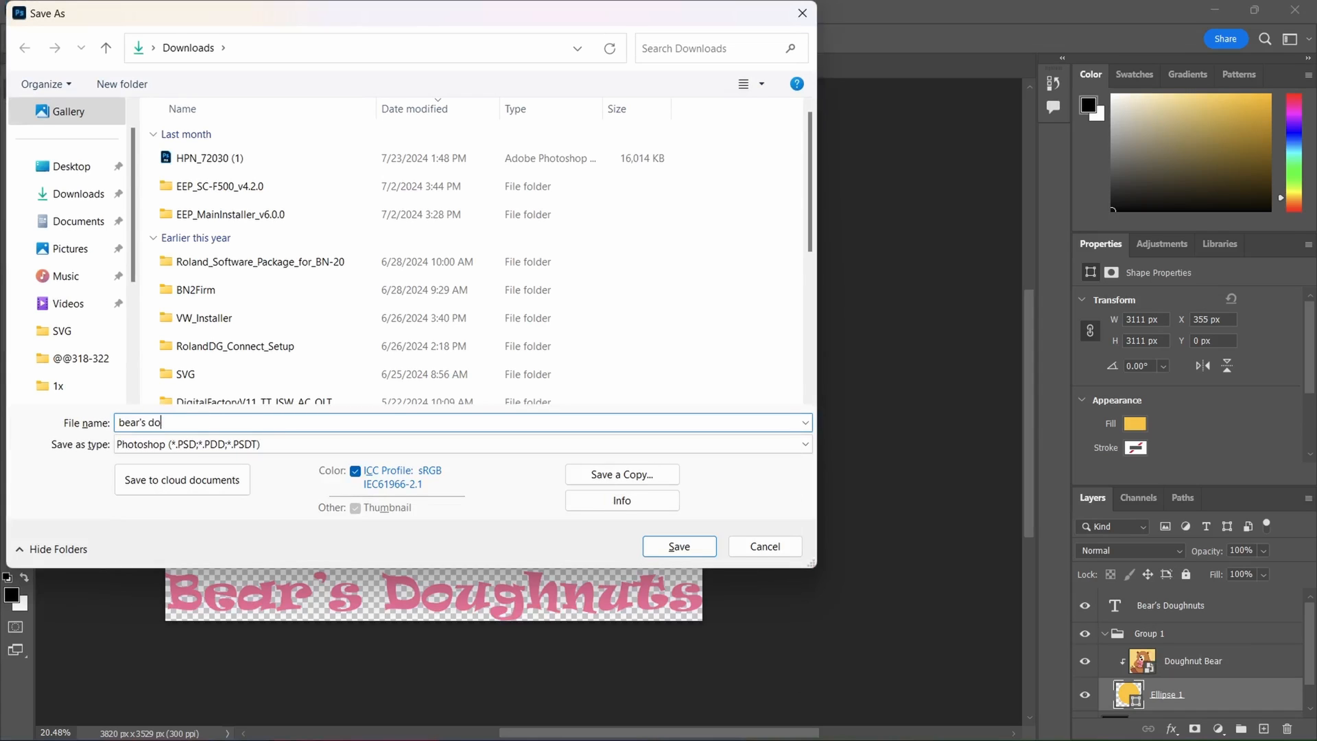
- Save the logo as the 'bear's doughnuts' PSD with Maximize Compatibility
{"action": "type", "text": "ughnuts"}
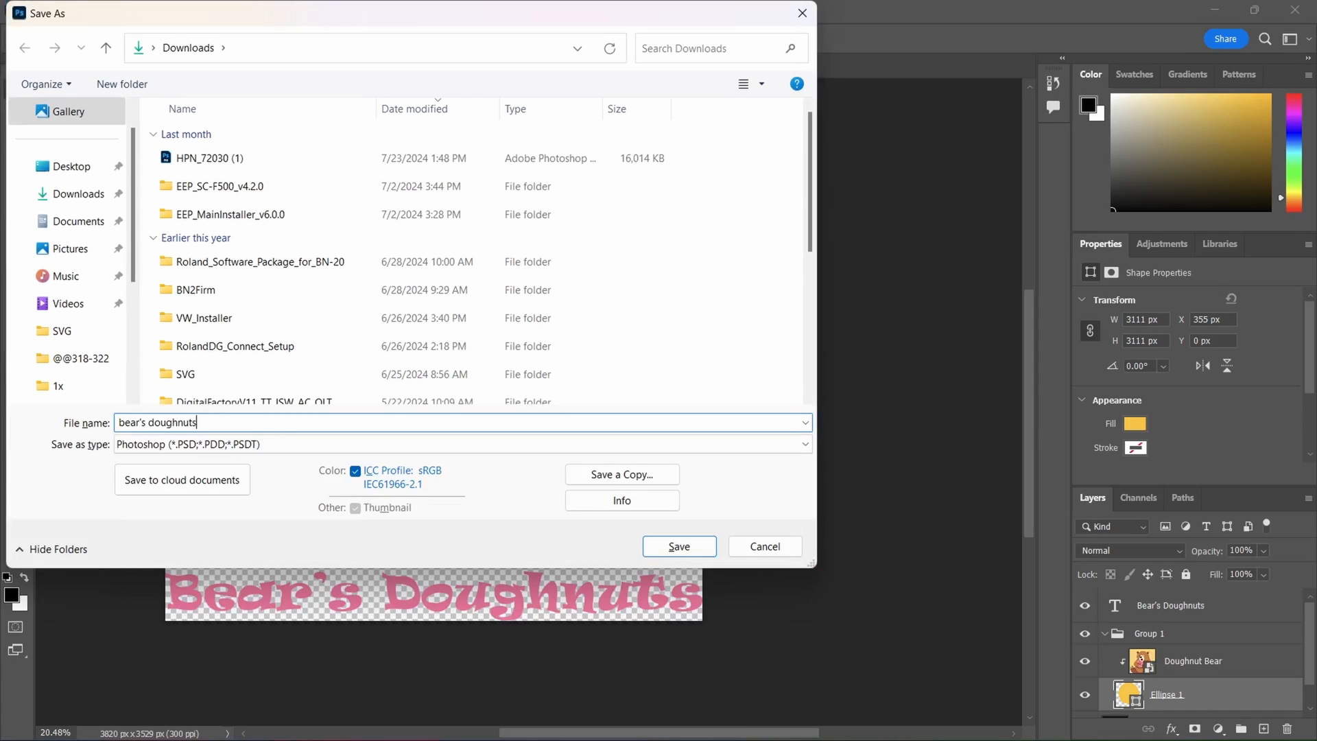
{"action": "left_click", "coordinate": [679, 546]}
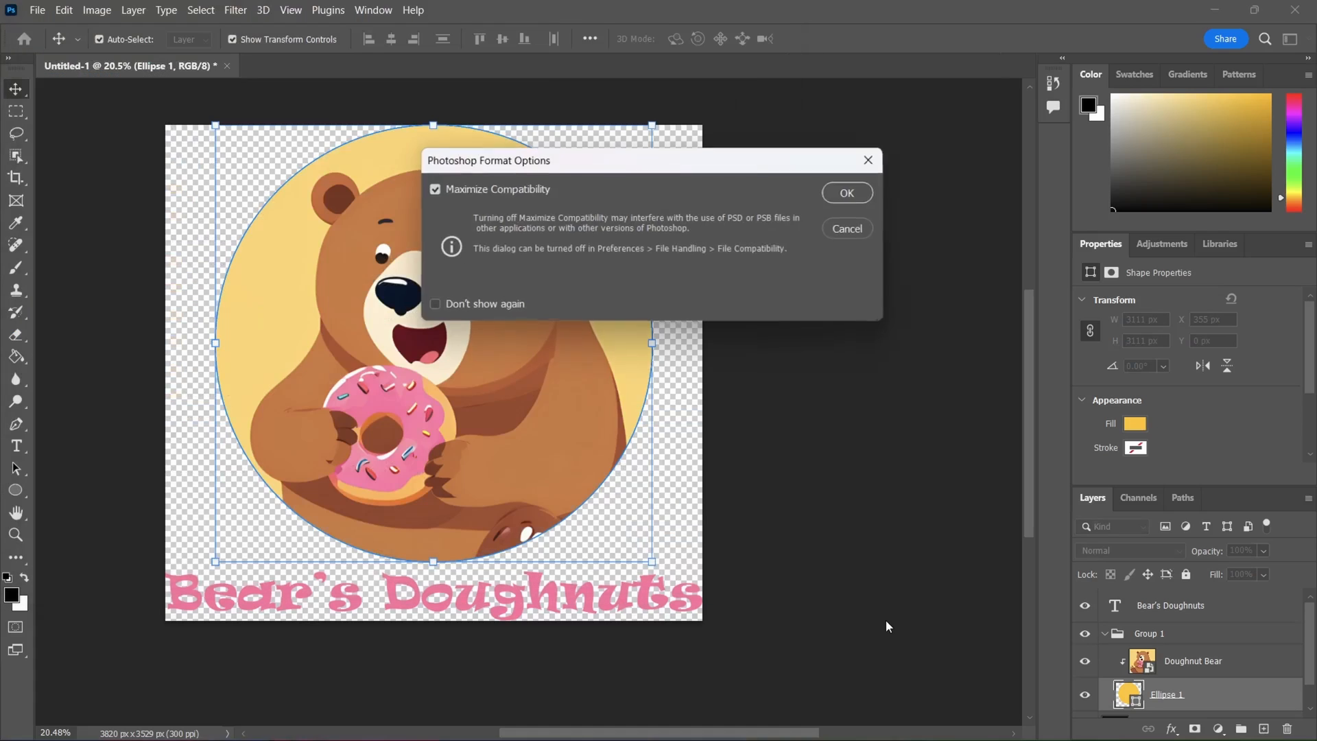
{"action": "left_click", "coordinate": [847, 193]}
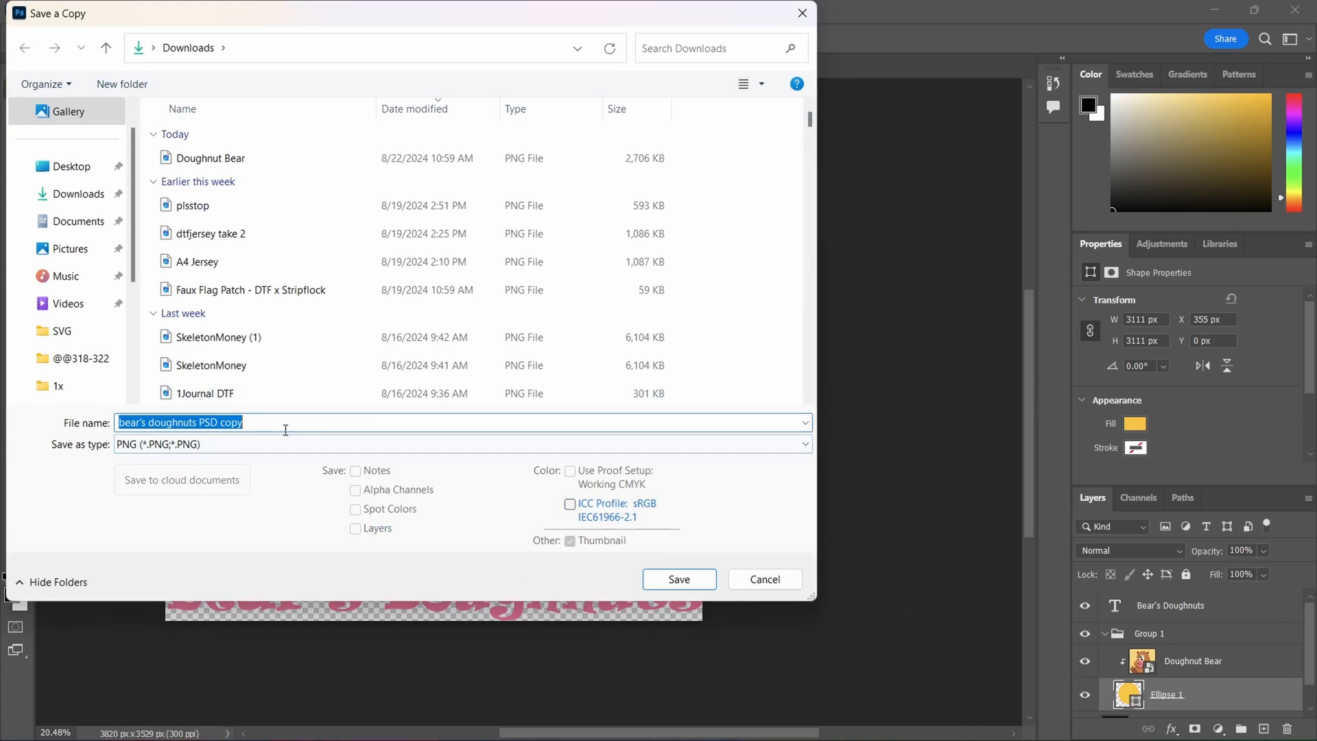
- Save a PNG copy named 'bear's doughnuts PRINT'
{"action": "type", "text": "bear's doughnuts P"}
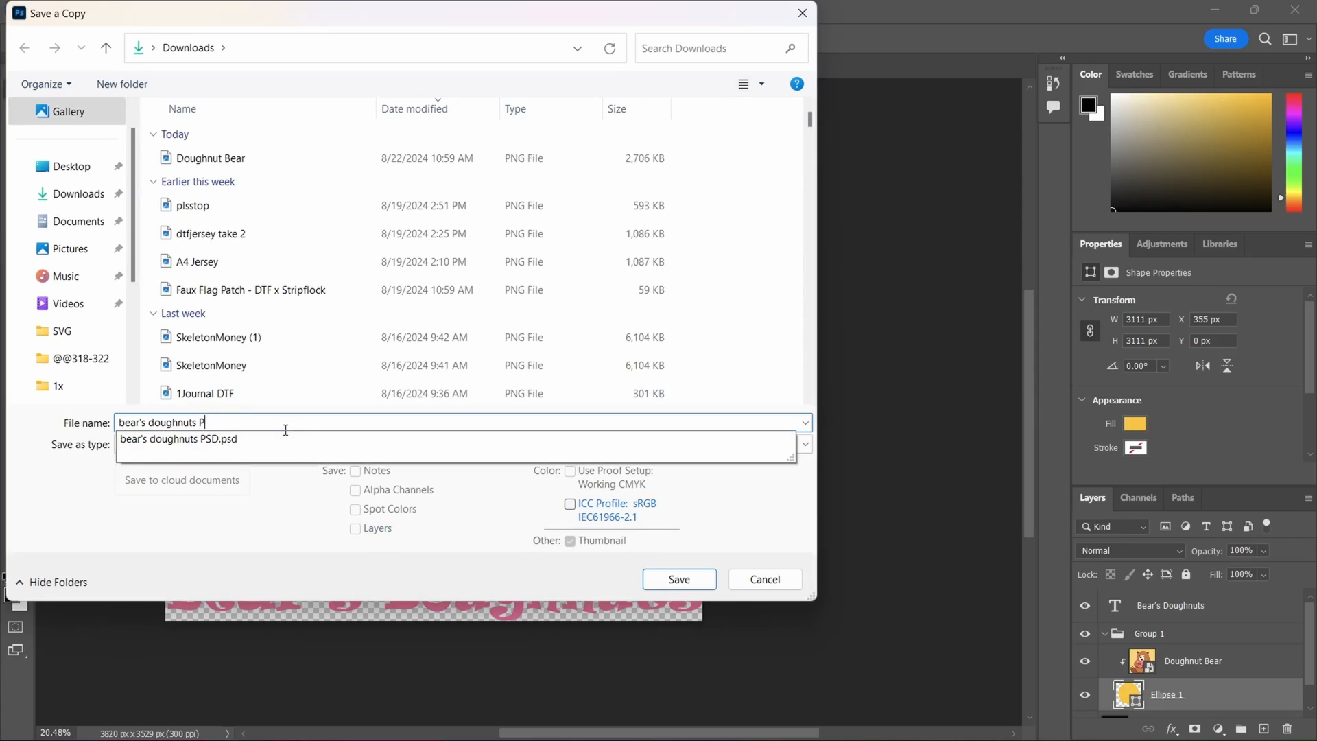
{"action": "key", "text": "Backspace"}
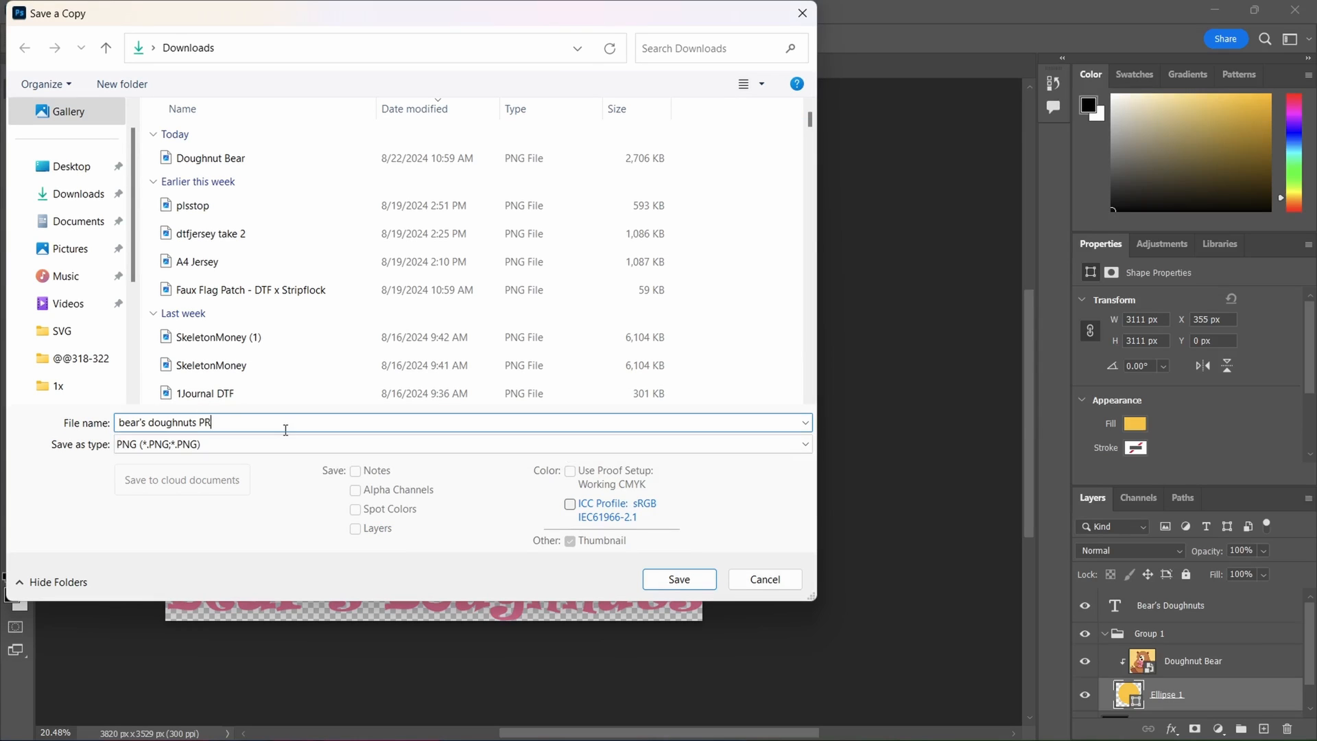
{"action": "type", "text": "INT"}
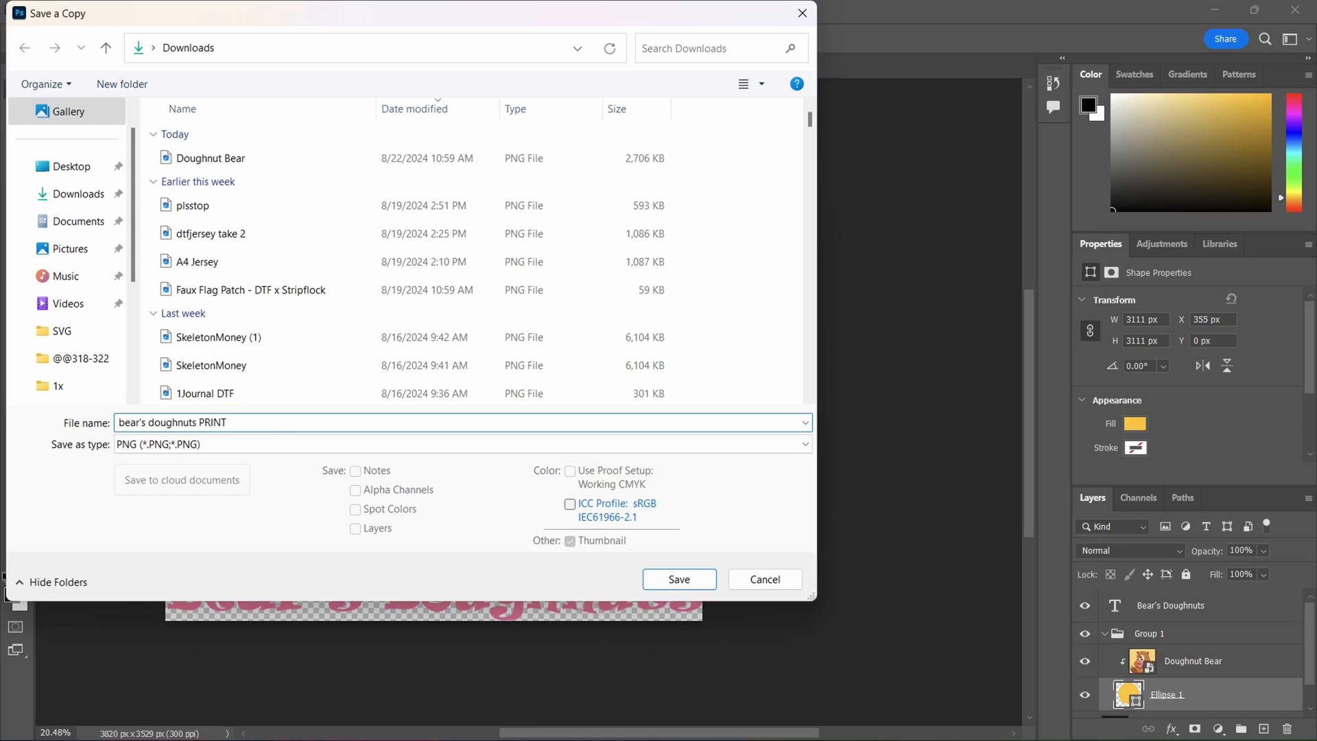
{"action": "left_click", "coordinate": [680, 579]}
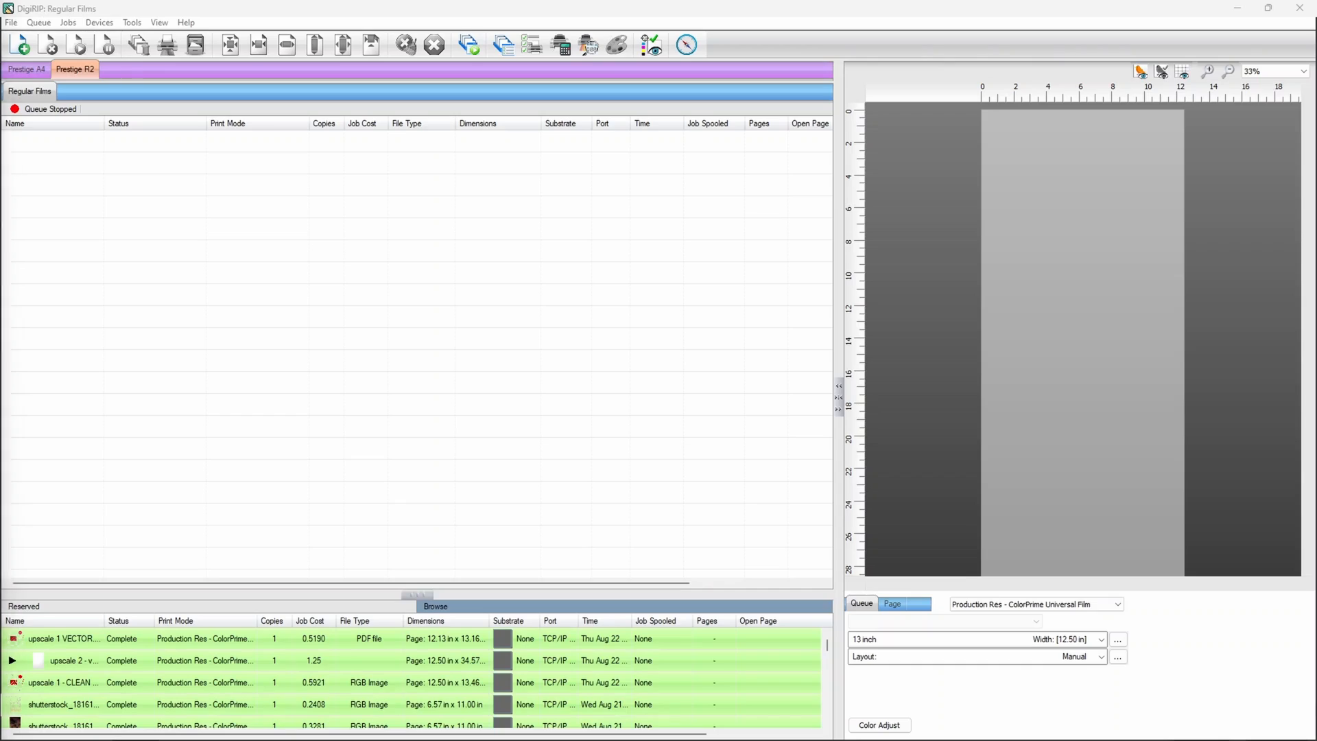
{"action": "mouse_move", "coordinate": [160, 211]}
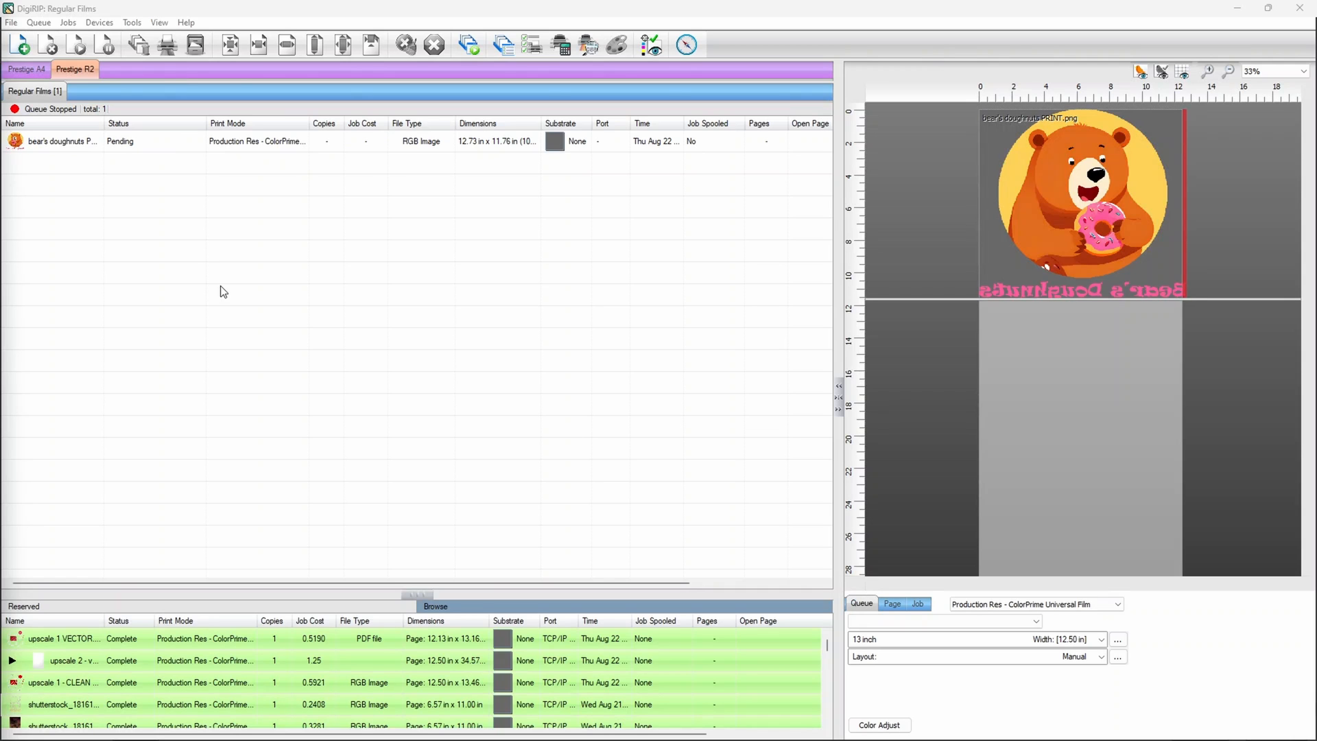
{"action": "mouse_move", "coordinate": [251, 284]}
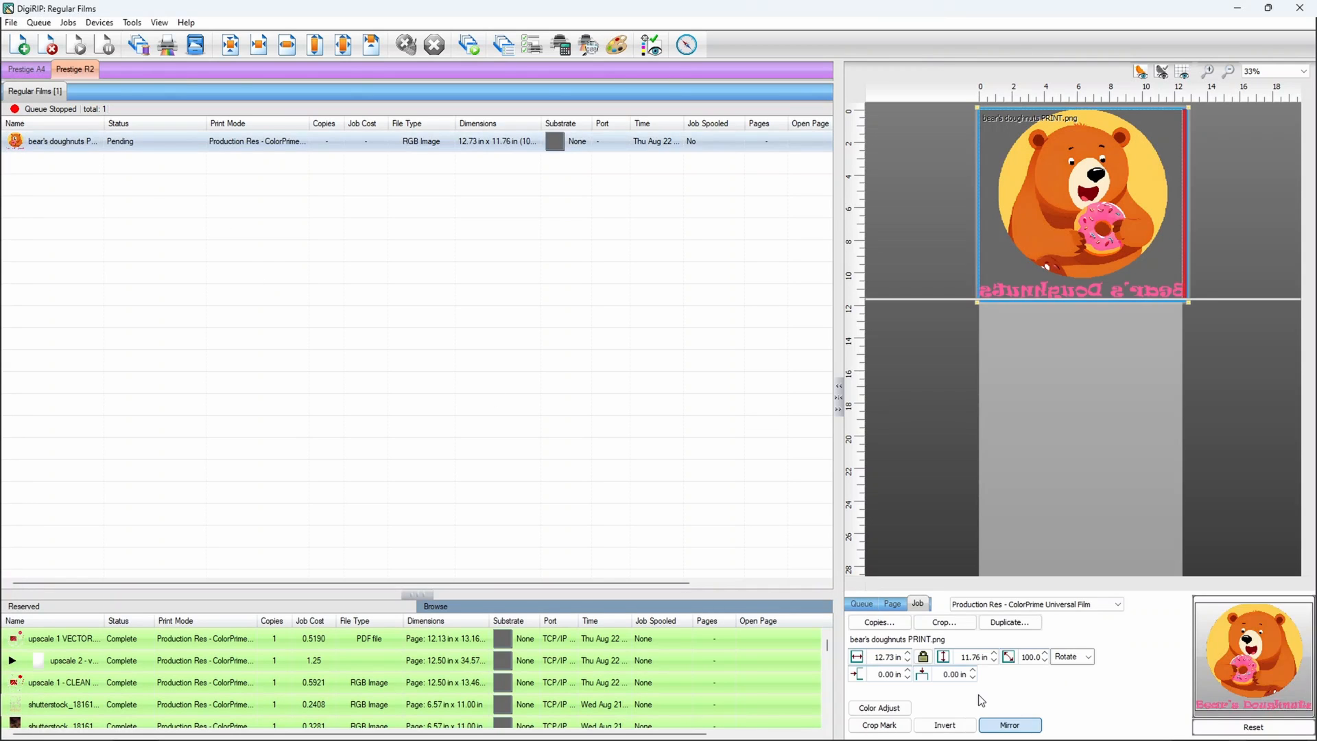
{"action": "mouse_move", "coordinate": [883, 657]}
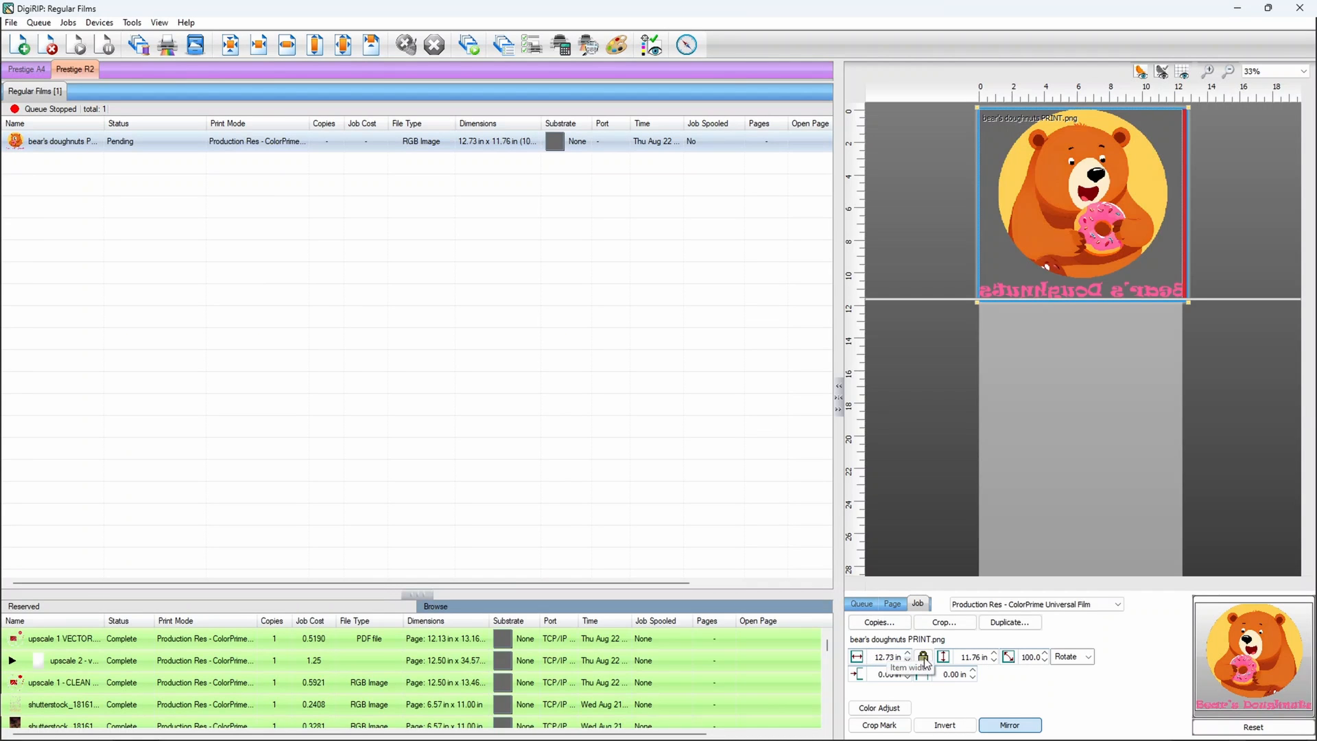
- Rotate the PRINT logo job 90 degrees and resize it to 12.50 in wide
{"action": "left_click", "coordinate": [1088, 657]}
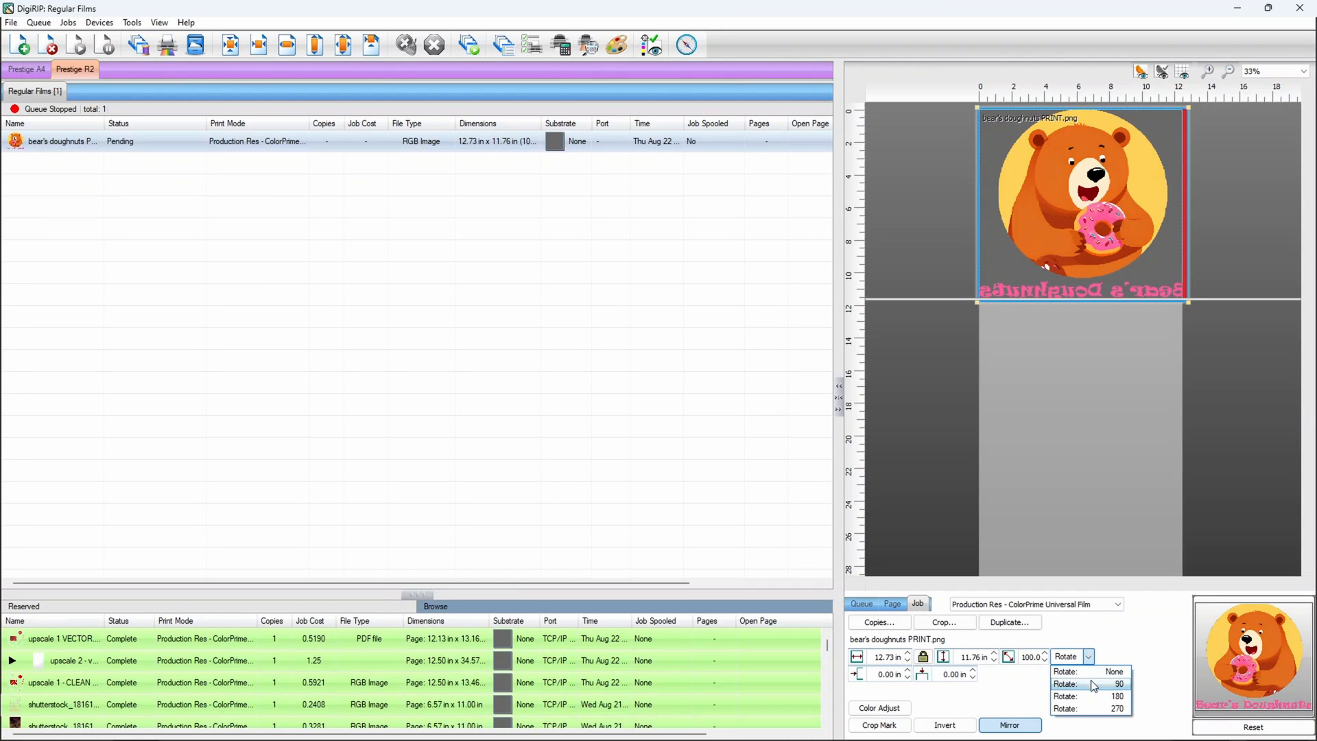
{"action": "left_click", "coordinate": [1091, 684]}
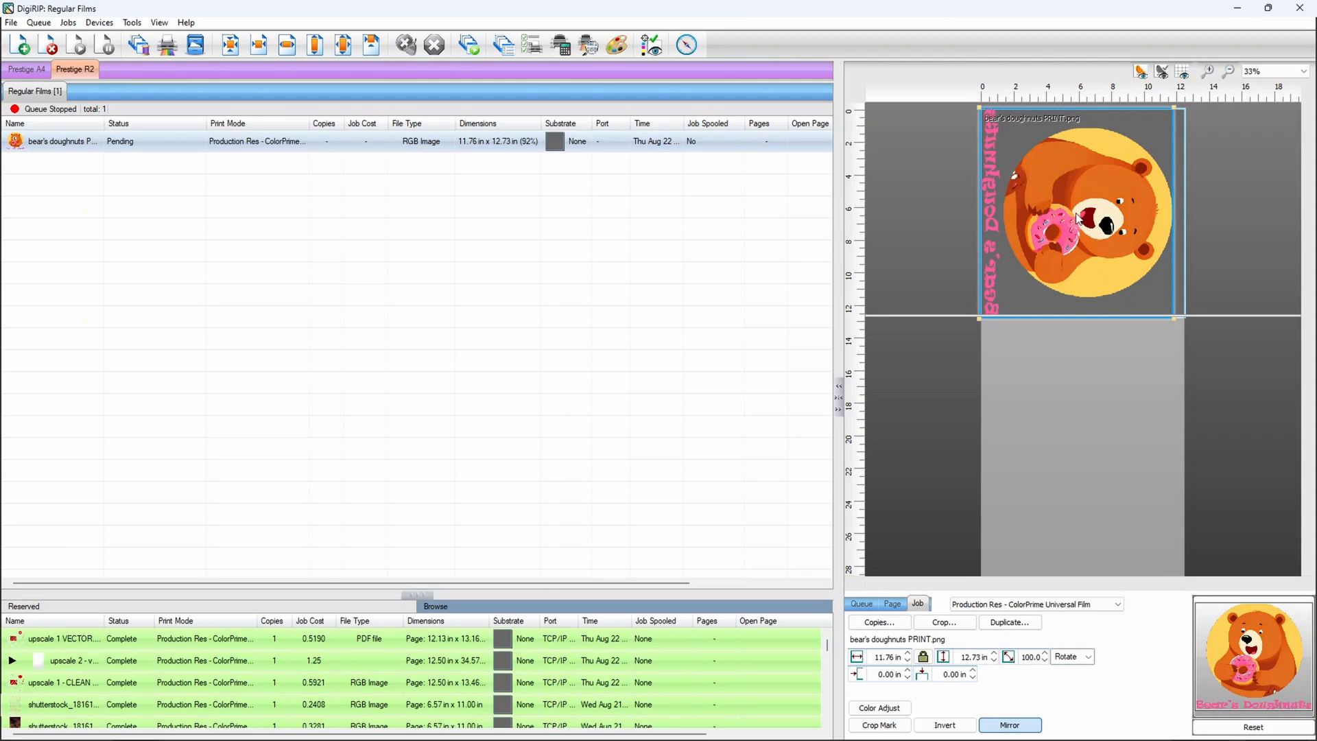
{"action": "mouse_move", "coordinate": [969, 657]}
{"action": "type", "text": "12"}
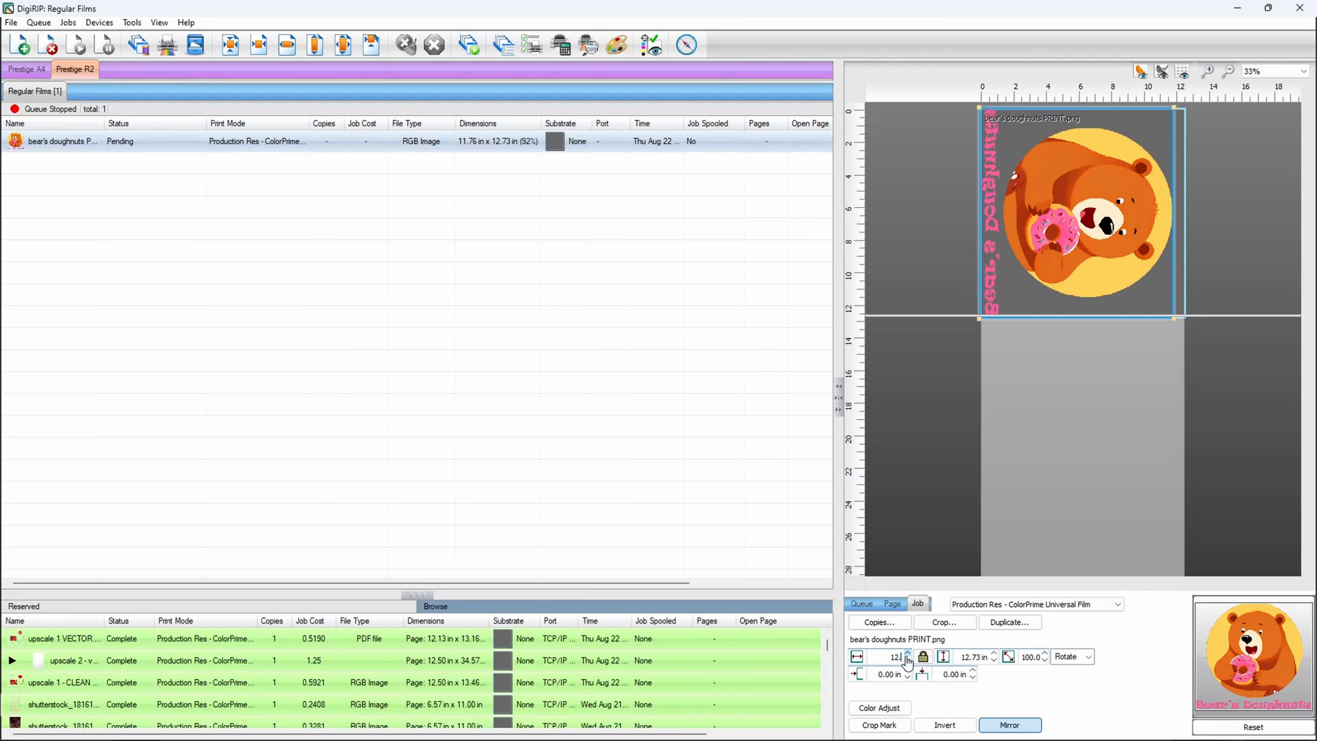
{"action": "left_click", "coordinate": [910, 652]}
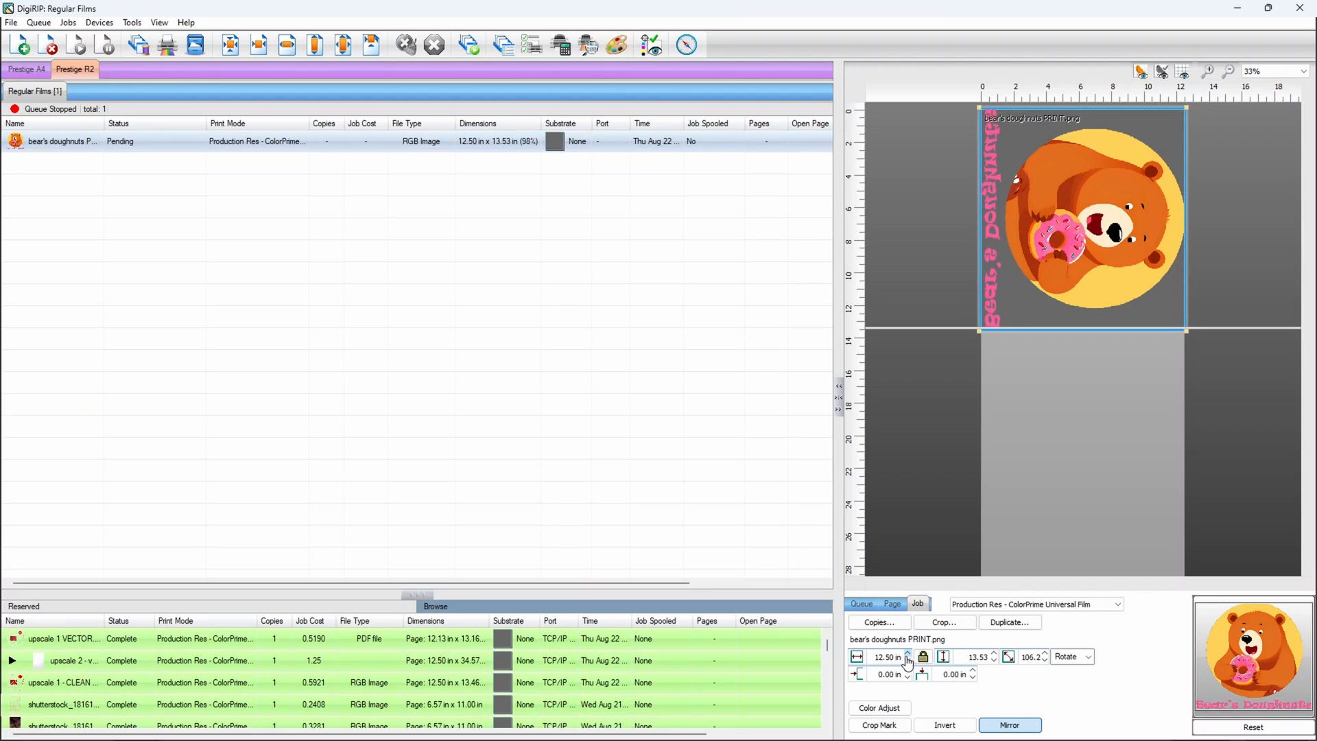
{"action": "left_click", "coordinate": [892, 603]}
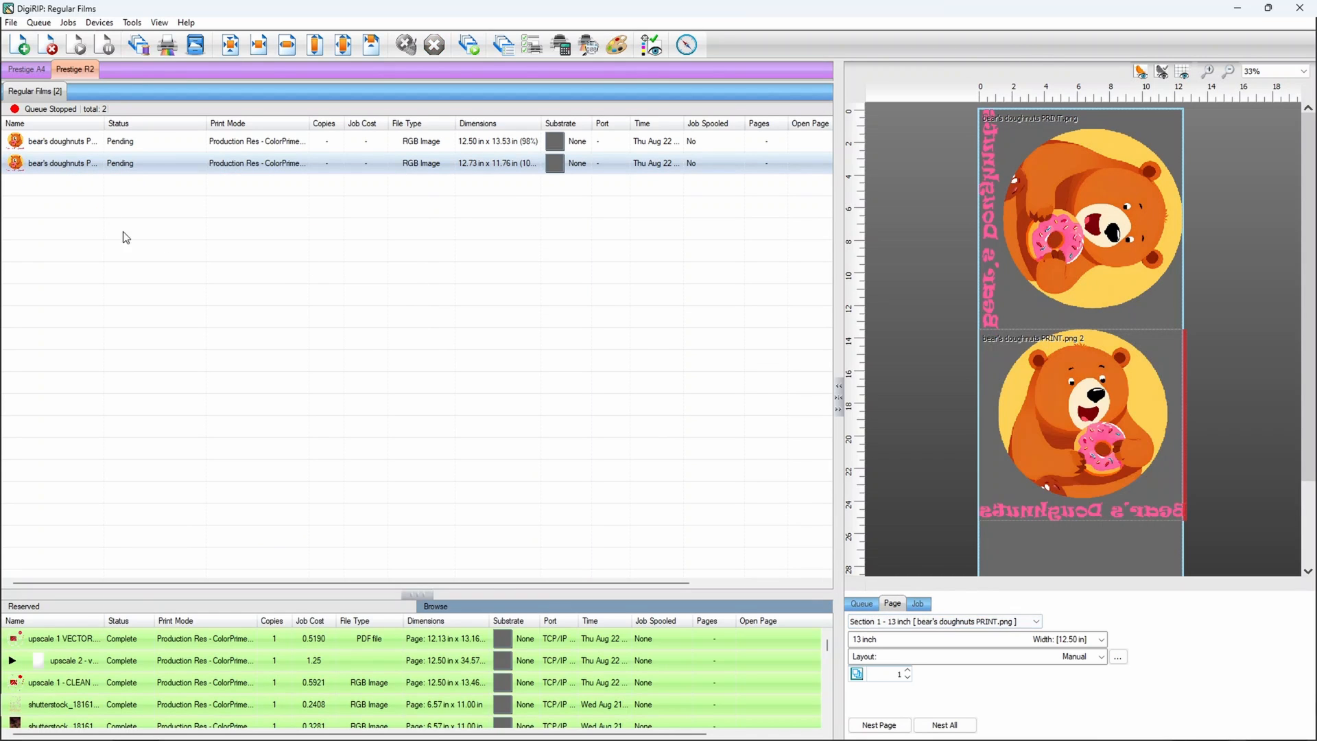
- Select the 4.01 in logo copy and print both logos as one 12.50×18.73 in job
{"action": "left_click", "coordinate": [1084, 420]}
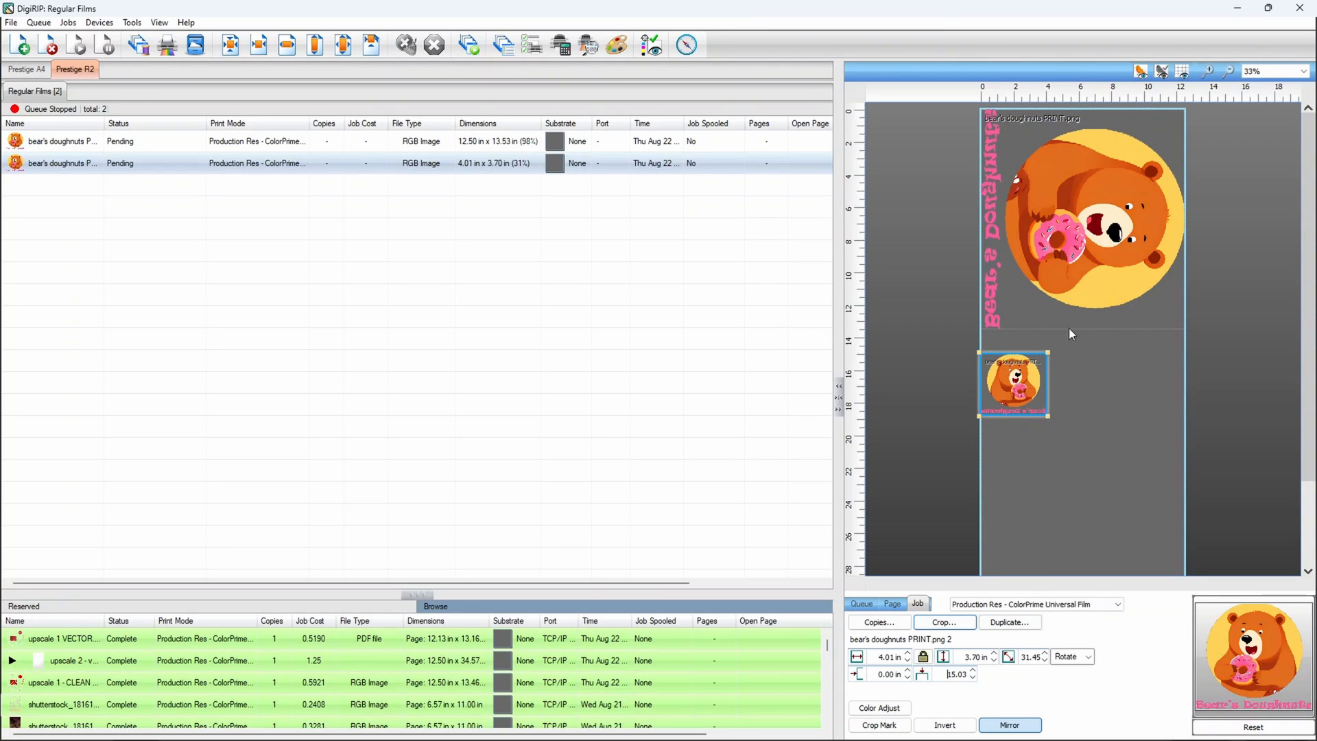
{"action": "mouse_move", "coordinate": [1179, 367]}
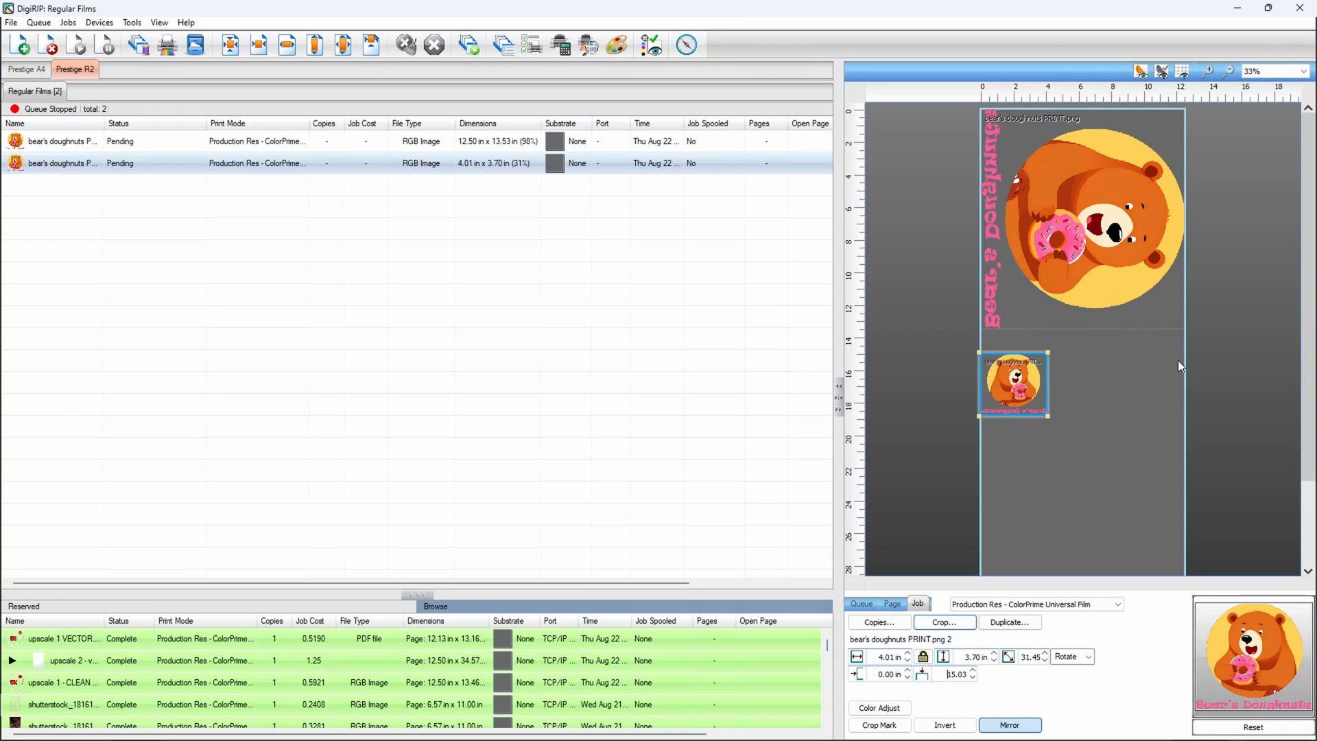
{"action": "mouse_move", "coordinate": [60, 142]}
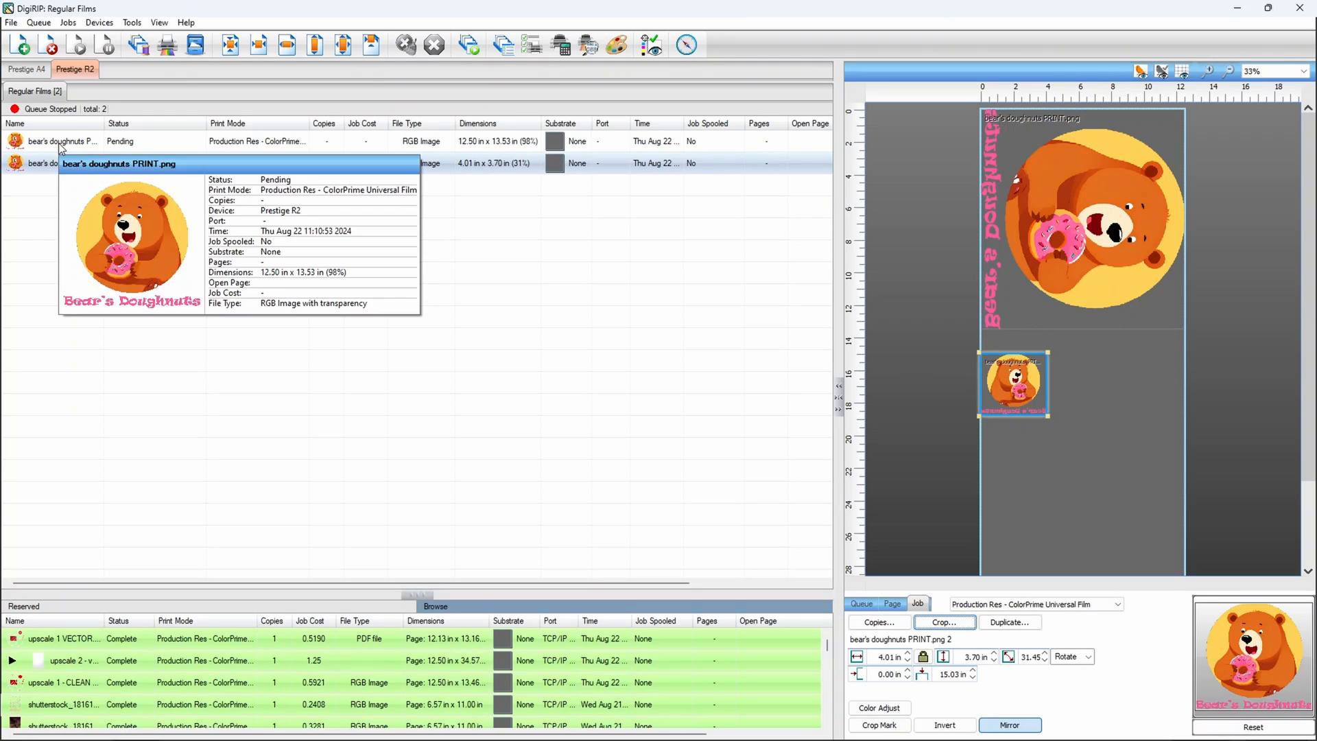
{"action": "mouse_move", "coordinate": [164, 44]}
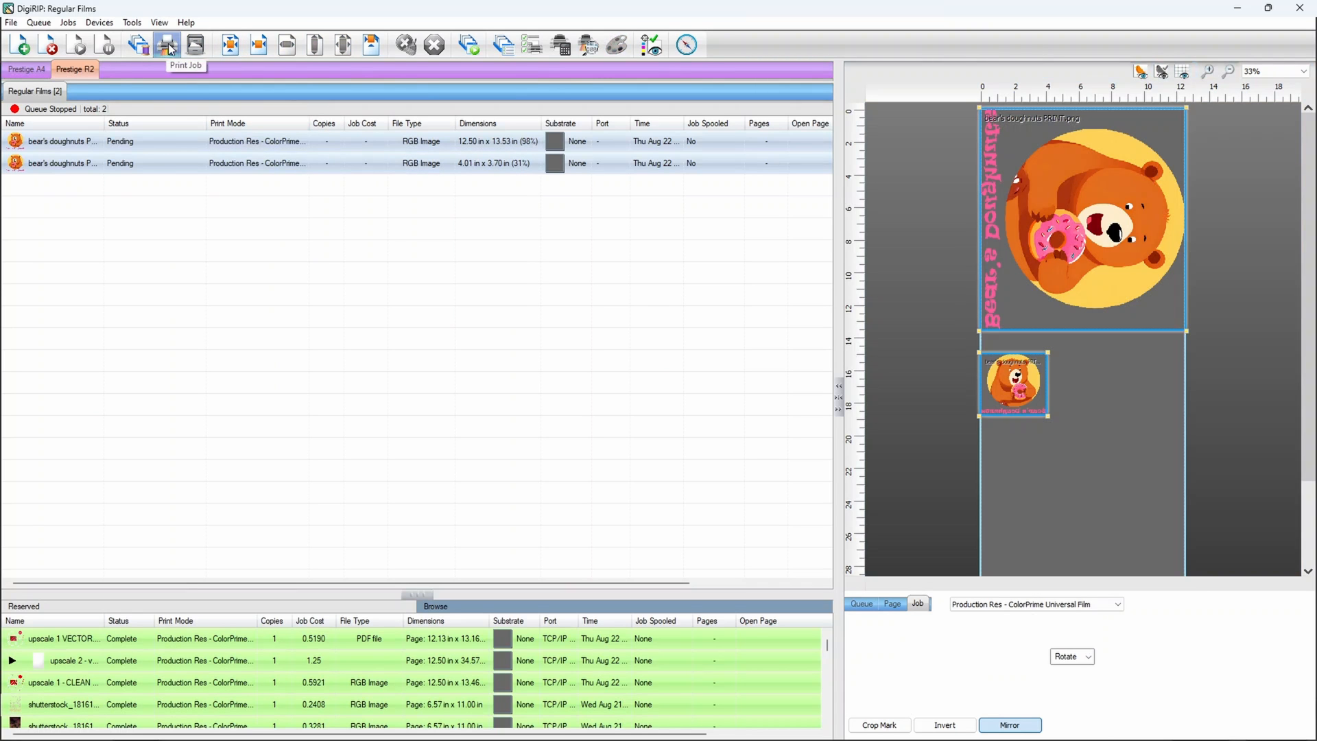
{"action": "left_click", "coordinate": [165, 46]}
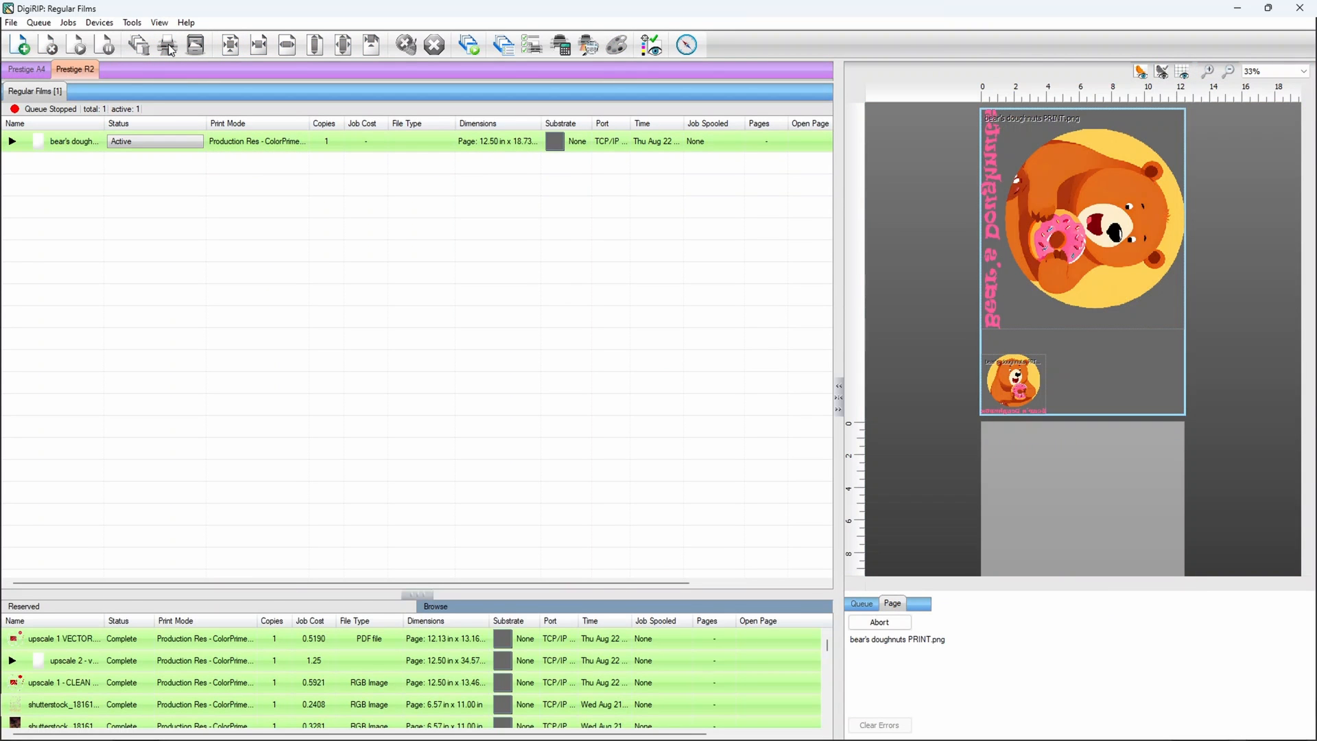